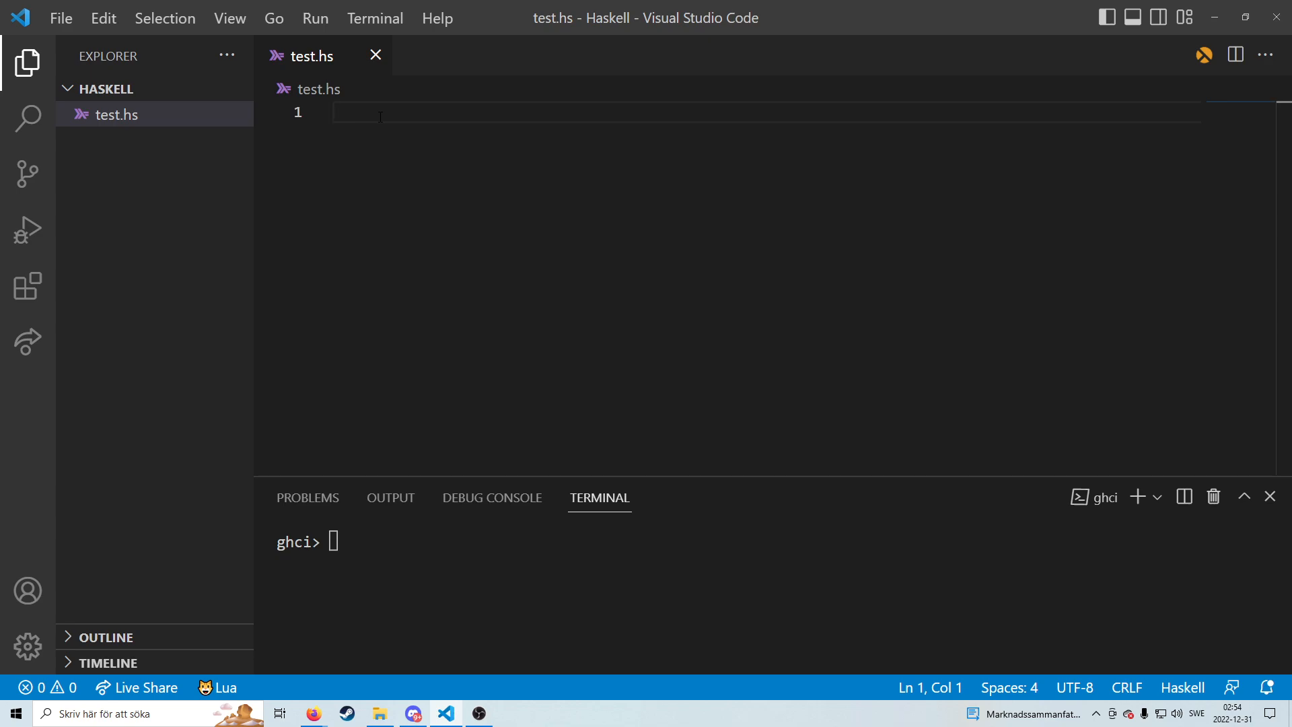
- Write the signature firstchar :: String -> String on line 1 of test.hs
text(firs)
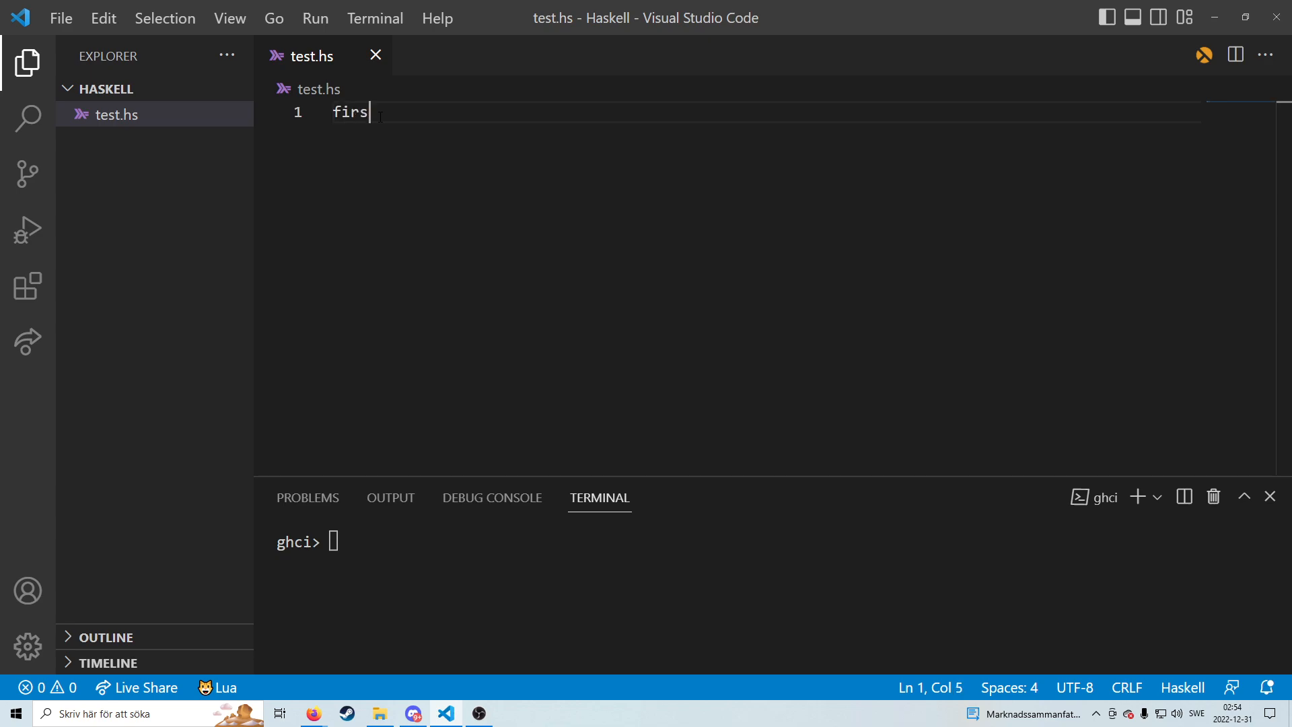
text(tchar ::)
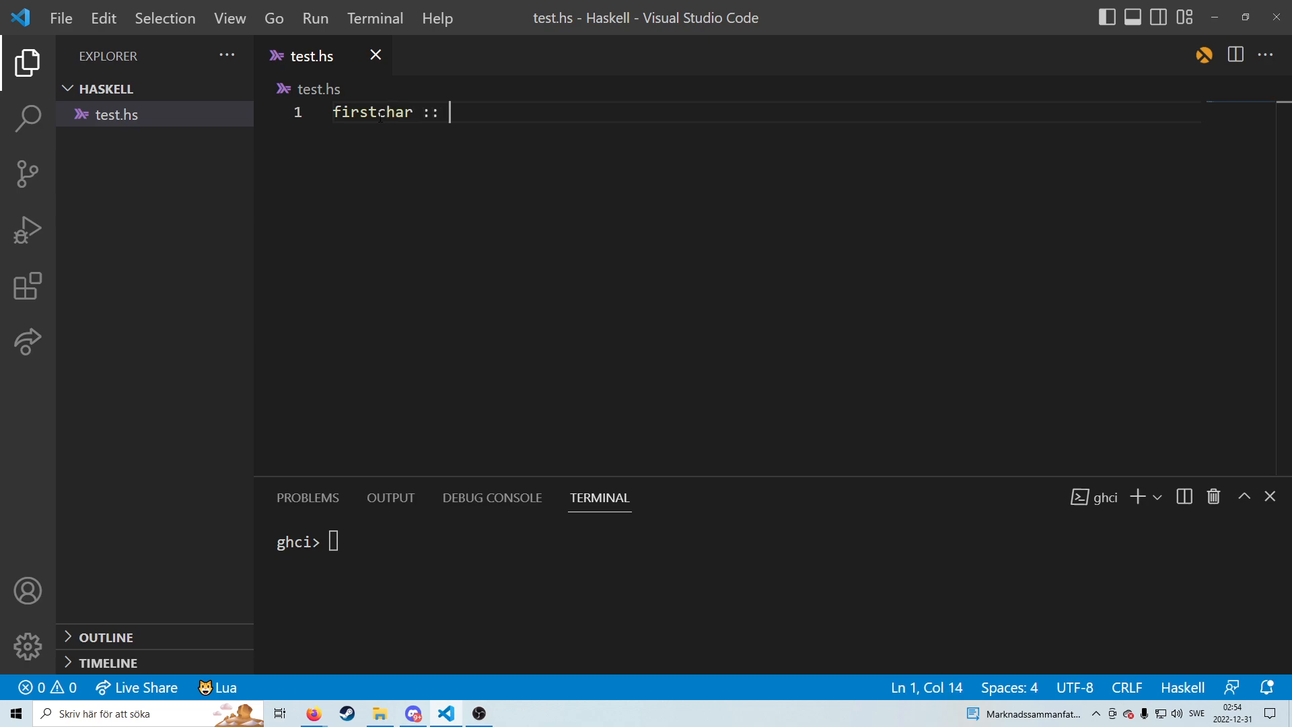
text(String ->)
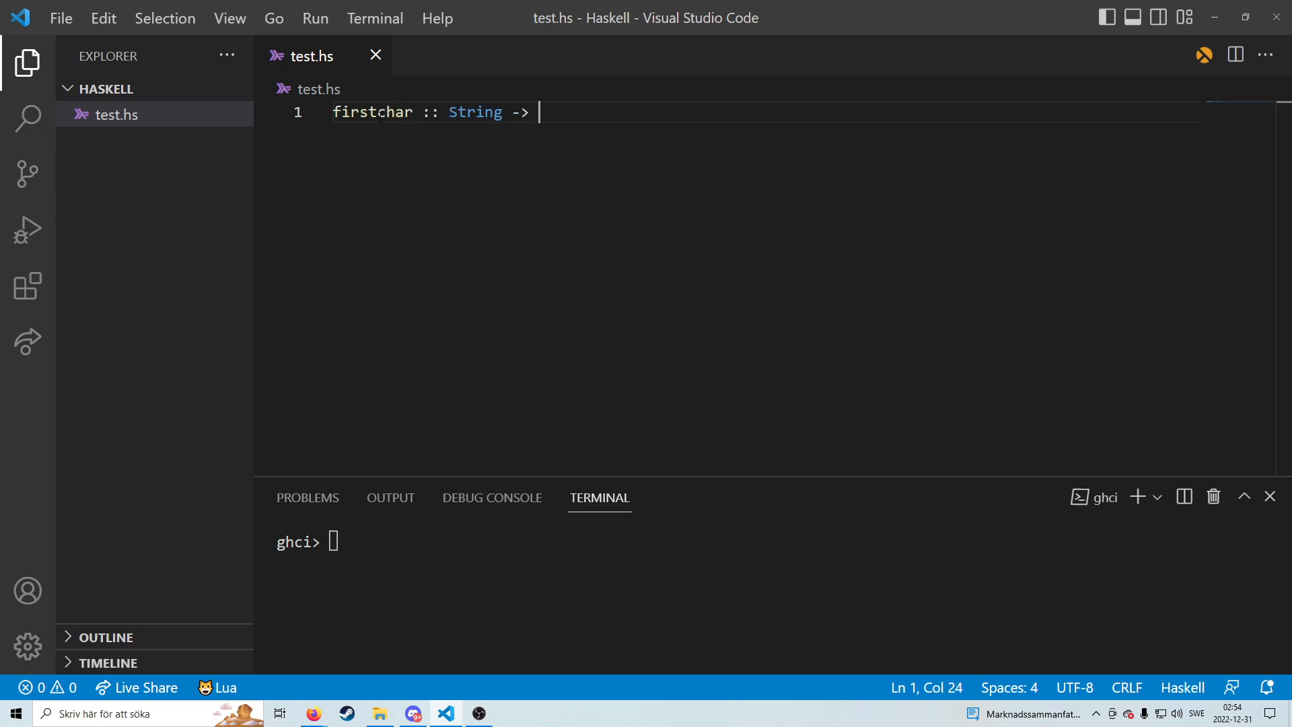
text(String)
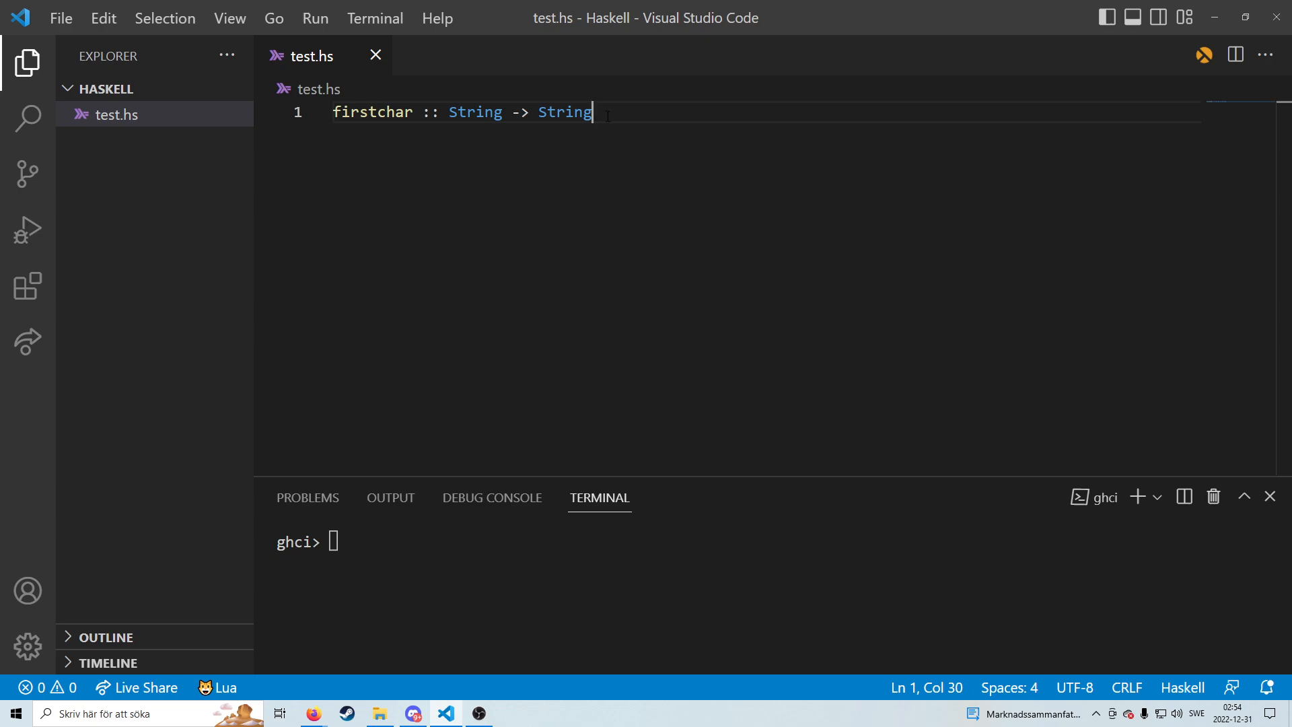
double_click(564, 111)
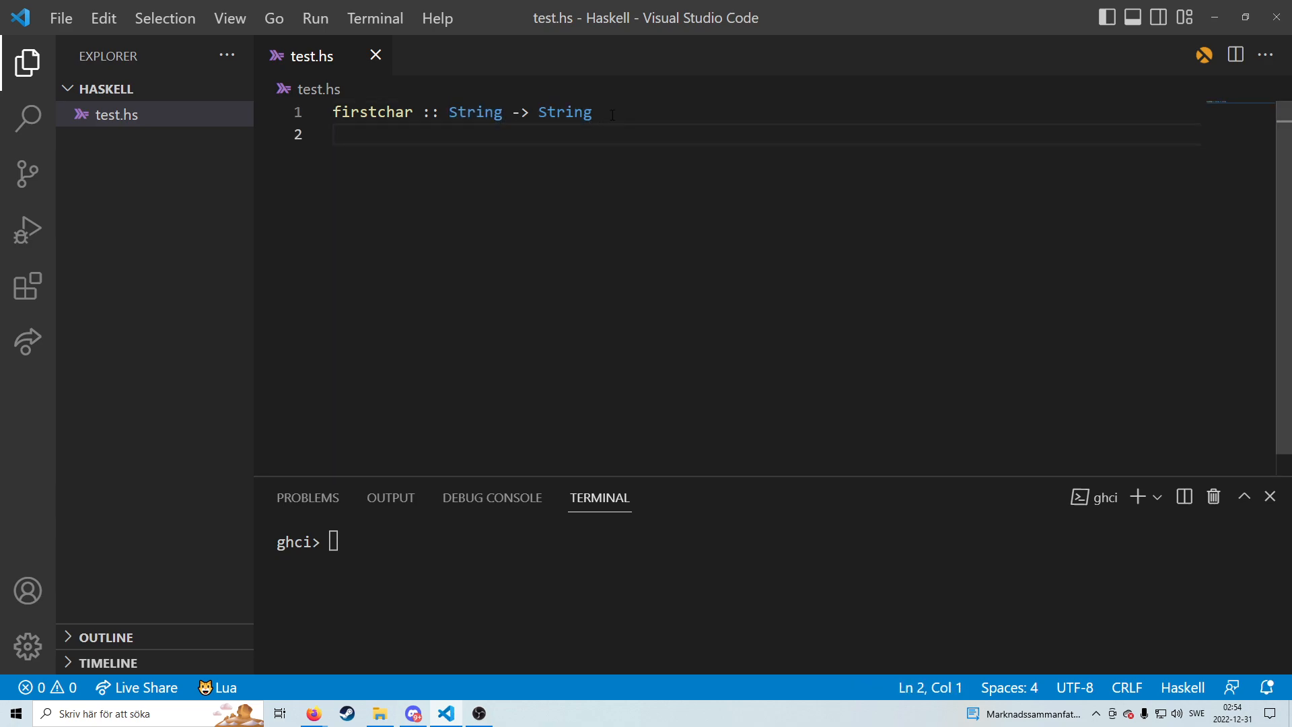
- Write firstchar [] = on line 2 as the empty-list clause head
text(first)
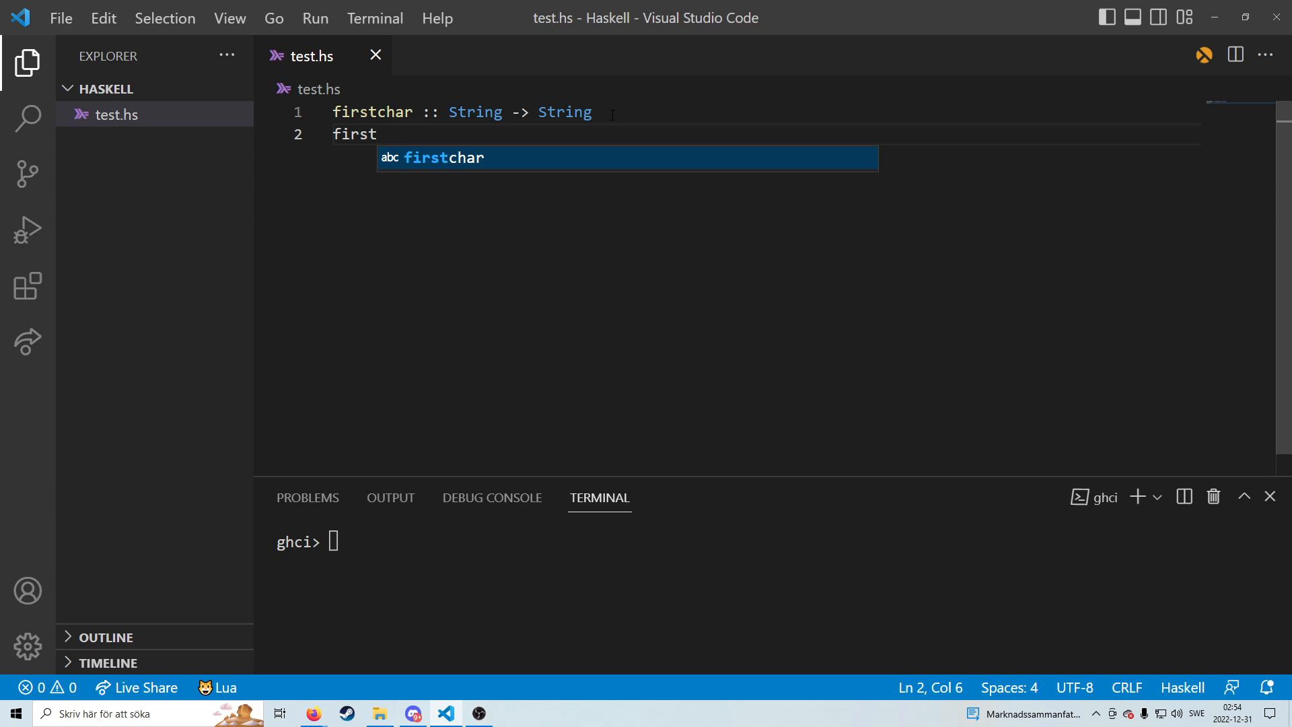
text(char)
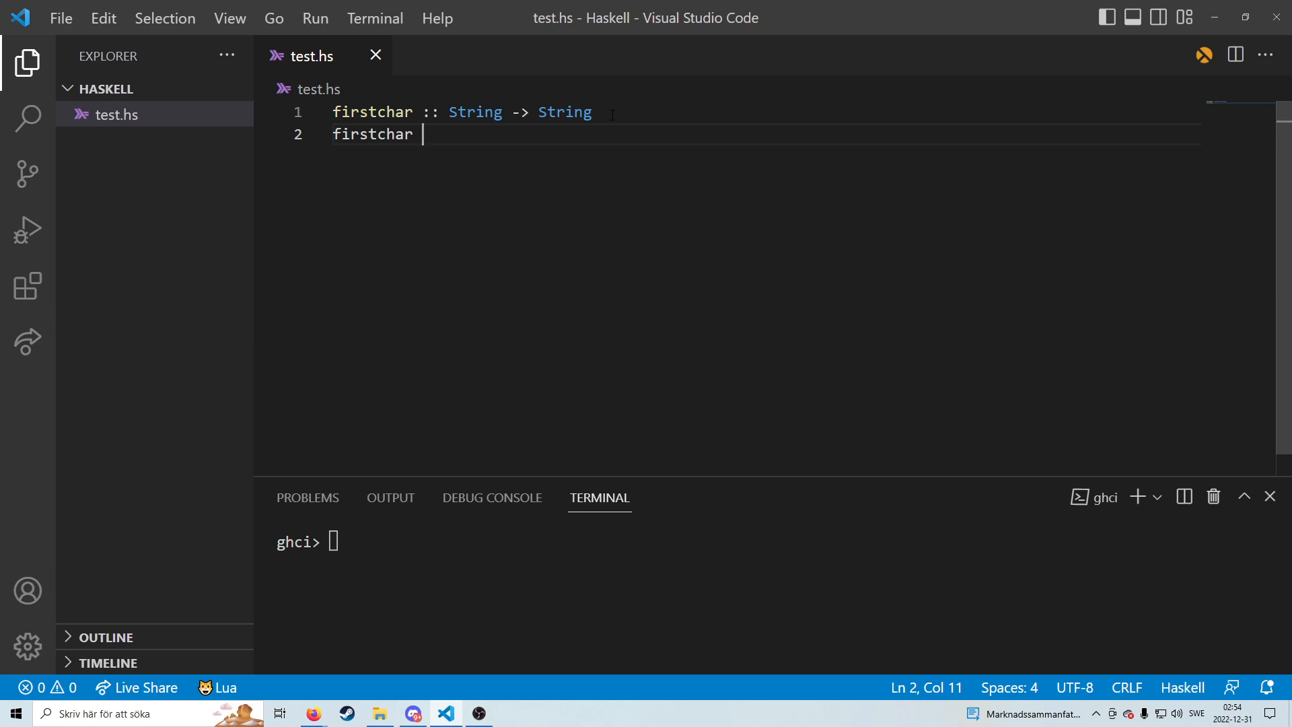
key(Enter)
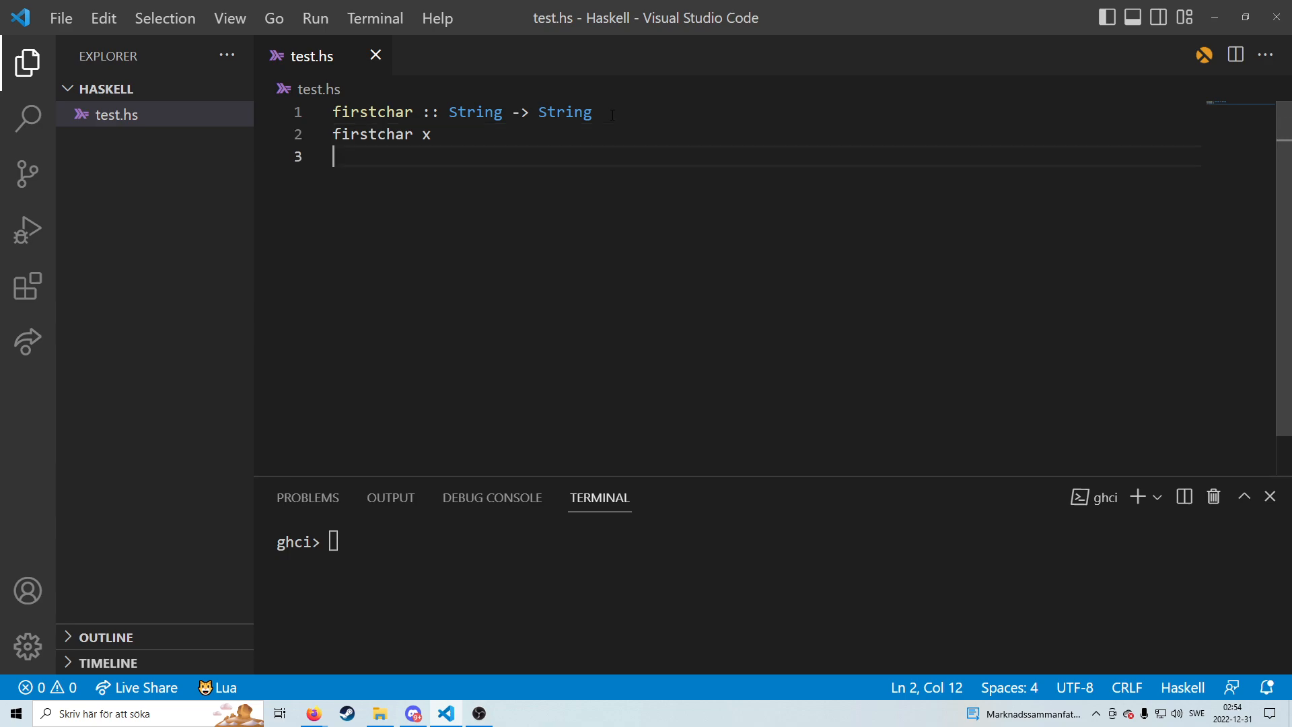
key(Tab)
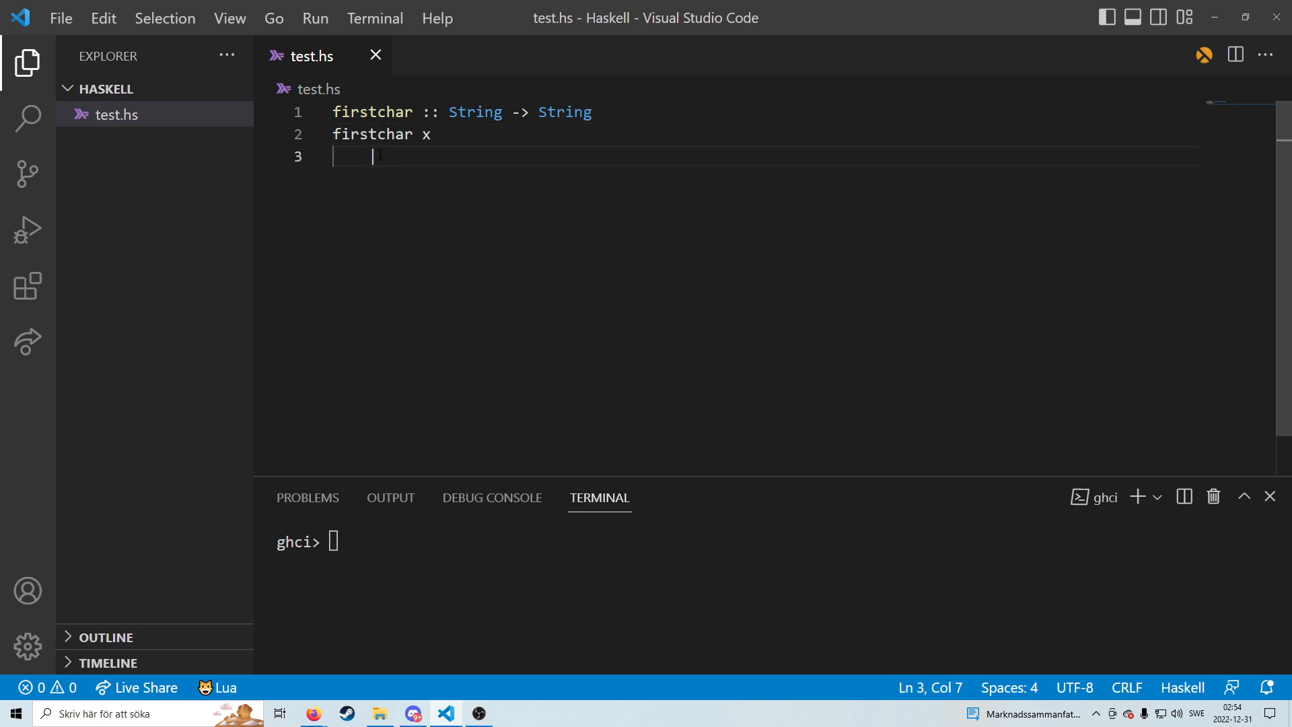
key(Backspace)
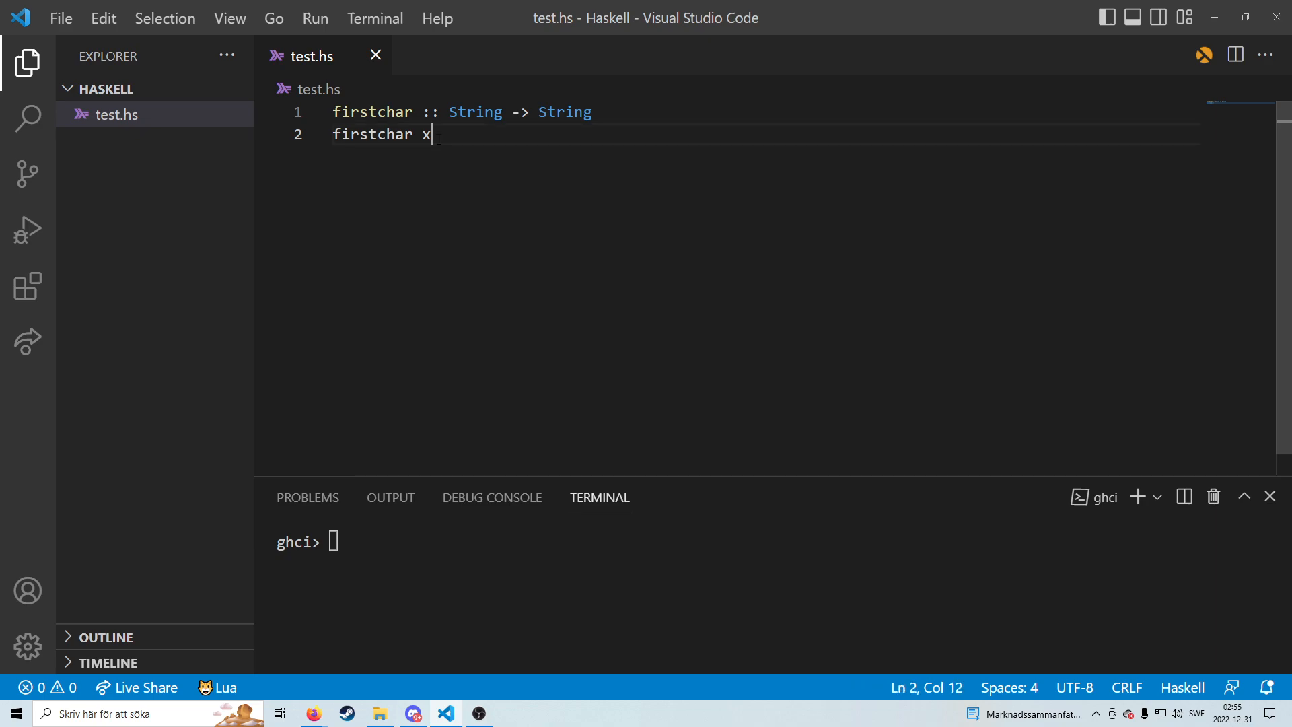
double_click(424, 135)
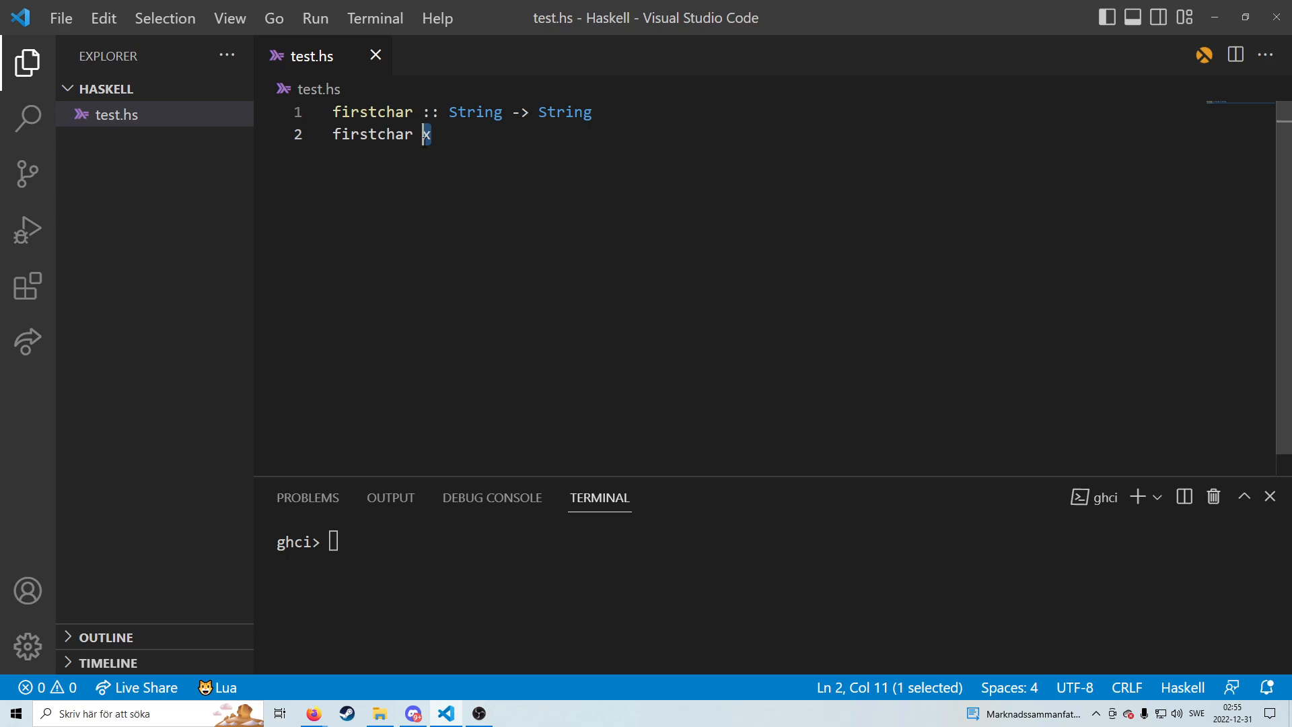
text([x)
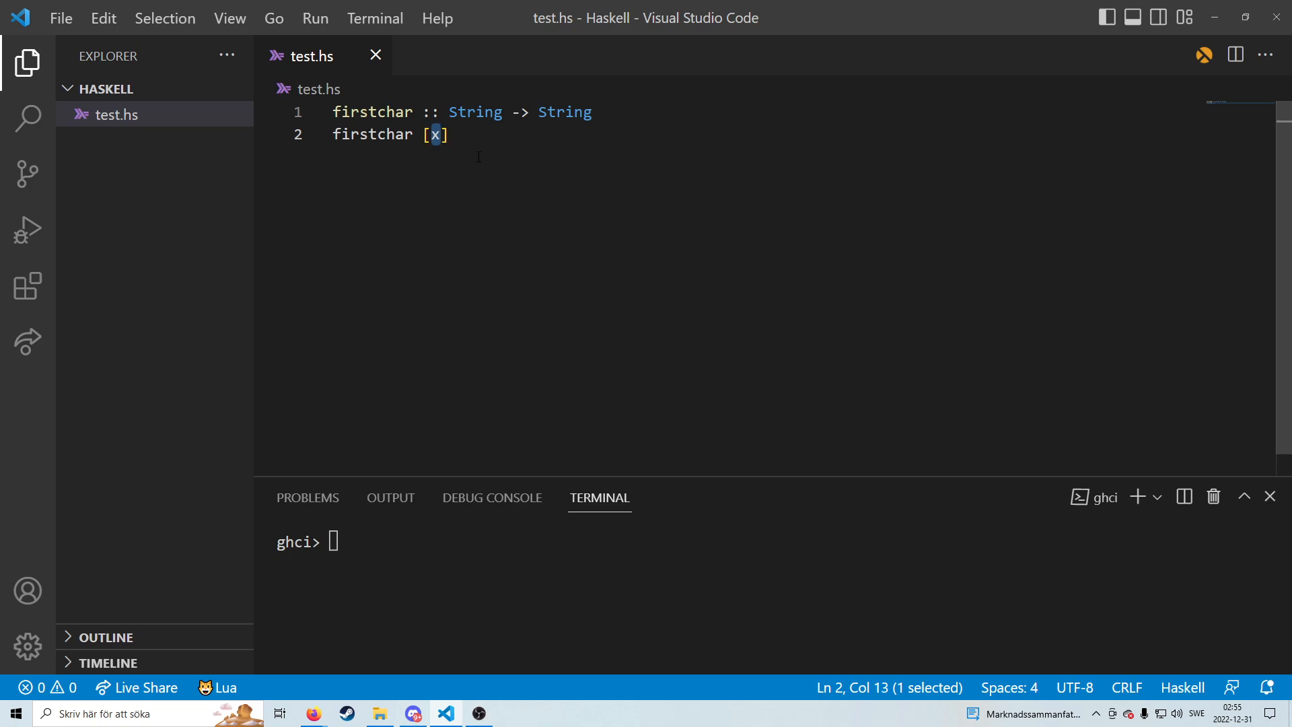
key(Delete)
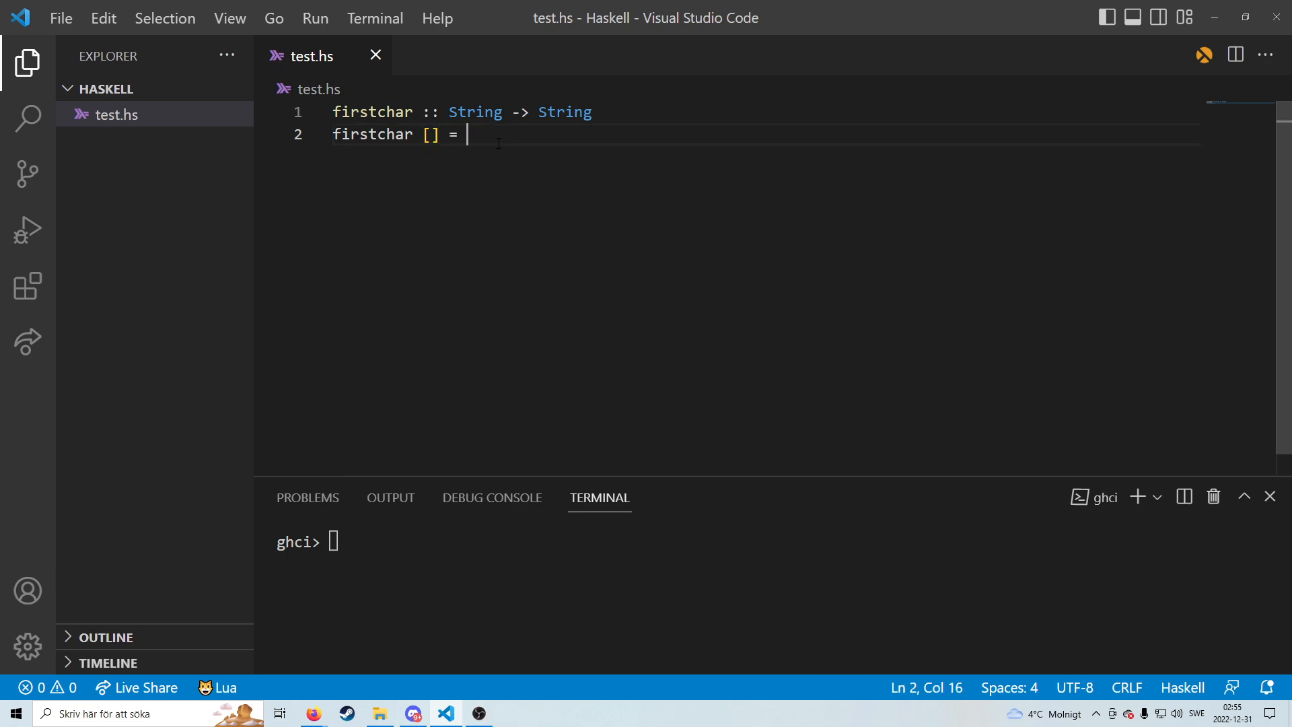
- Complete line 2 as firstchar [] = error "Empty String" and begin line 3 with fir
text(error)
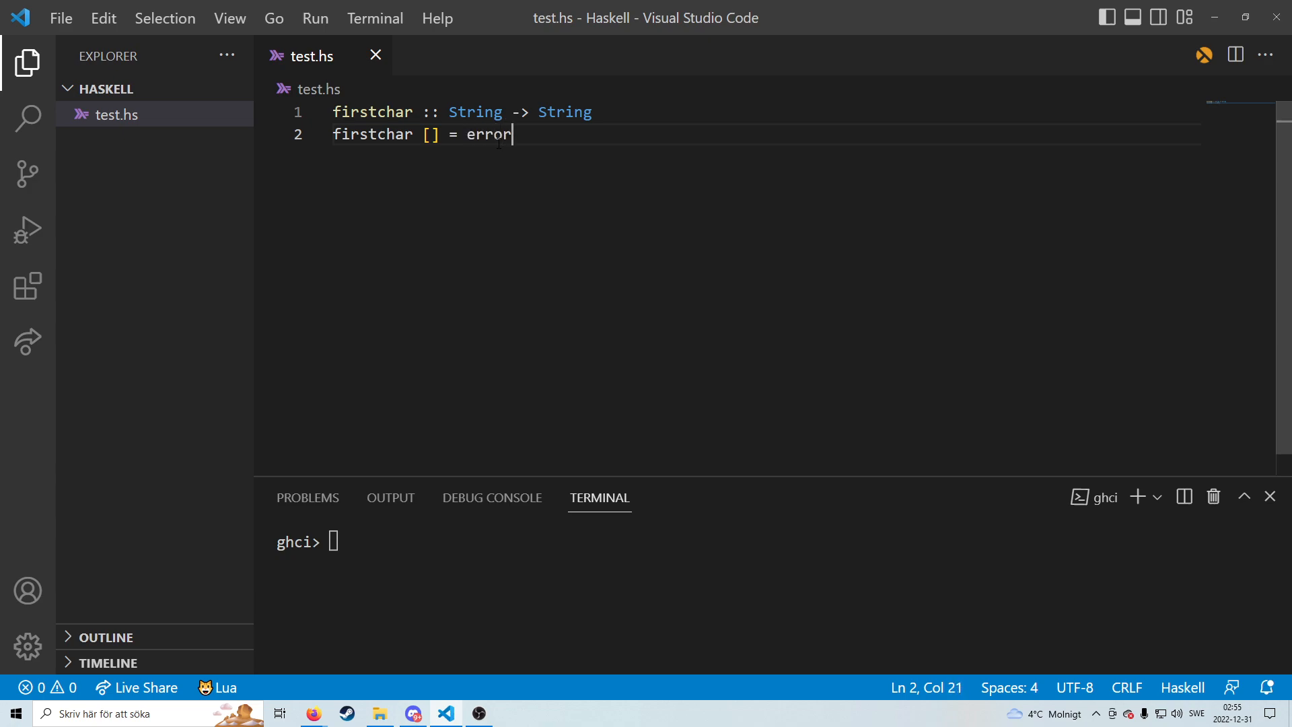
text("")
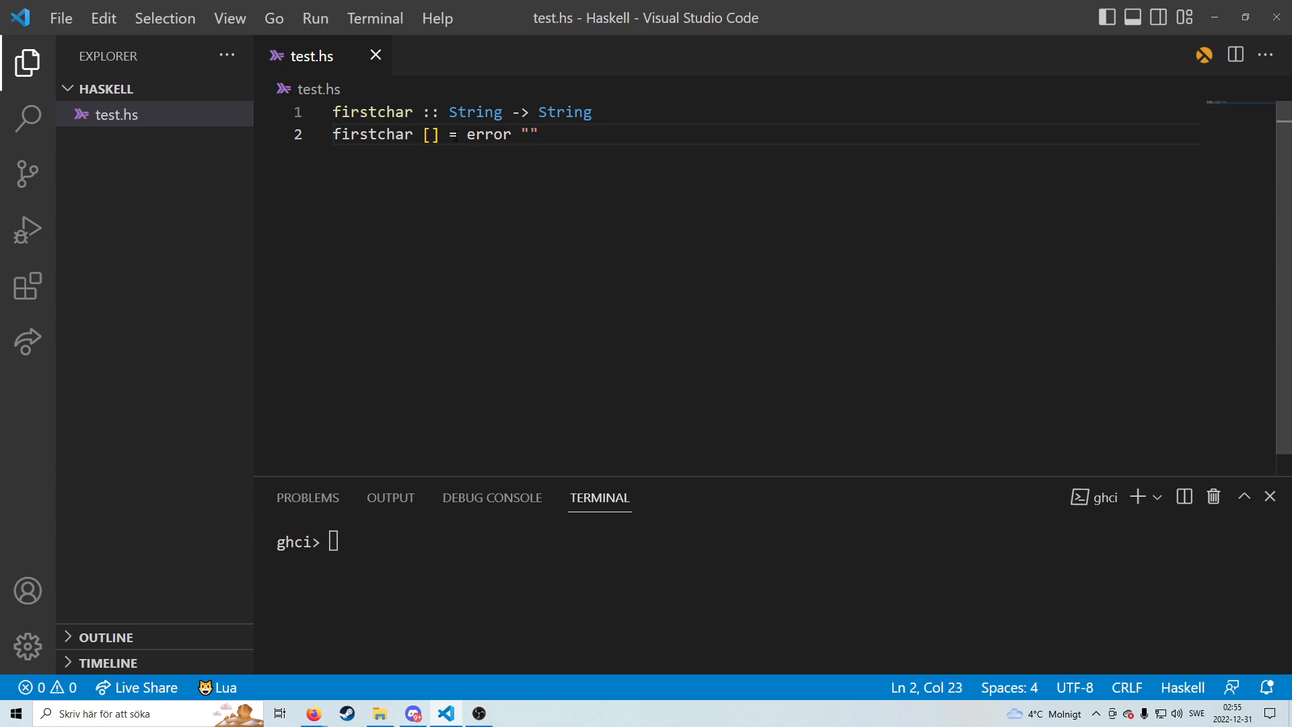
double_click(372, 112)
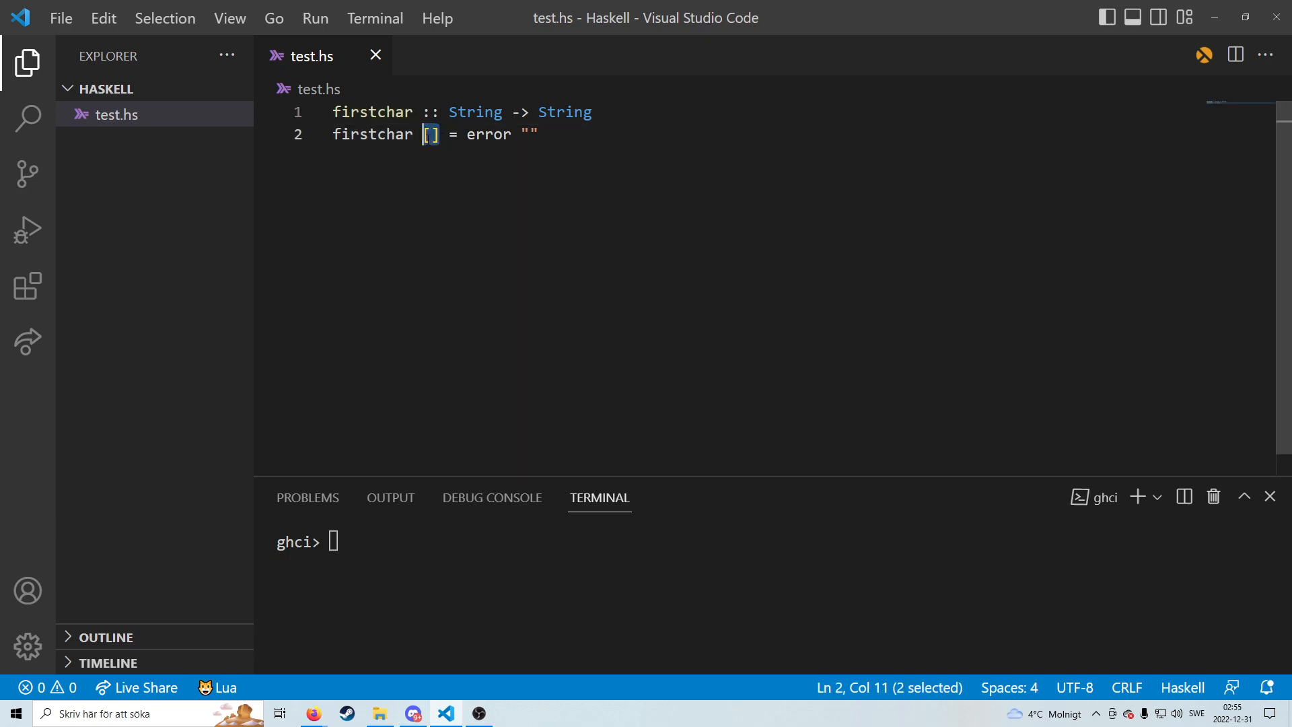
click(531, 135)
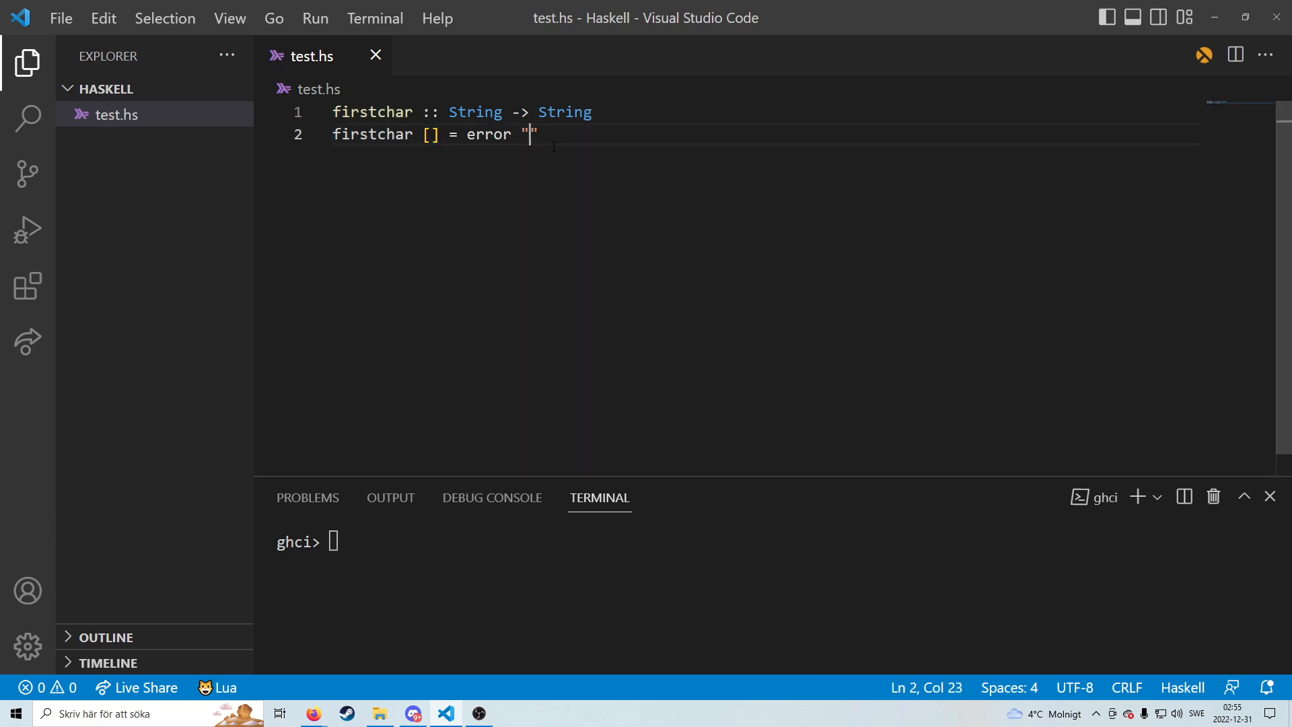
text(Empty String)
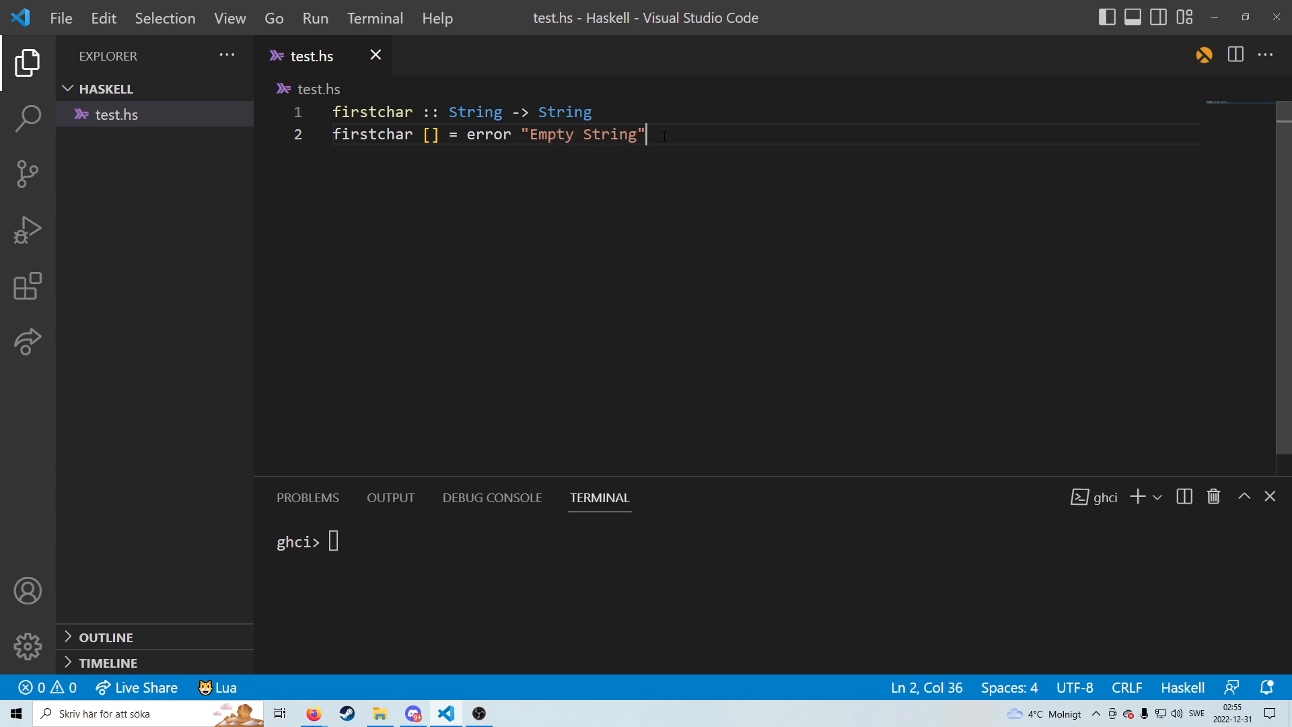
text(fir)
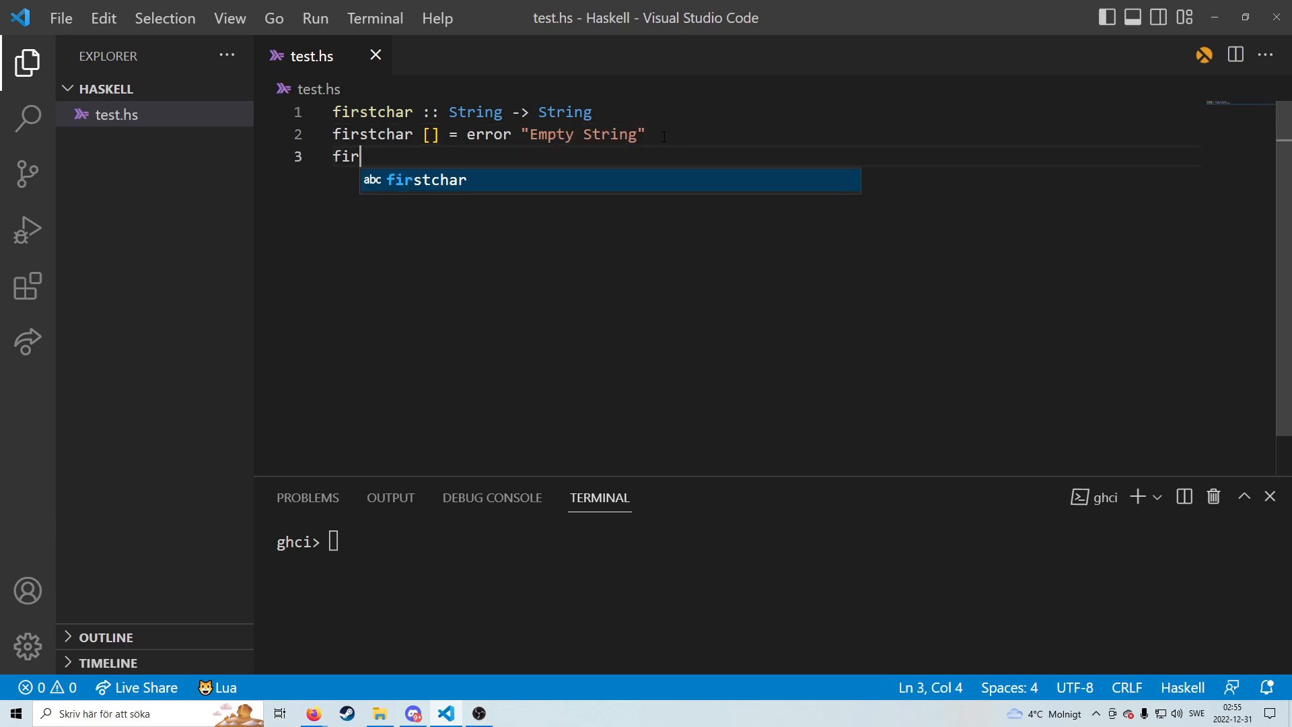
- Complete line 3 to read firstchar (x:xs) with the cons pattern
text(stchar)
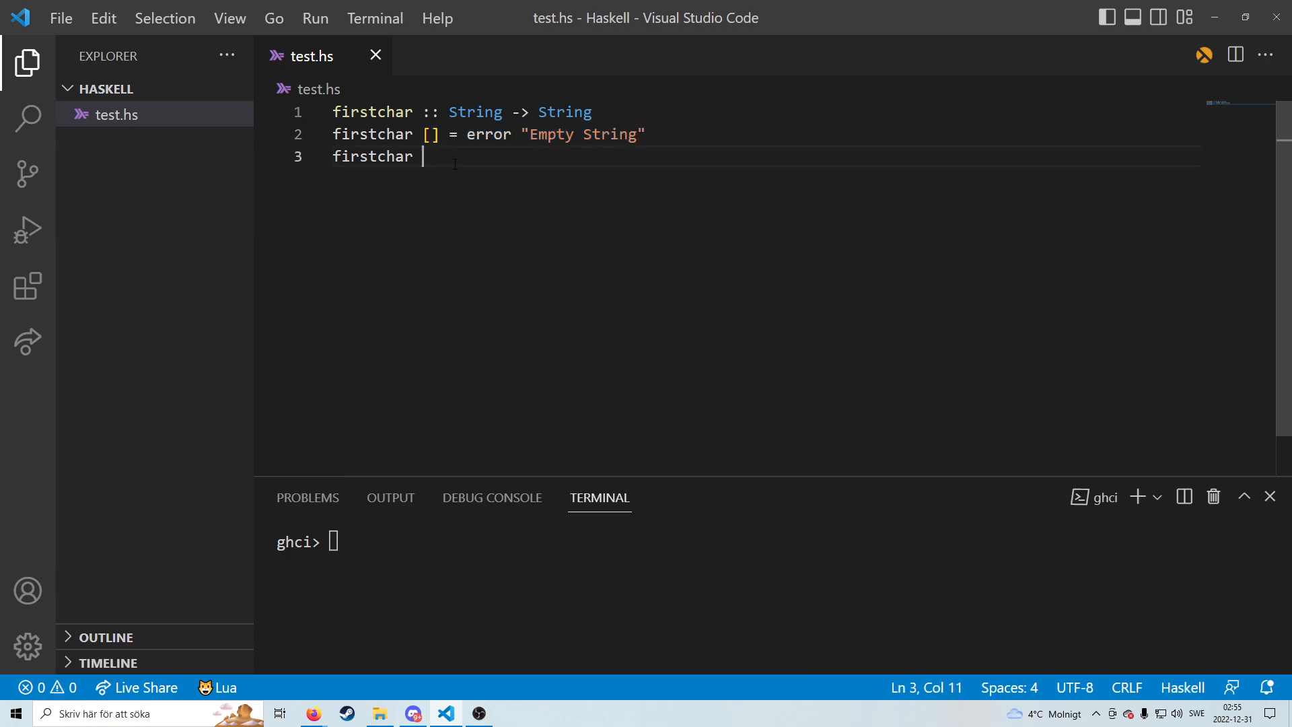
text(()
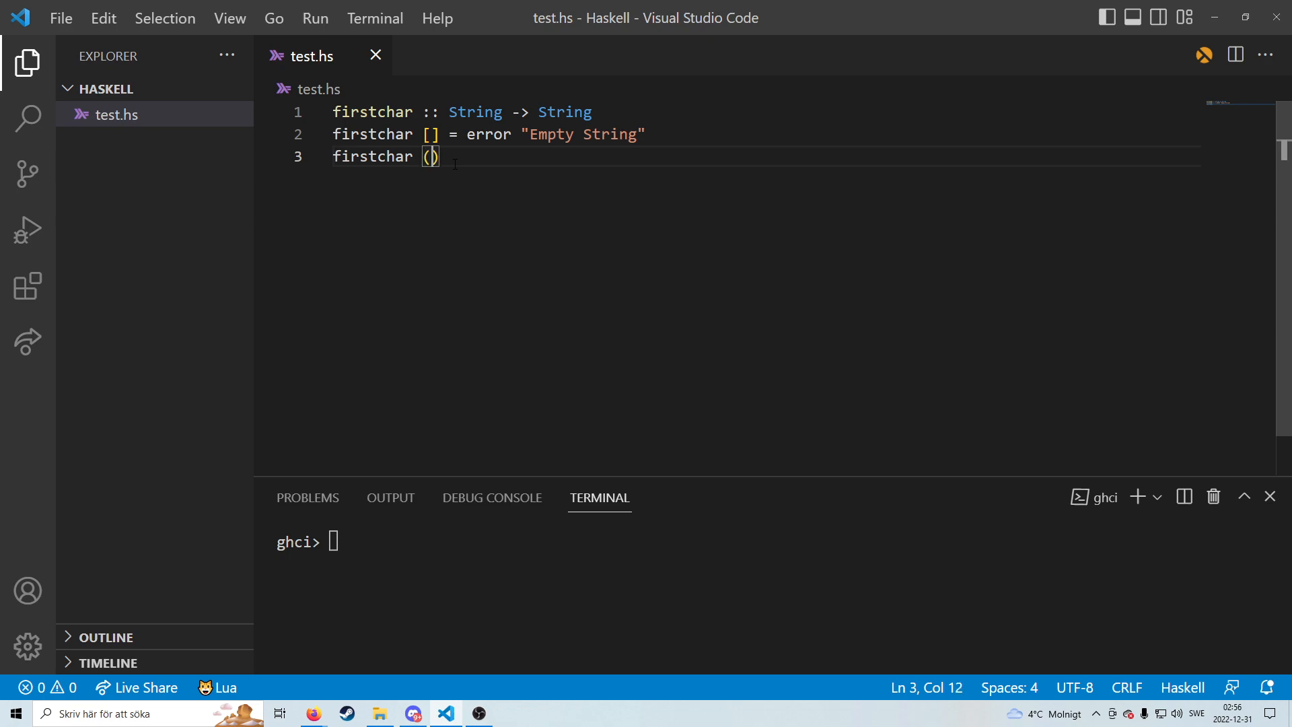
text(x:xs)
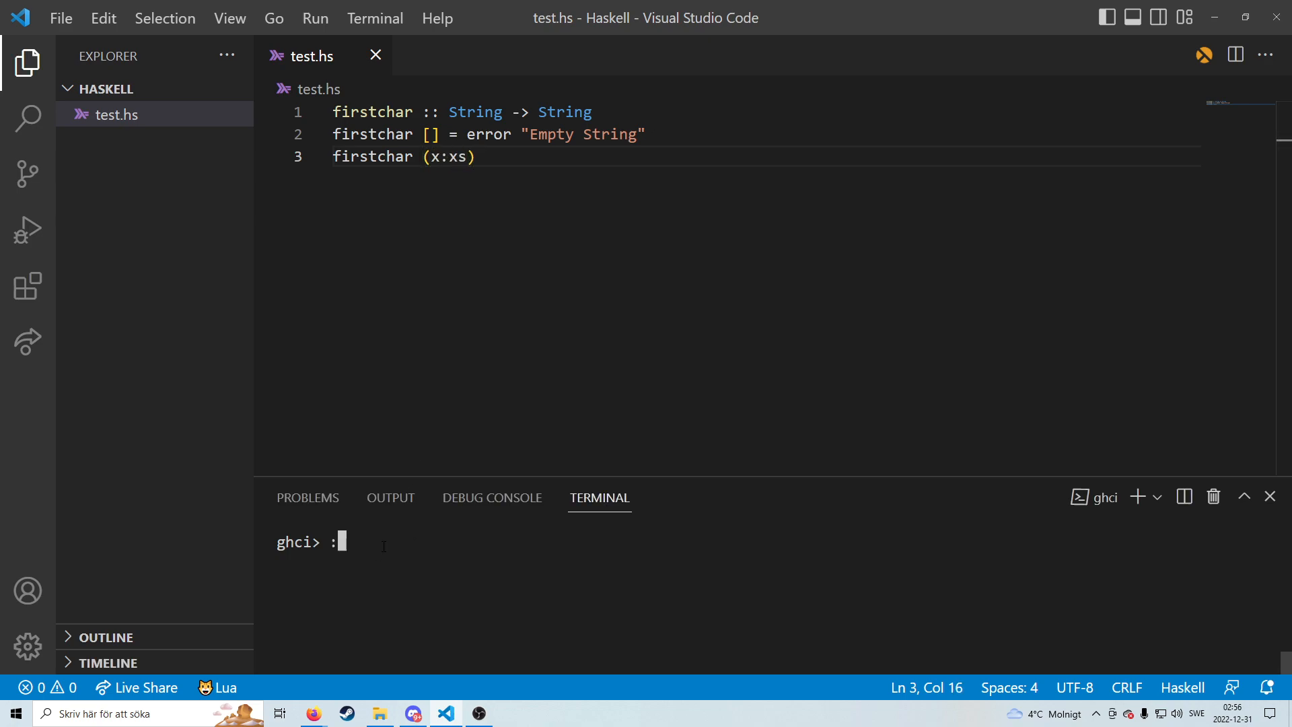
- Inspect (:) :: a -> [a] -> [a] in ghci and extend line 3 to firstchar (x:xs) =
text(t (:)
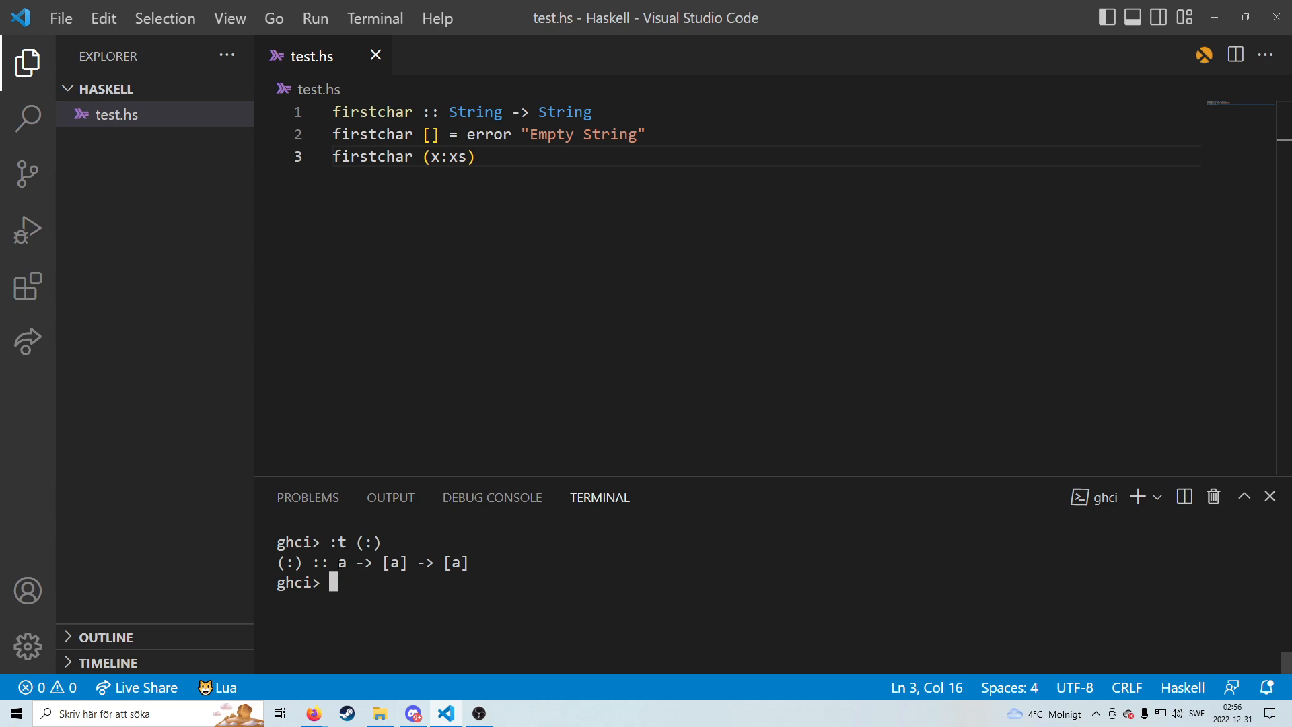
double_click(393, 563)
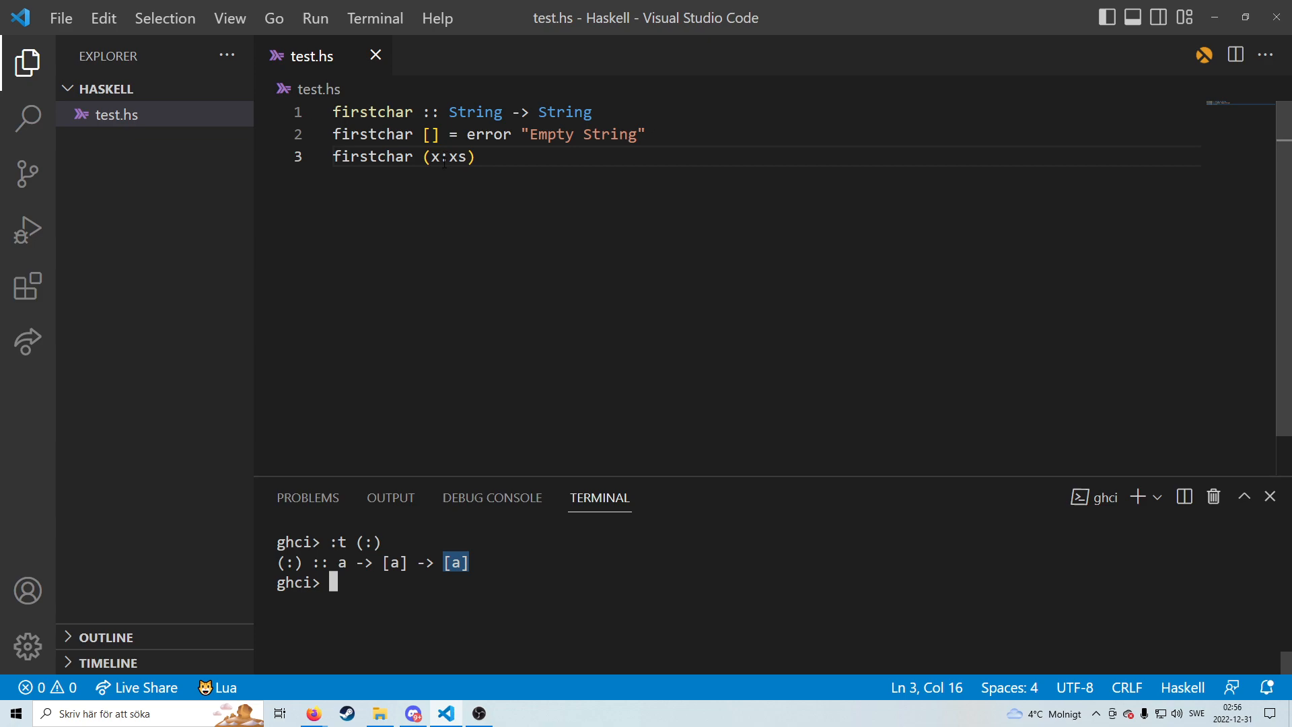
double_click(432, 157)
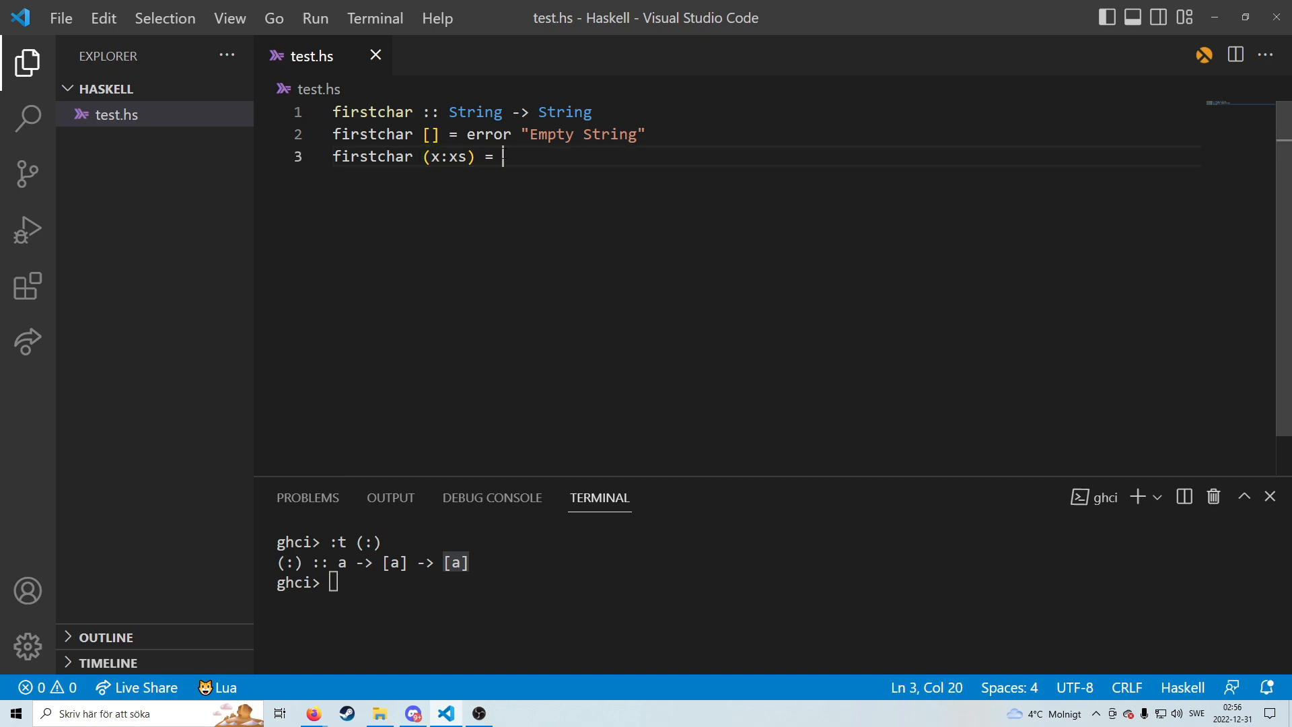
- Make line 3 return "The first character of the string is " ++ [x]
text("")
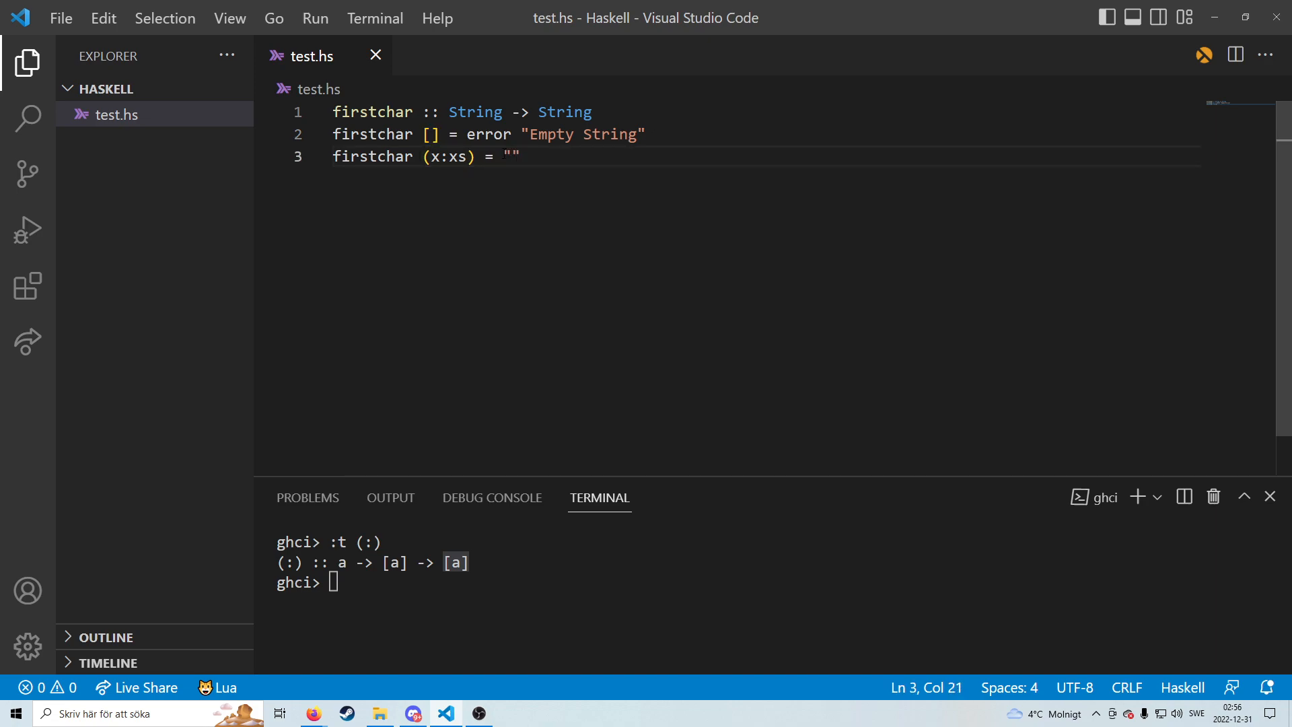
text(T)
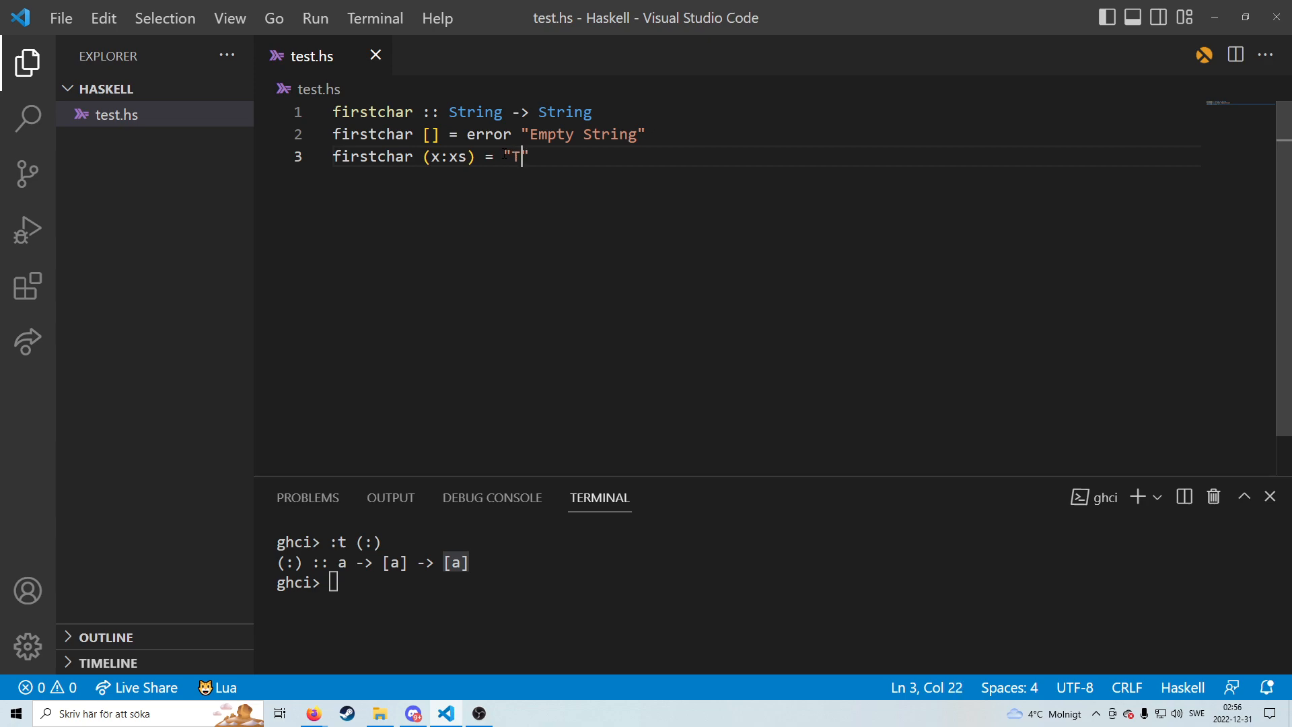
text(he first character of the li)
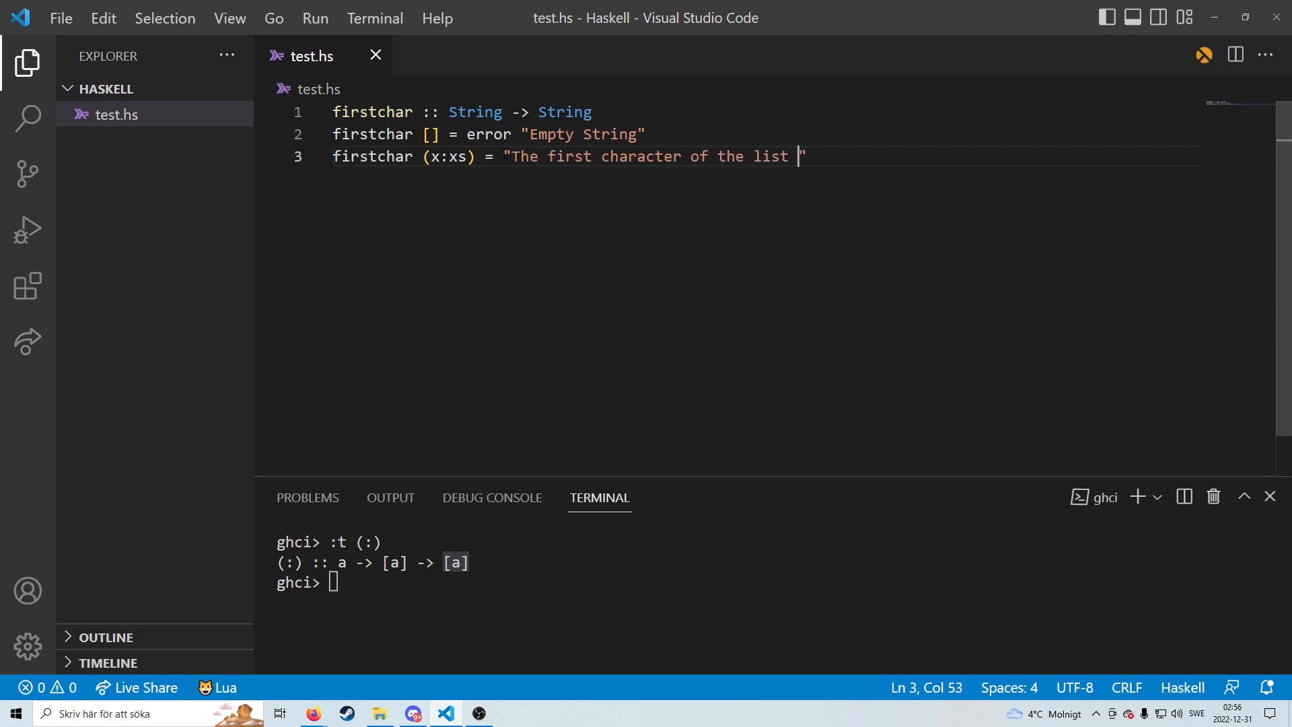
text(string is)
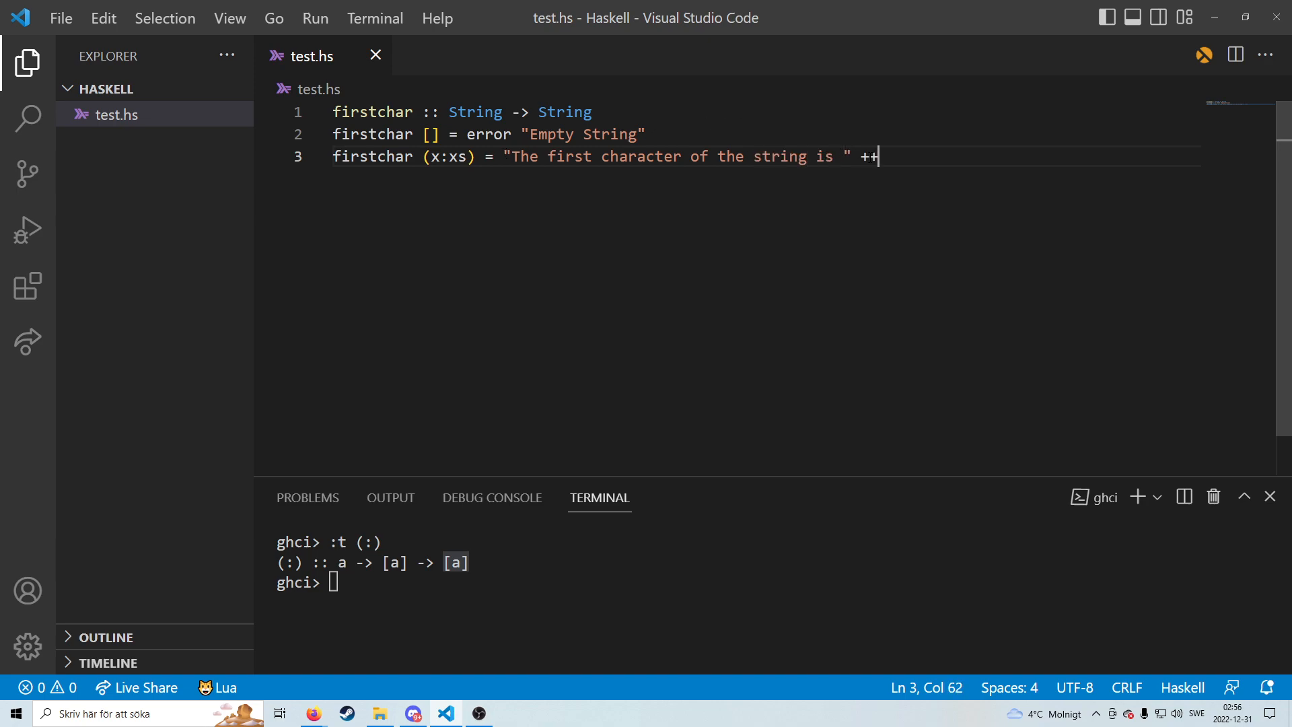
text([x])
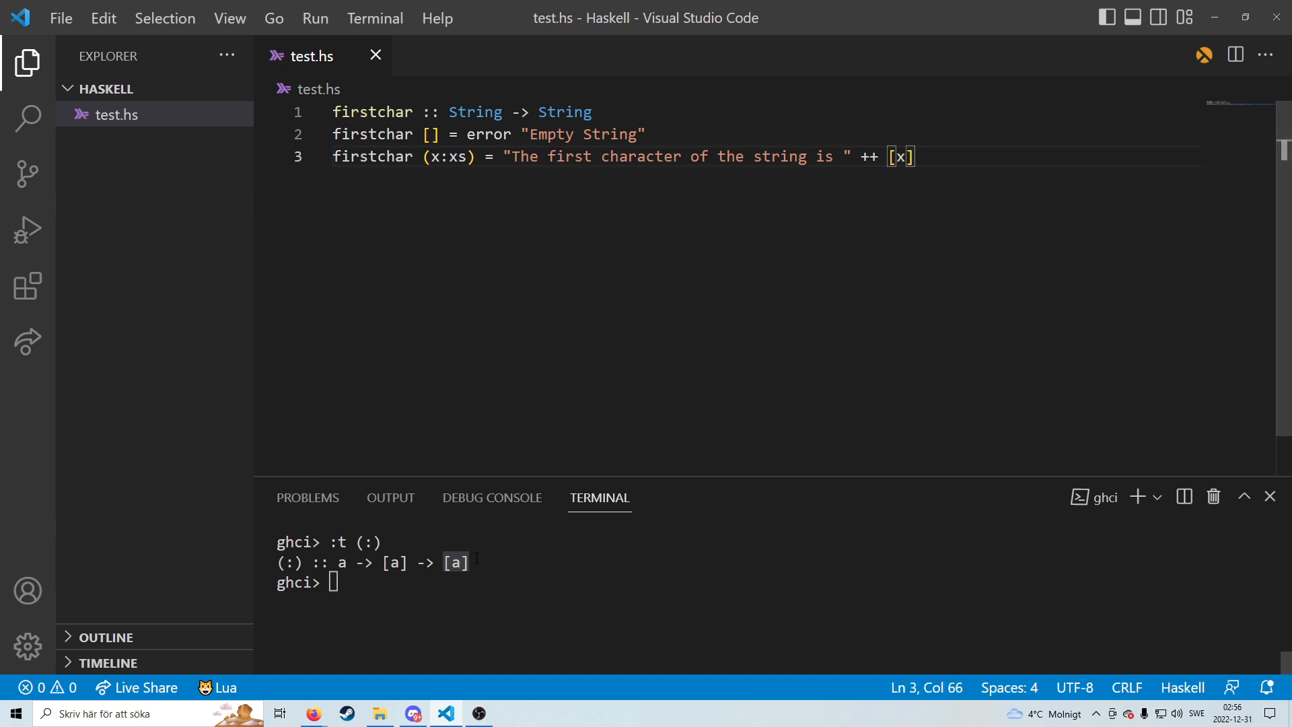
- Reload with :r in ghci and run firstchar "" and firstchar "Hello"
text(:r)
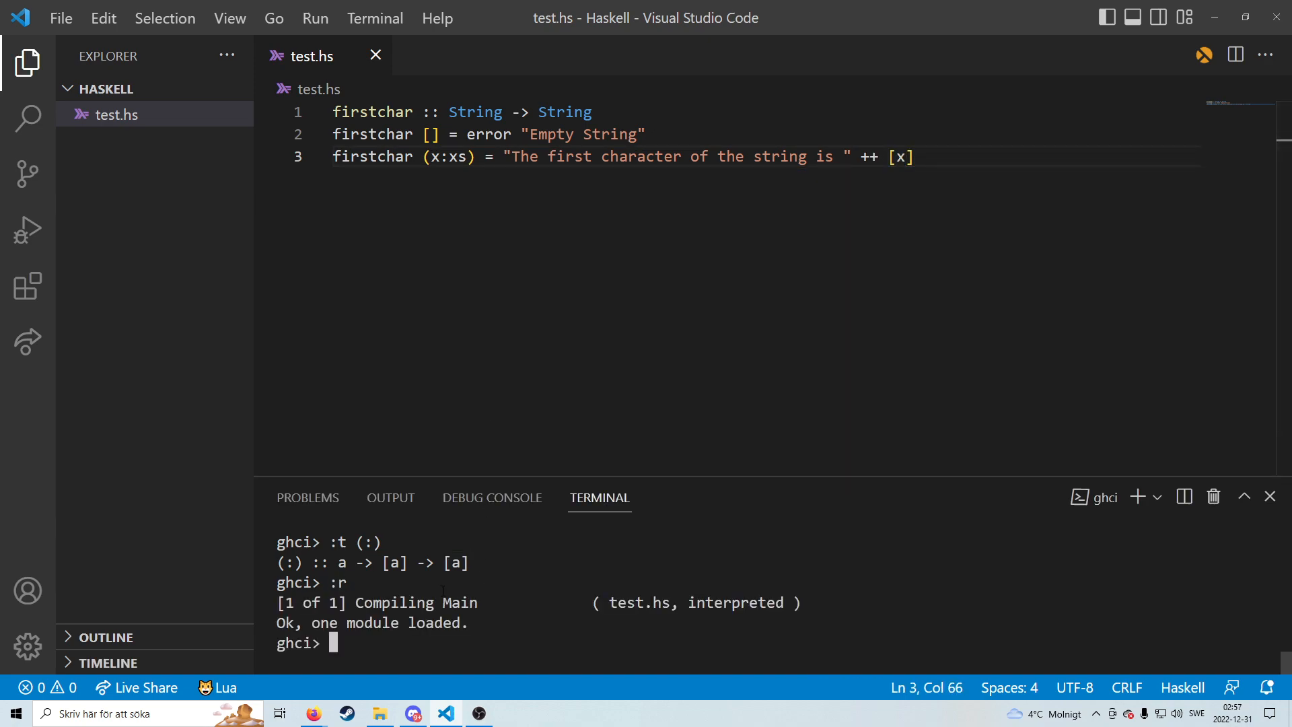
text(firstchar)
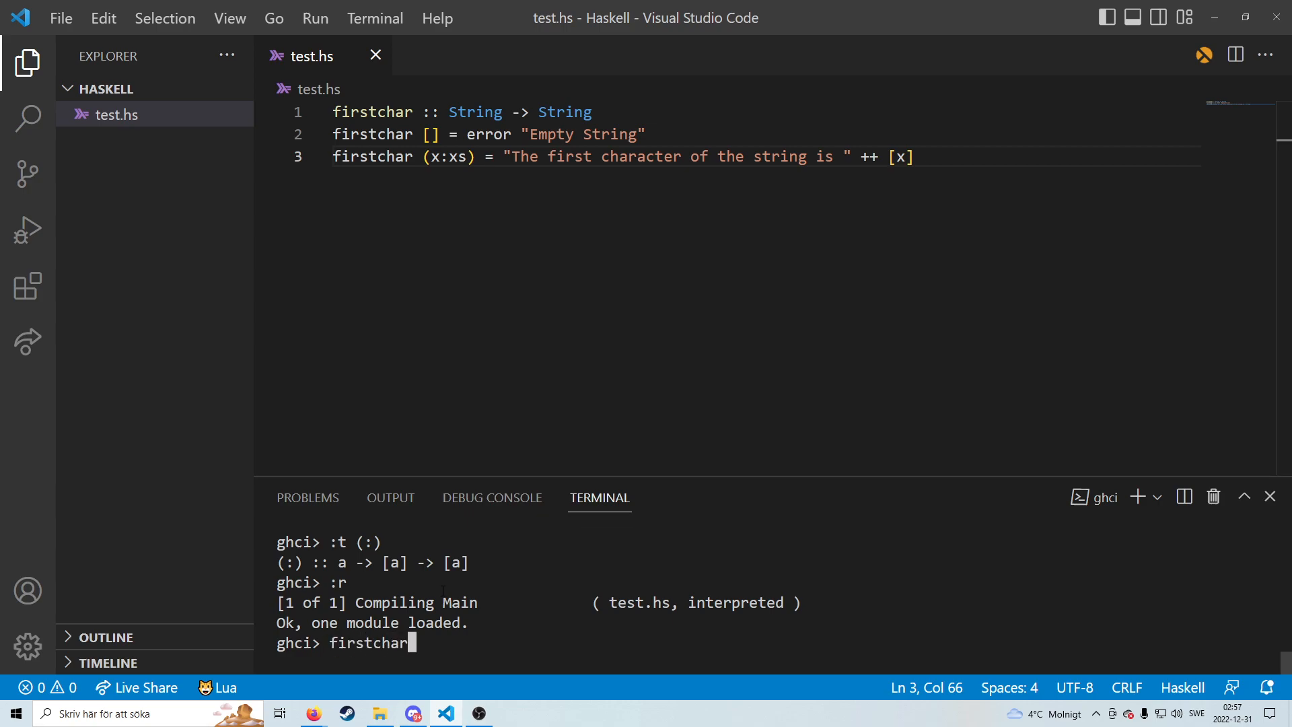
text("")
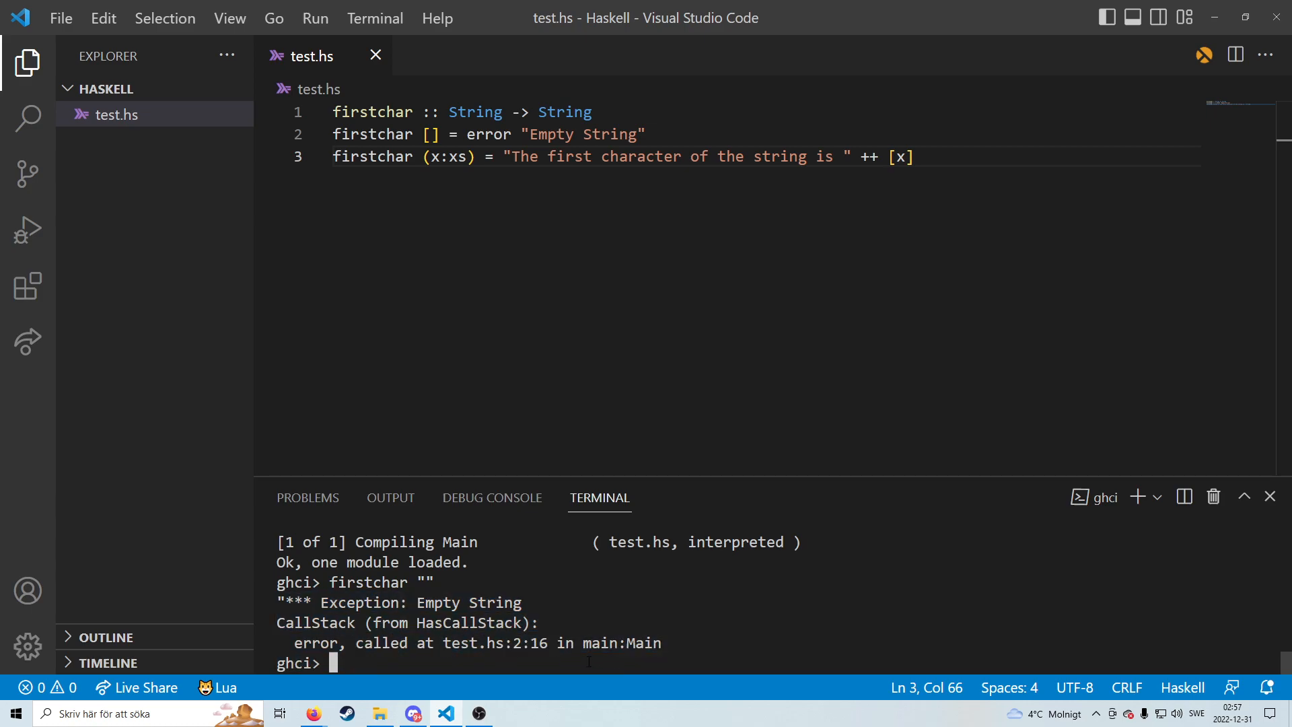
text(firstchar ")
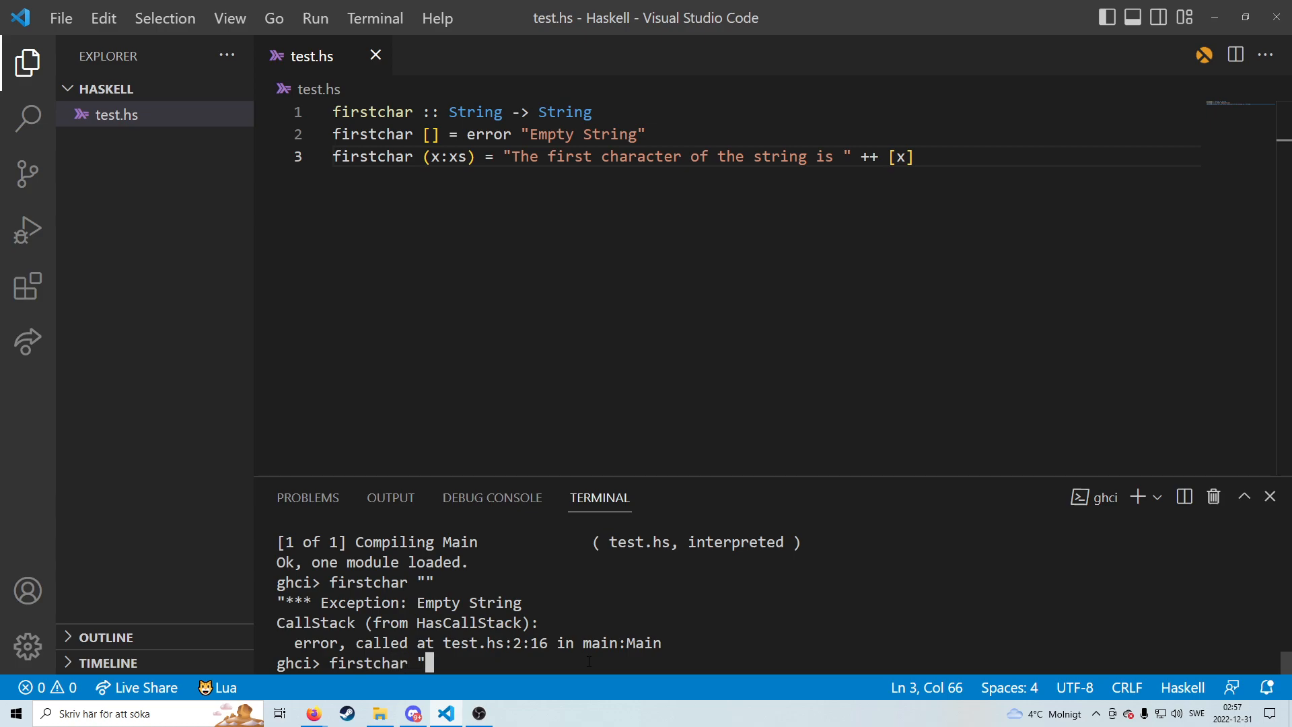
text(Hello")
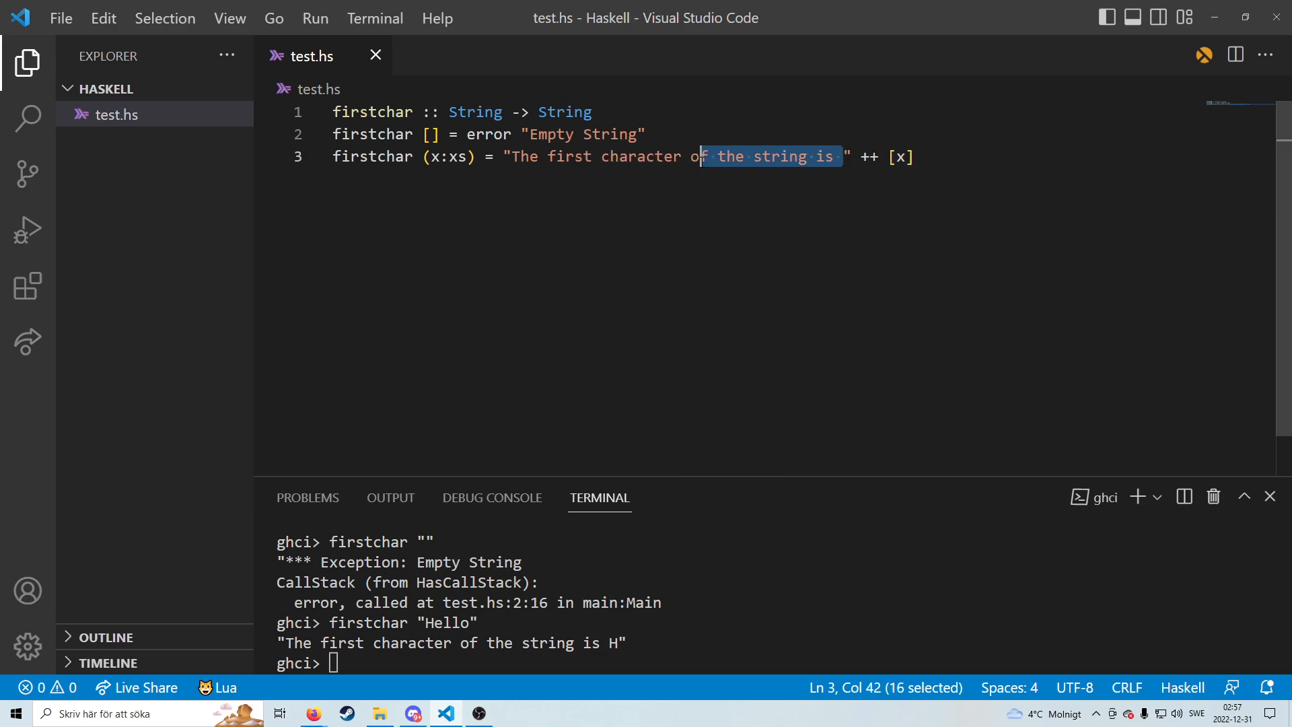
- Rewrite the message as "The first character in " ++ (x:xs) ++ " is " ++ [x] and rerun firstchar "Hello"
key(Delete)
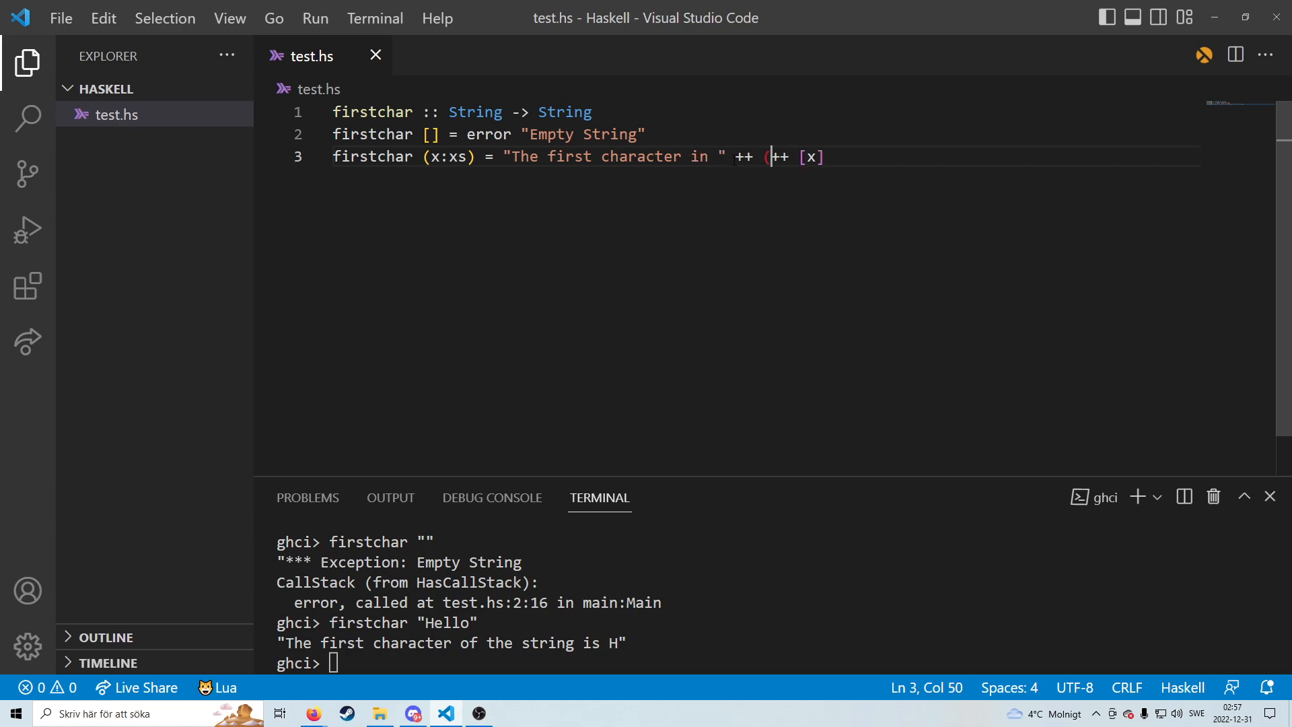
text(x:xs) ++ " i)
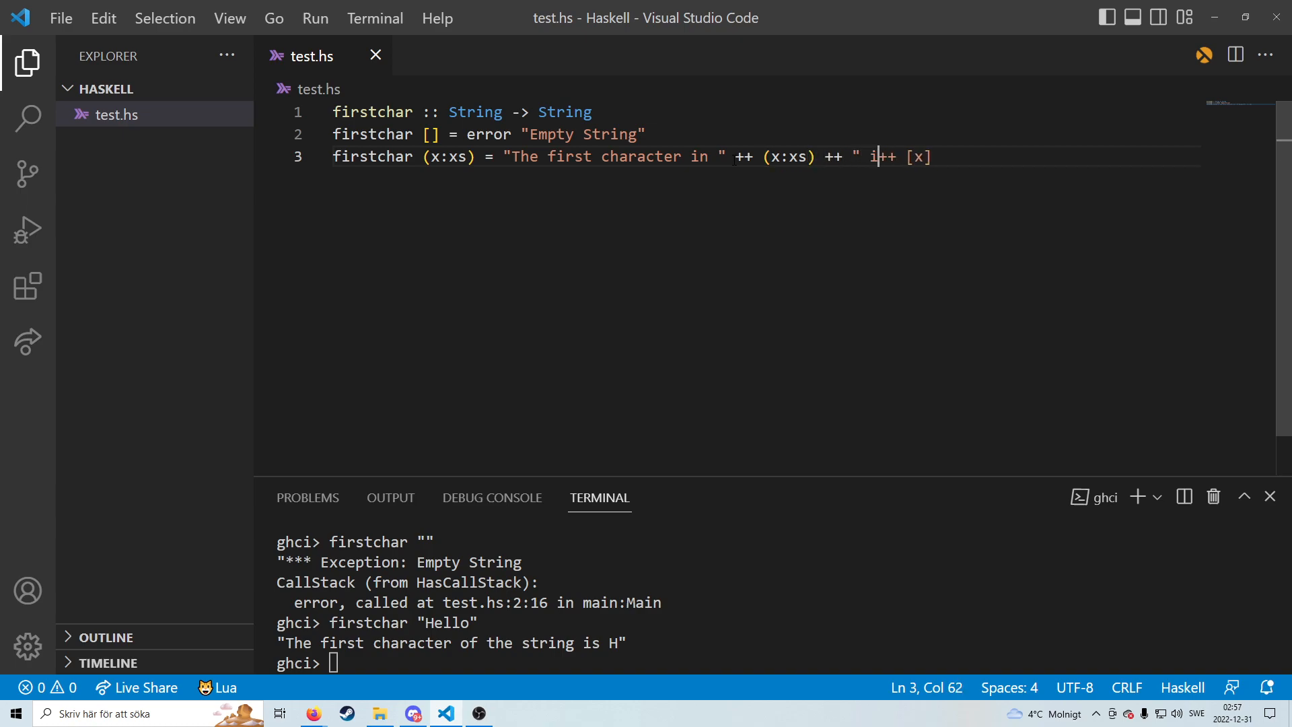
text(s ")
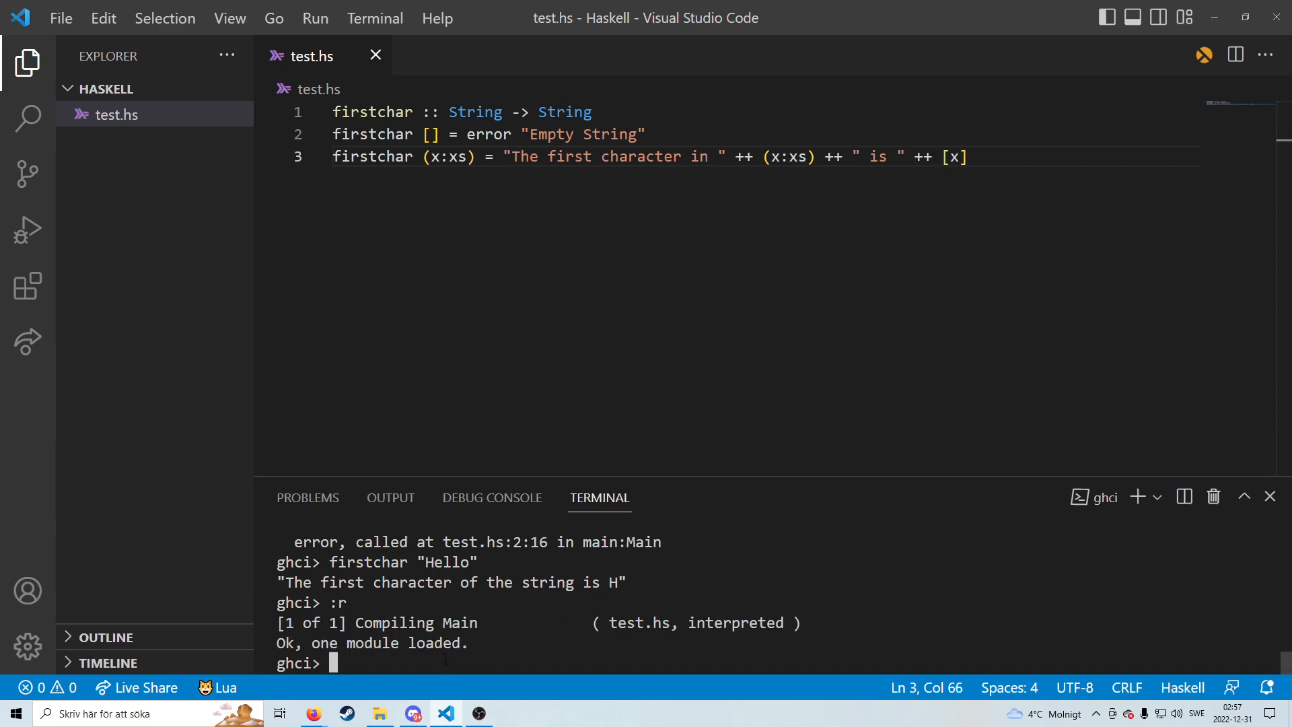
text(firstchar "Hello)
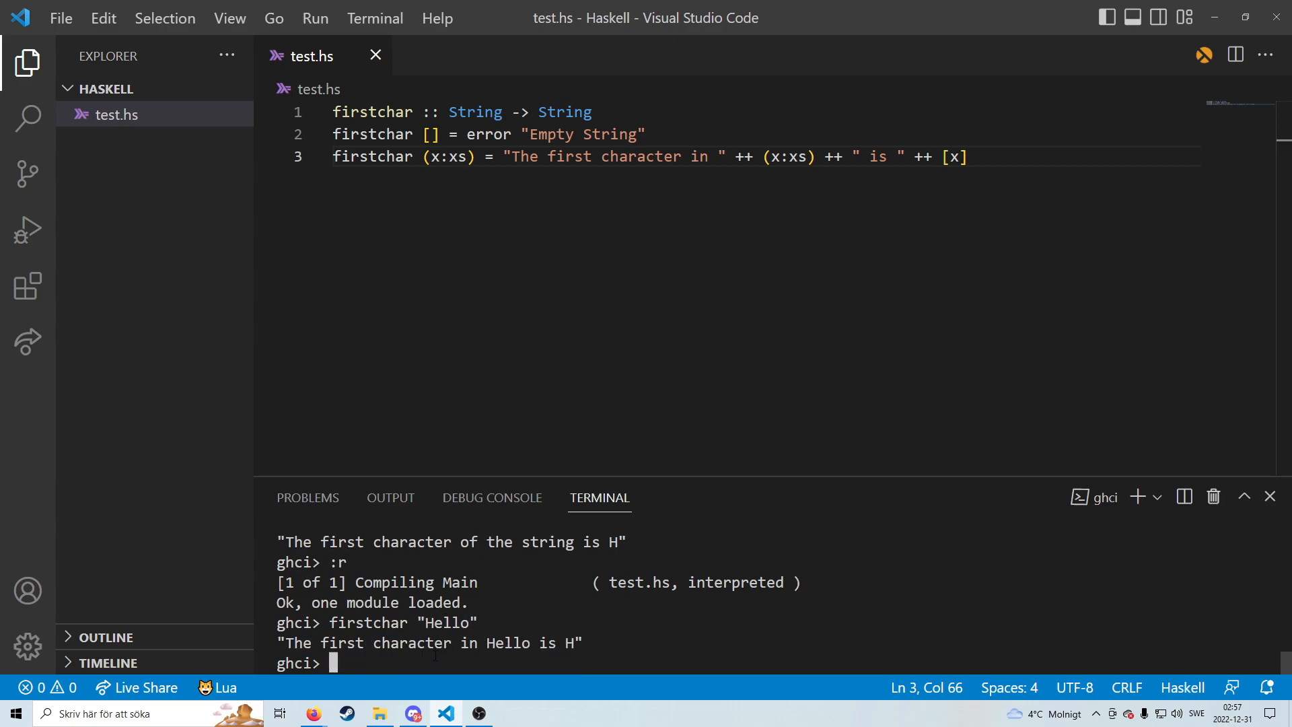
drag(284, 643, 536, 643)
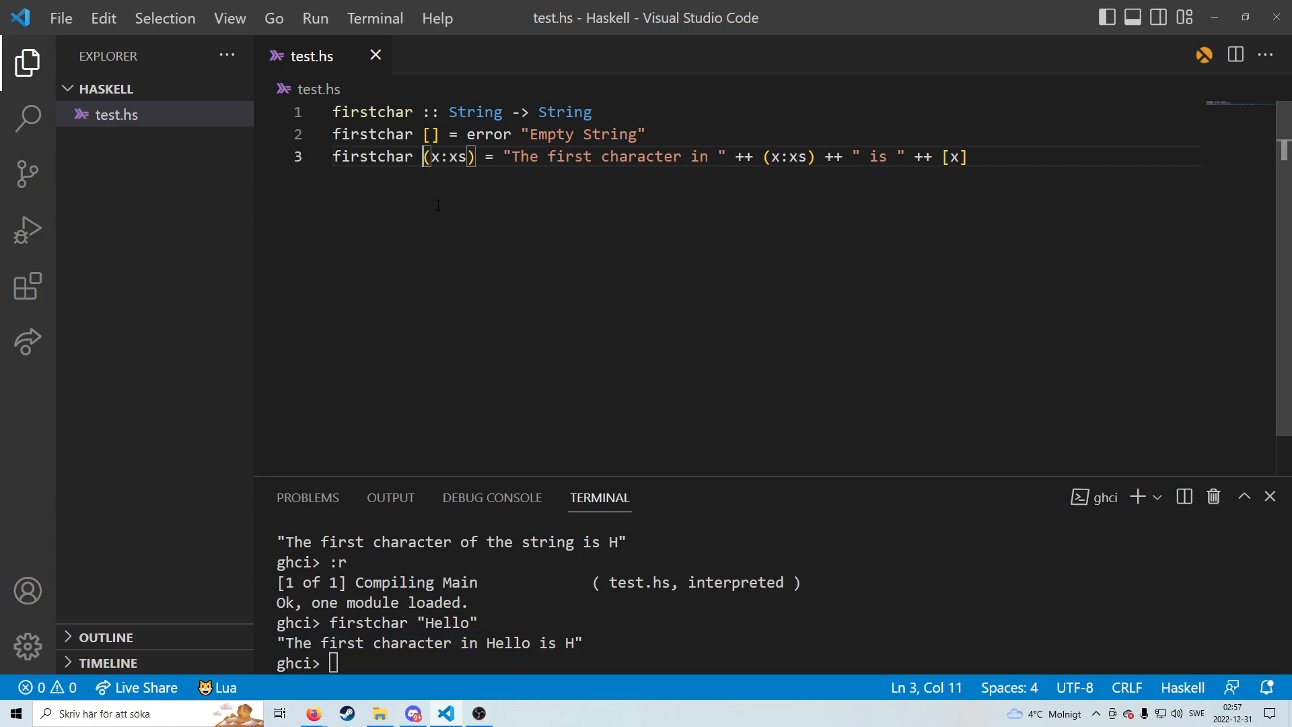
- Use the as-pattern all@(x:xs) with all in the message, reload and rerun firstchar "Hello"
text(@)
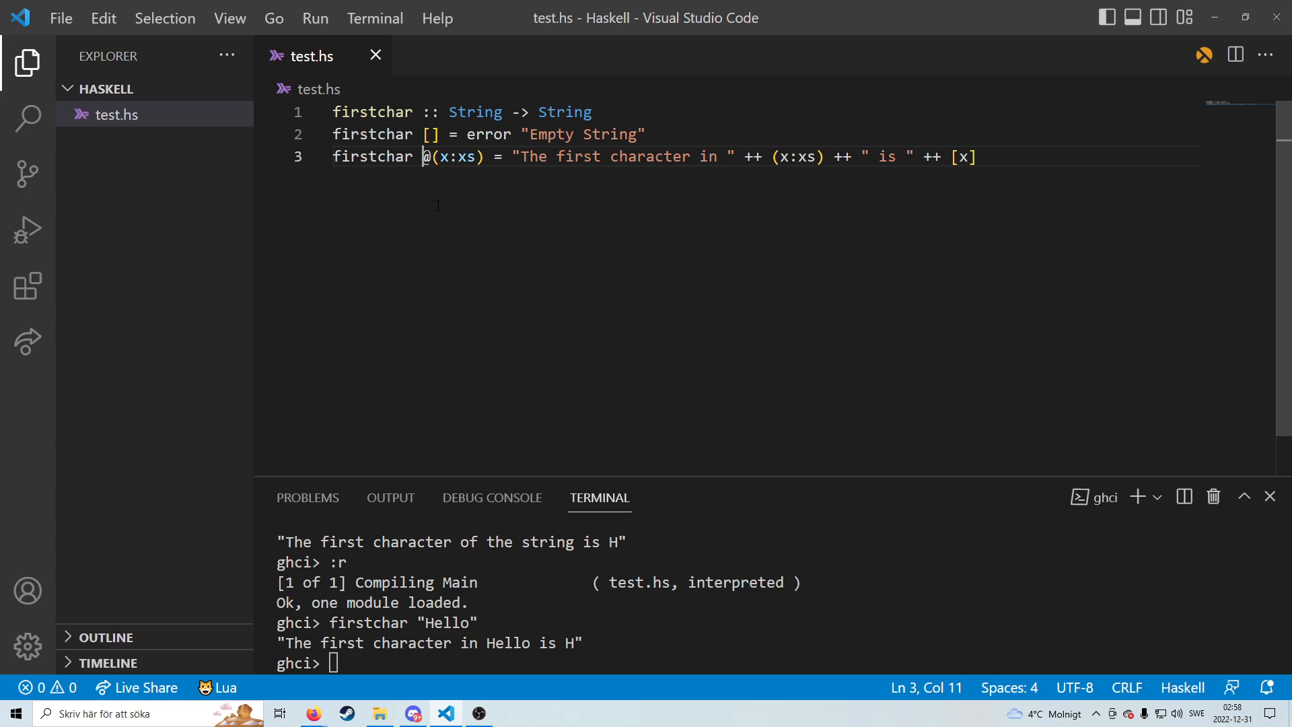
text(all)
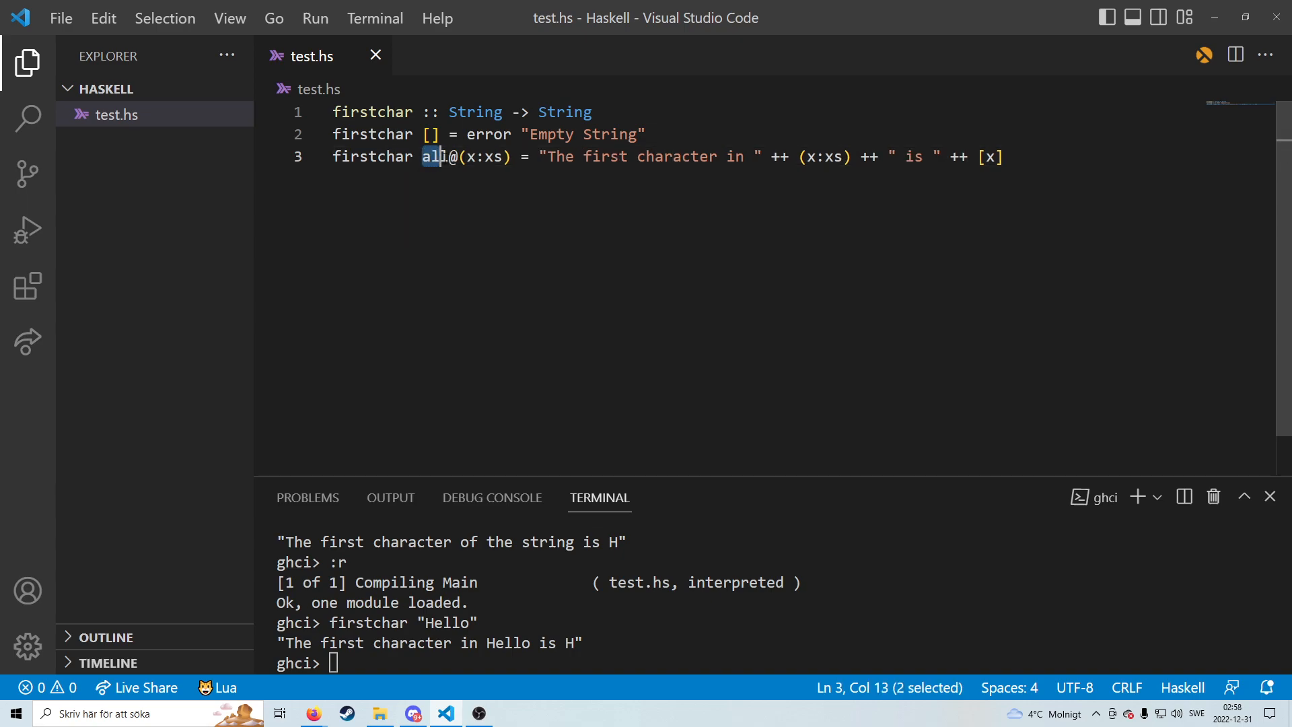
key(shift+Right)
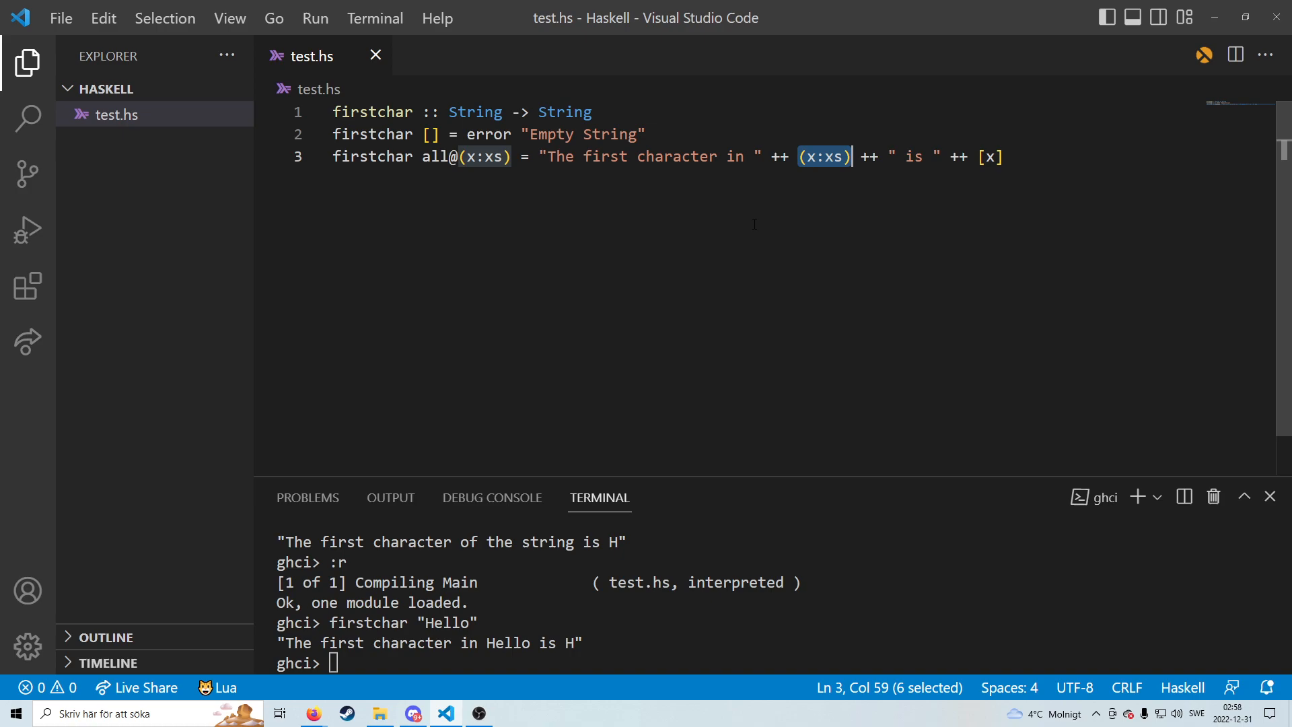
text(all)
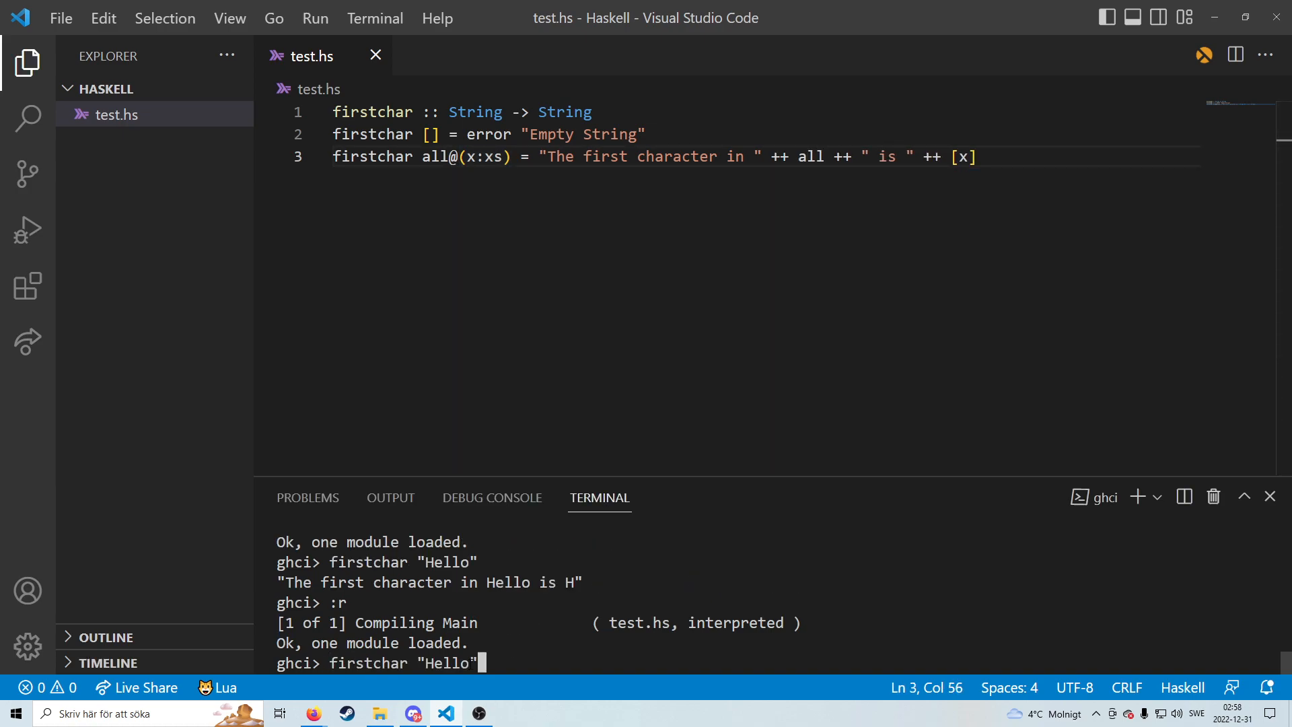
key(enter)
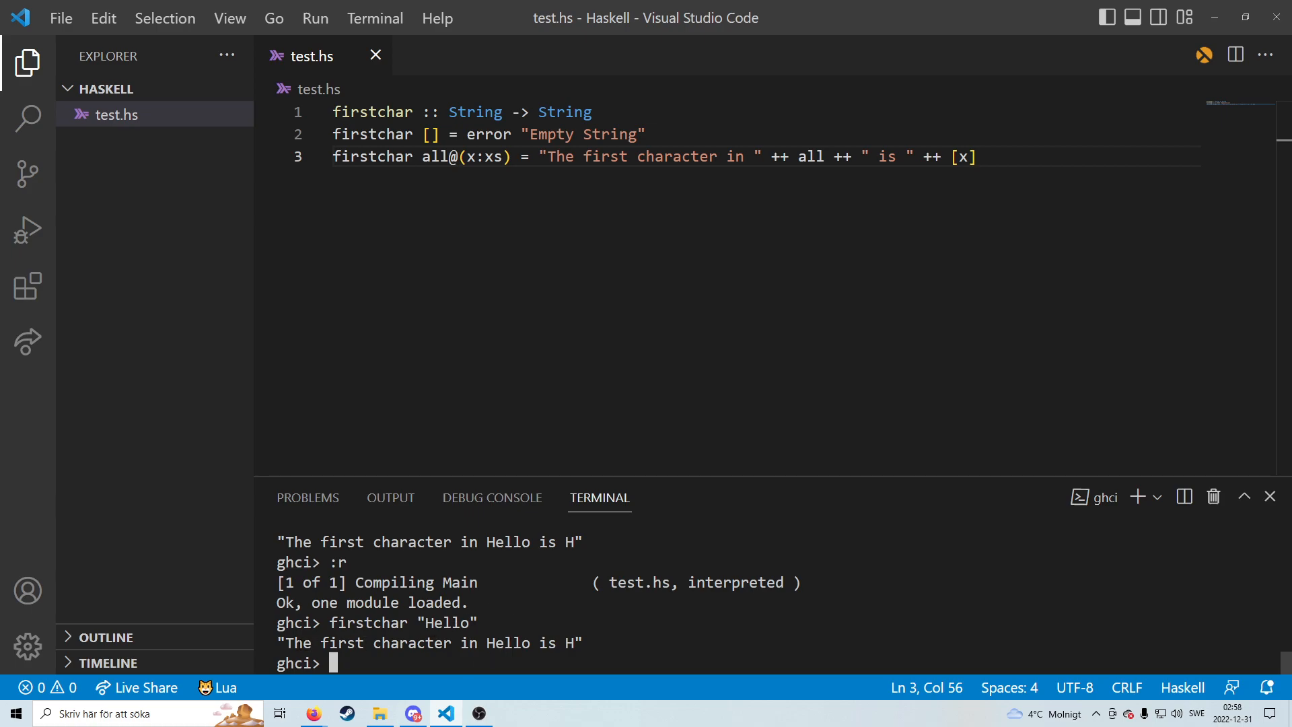
double_click(428, 644)
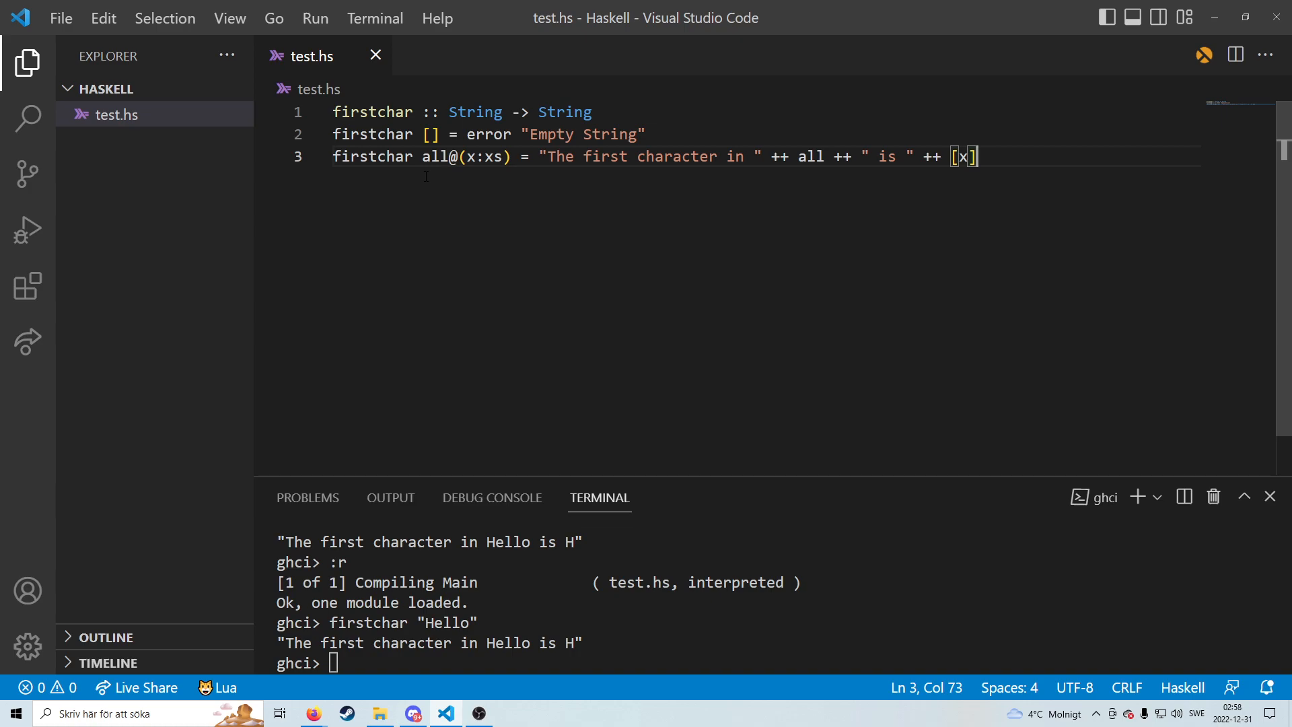
- Highlight the empty-string clause, then add blank lines 4 and 5 after the firstchar definition
drag(423, 135, 647, 135)
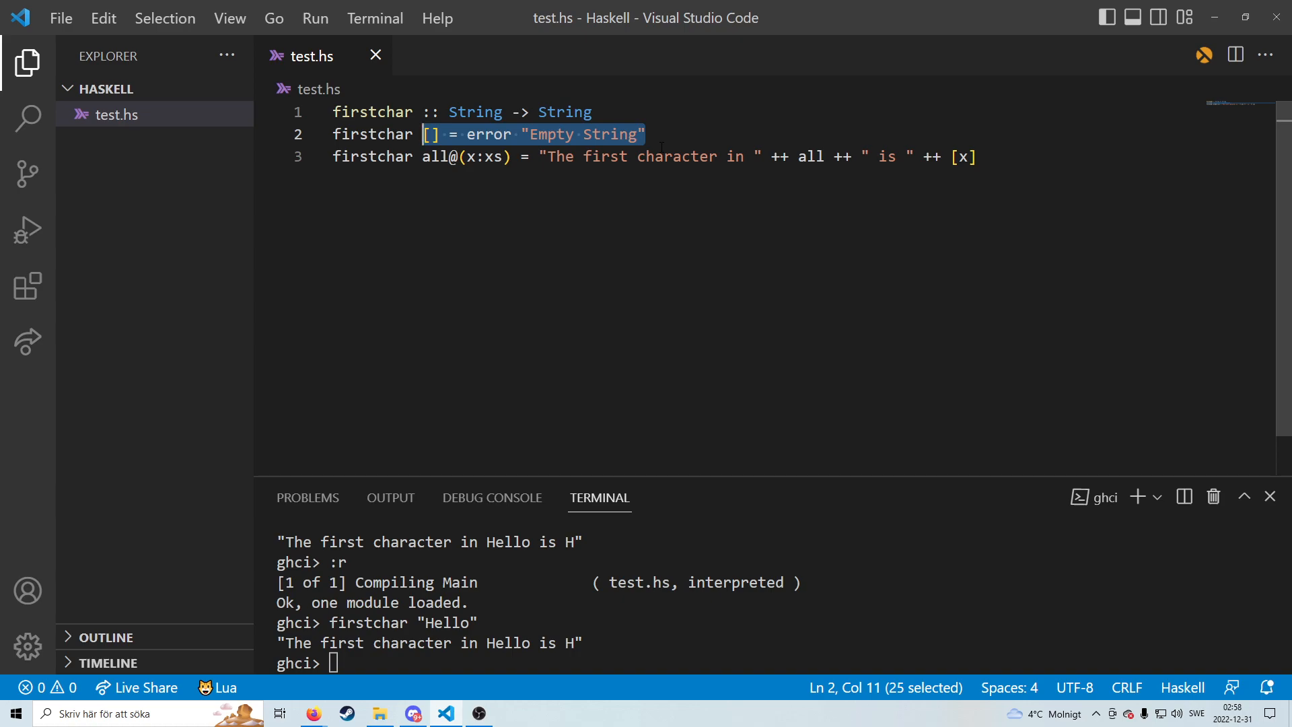
click(977, 156)
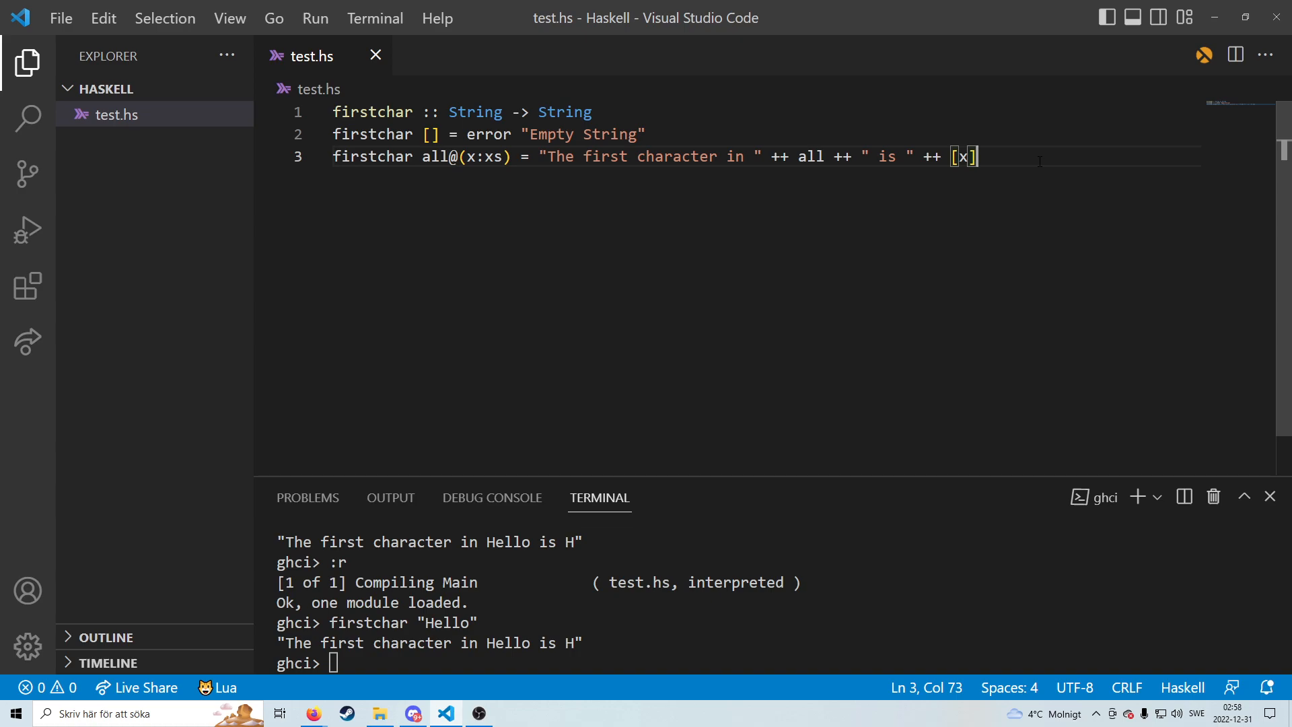
key(enter)
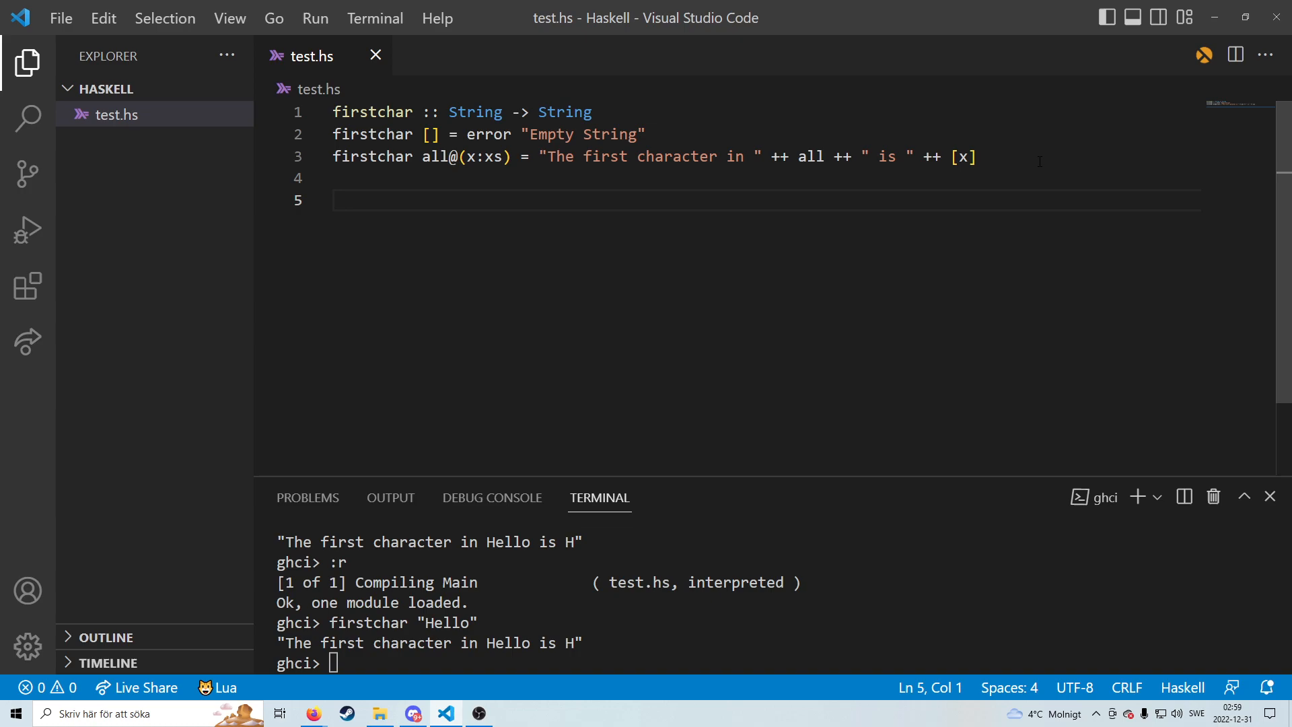
- Declare check8 :: (Int, Int, Int) -> Bool below firstchar in test.hs
text(c)
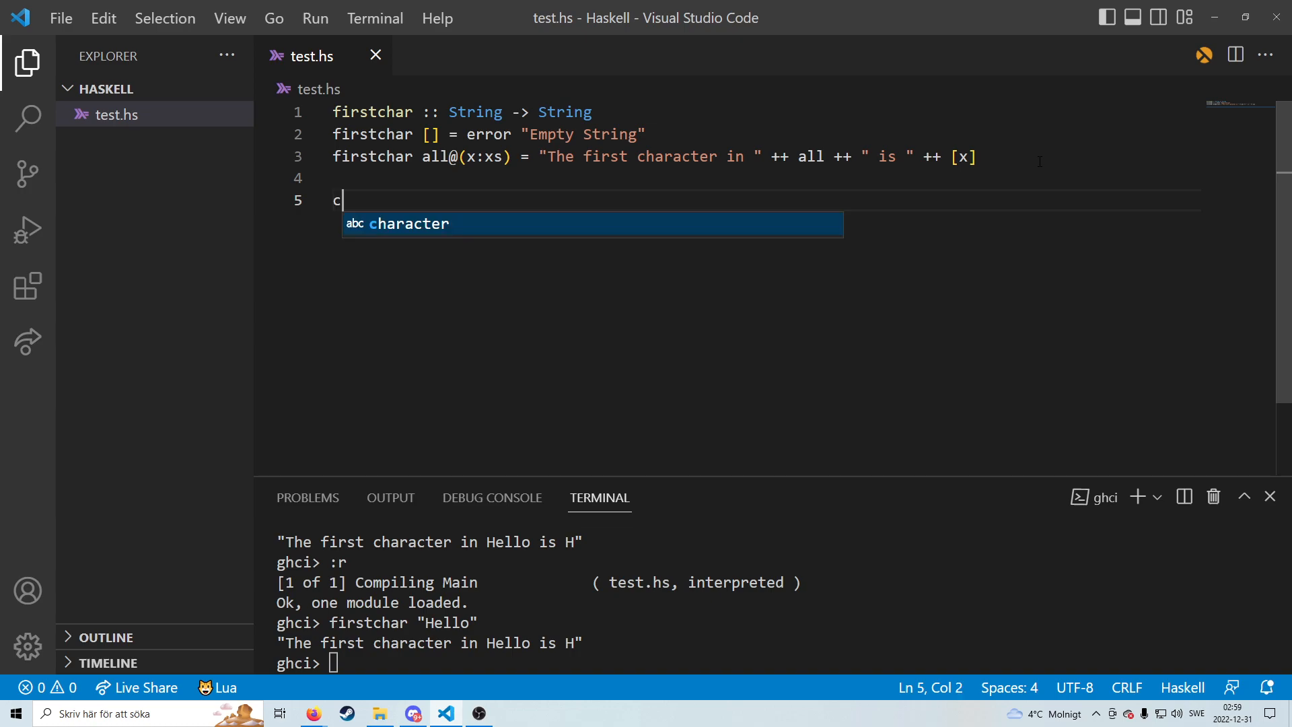
text(heck8 ::)
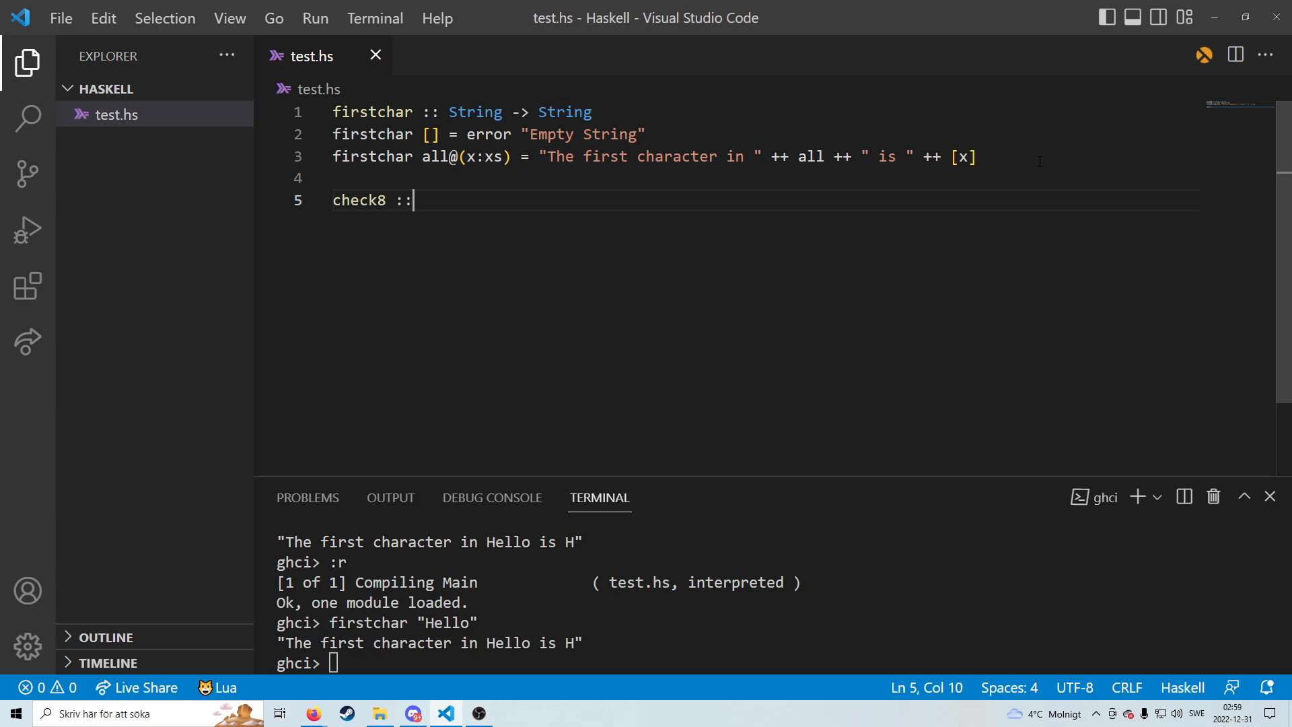
text(())
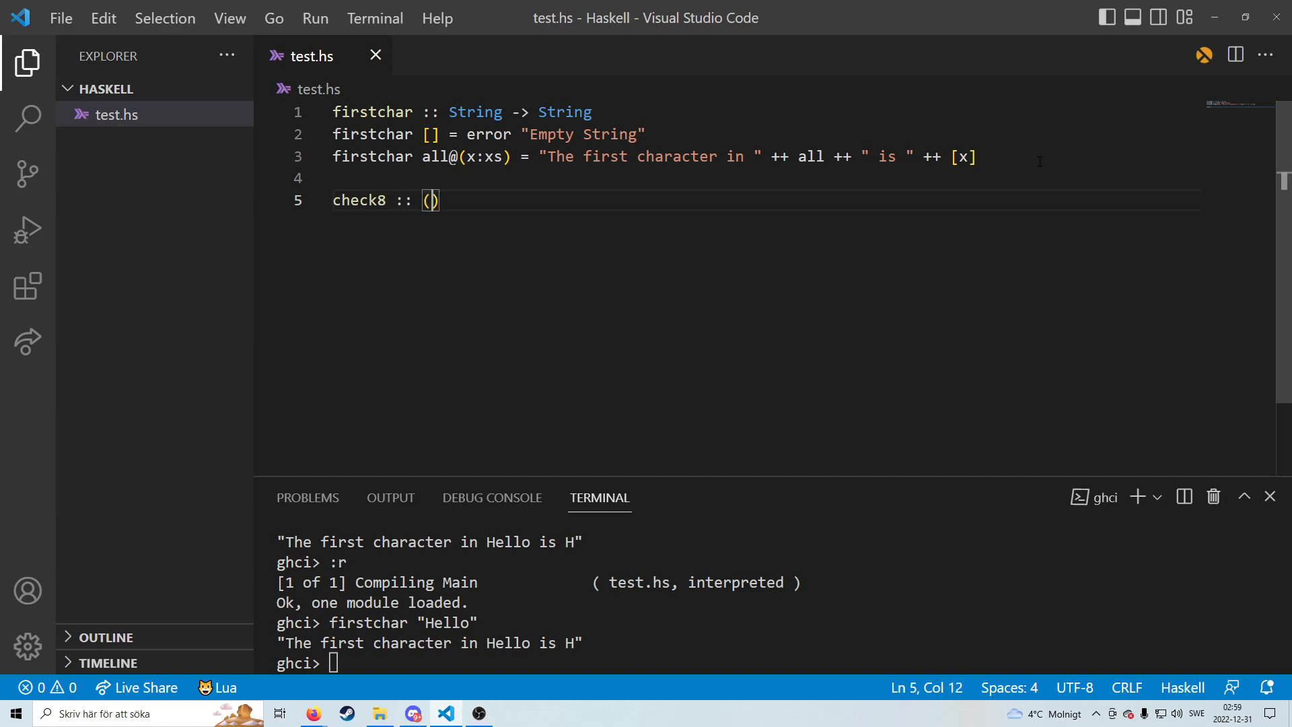
text(Int,)
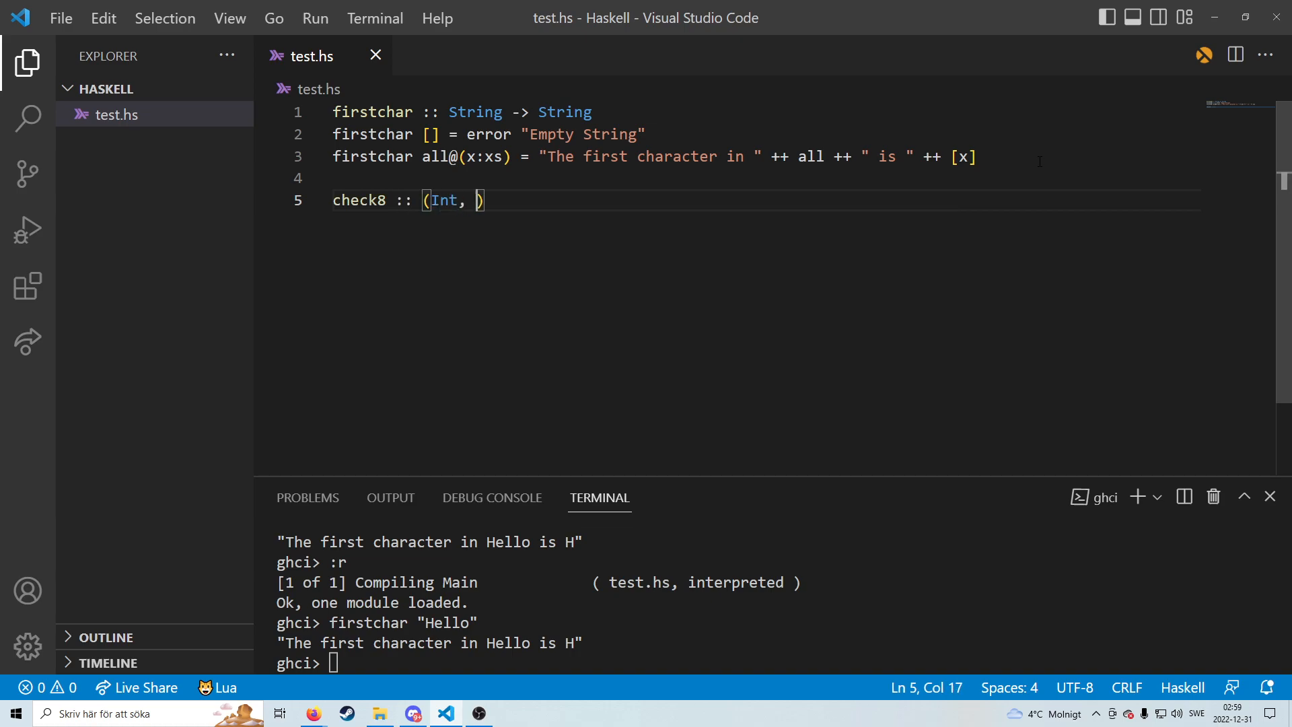
text(Int, Int)
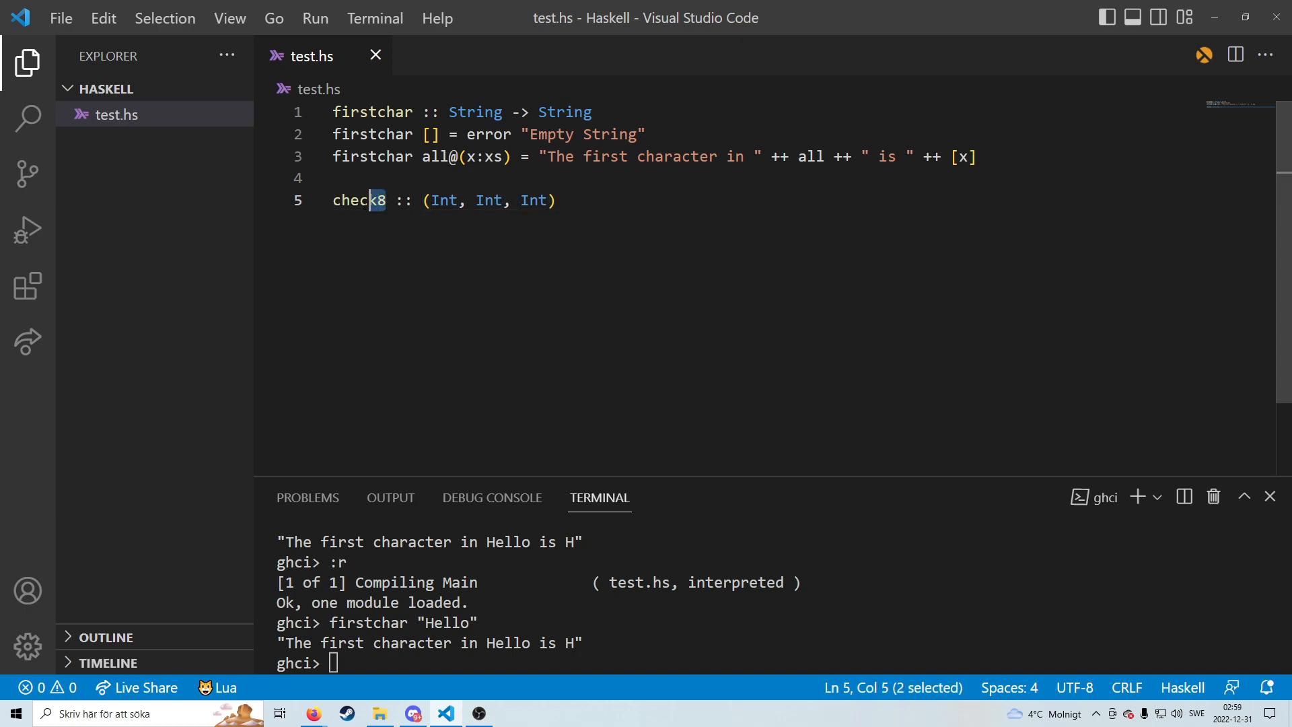
text(->)
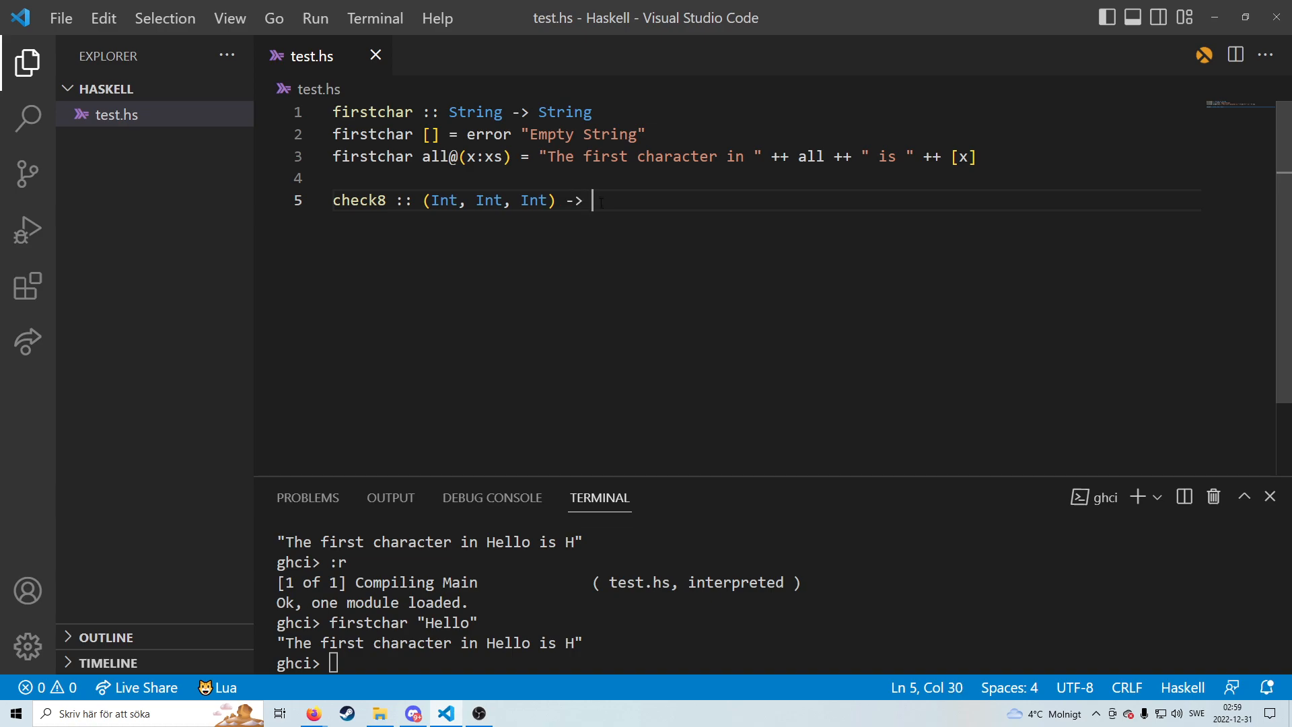
text(Bool)
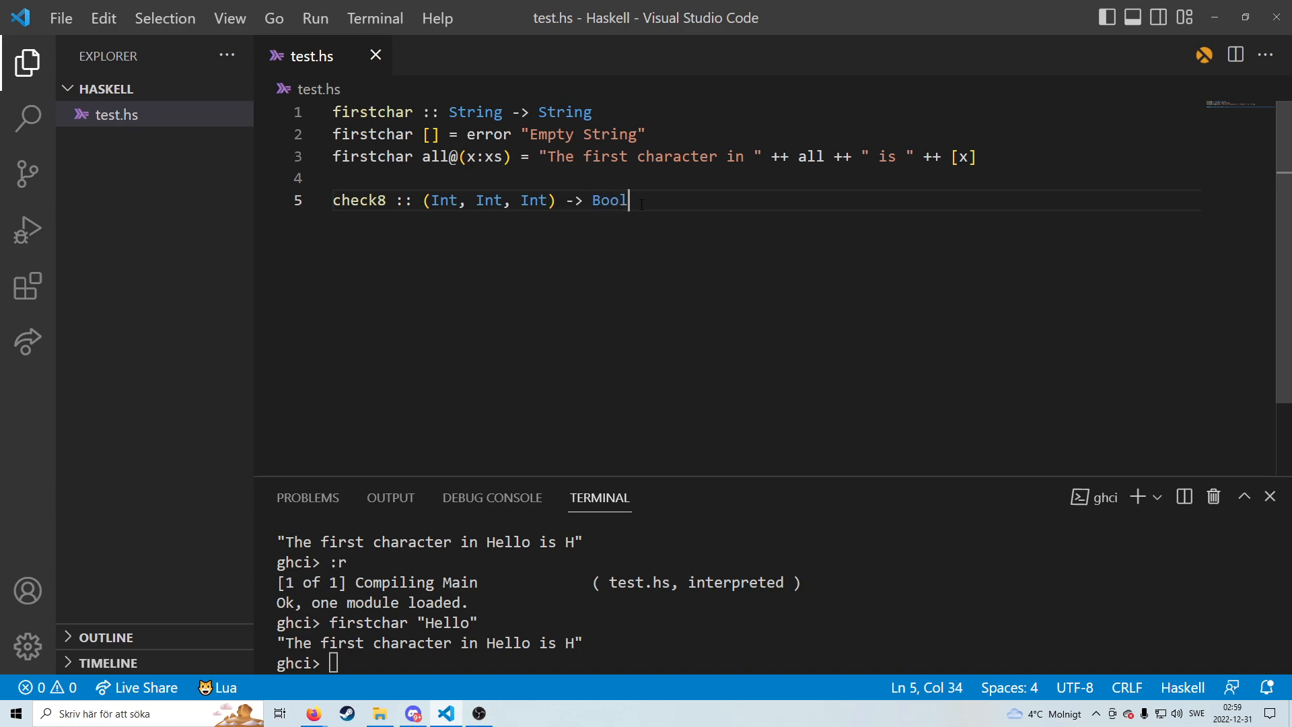
double_click(608, 201)
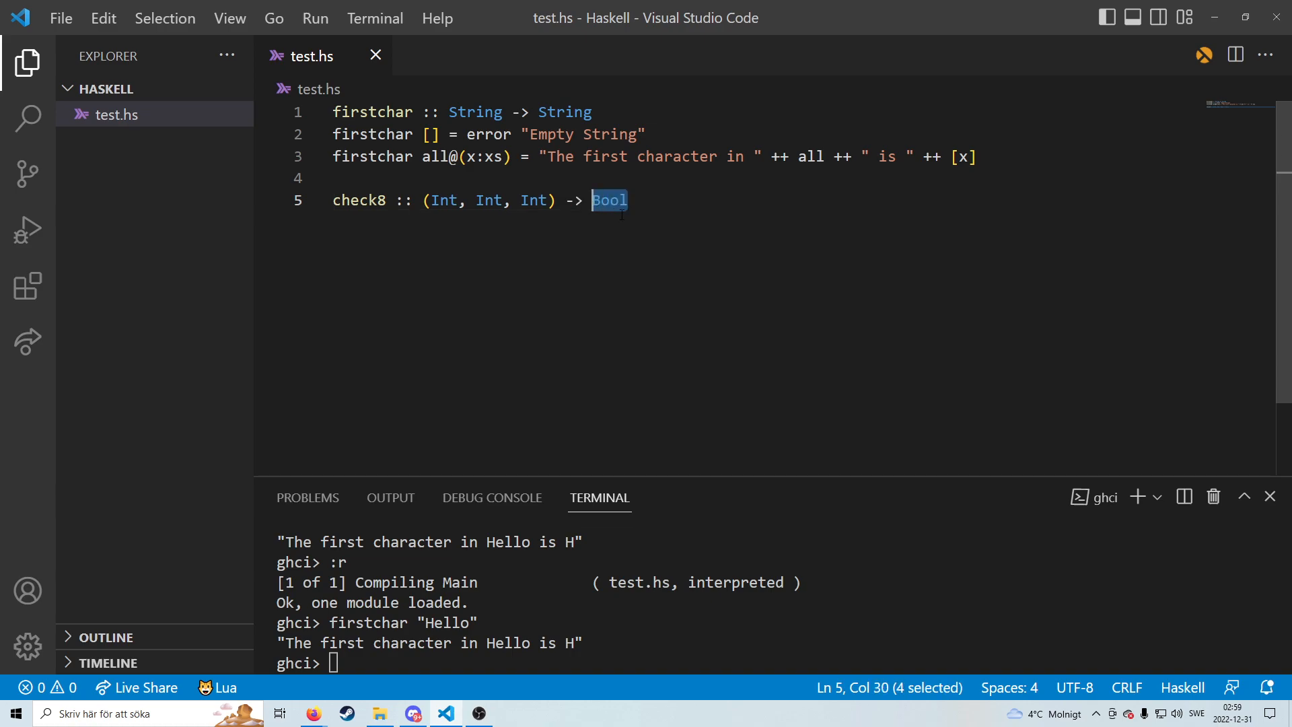
click(630, 201)
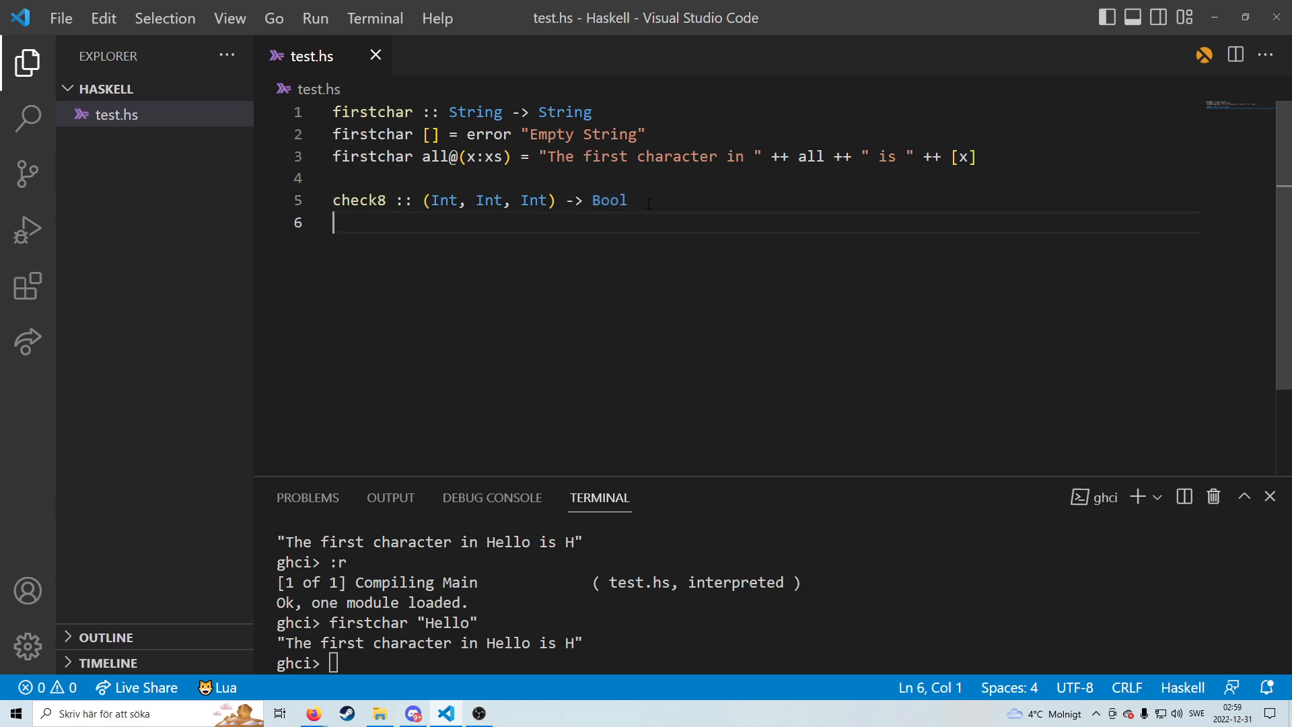
- Write the tuple pattern check8 (8, _, _) with underscores for the middle and last elements
text(check)
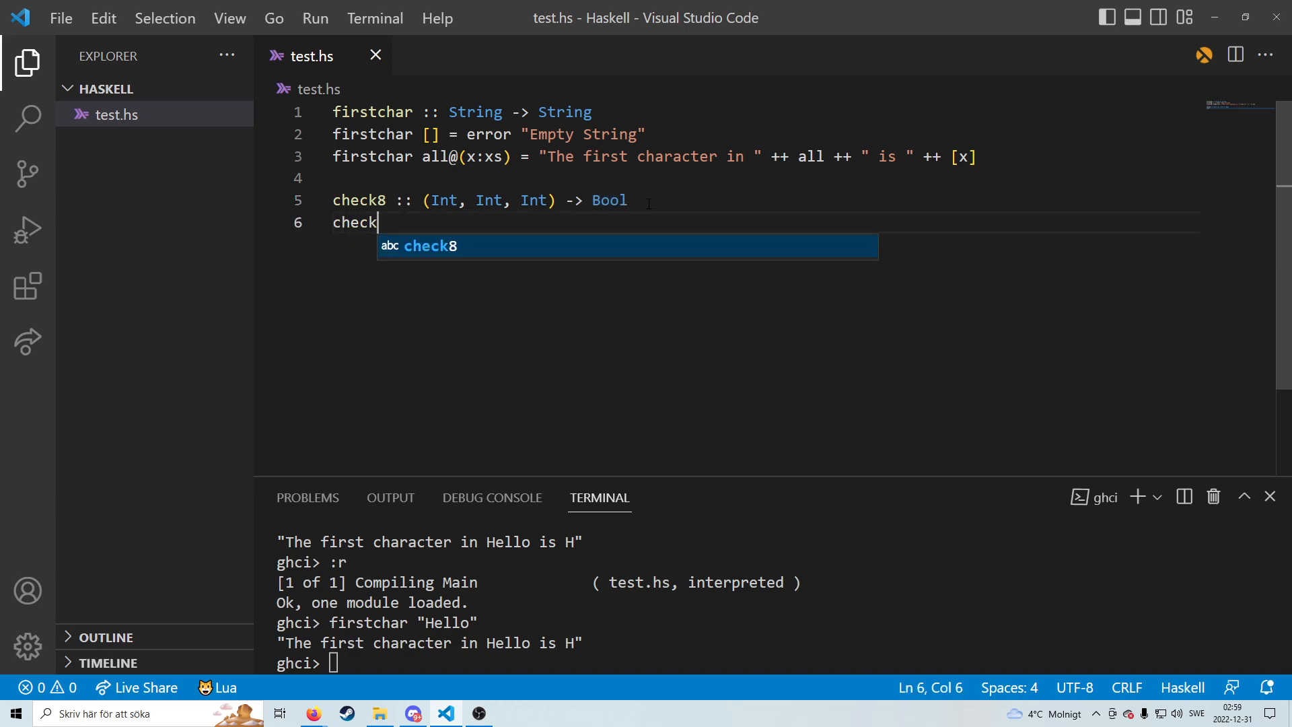
text(8)
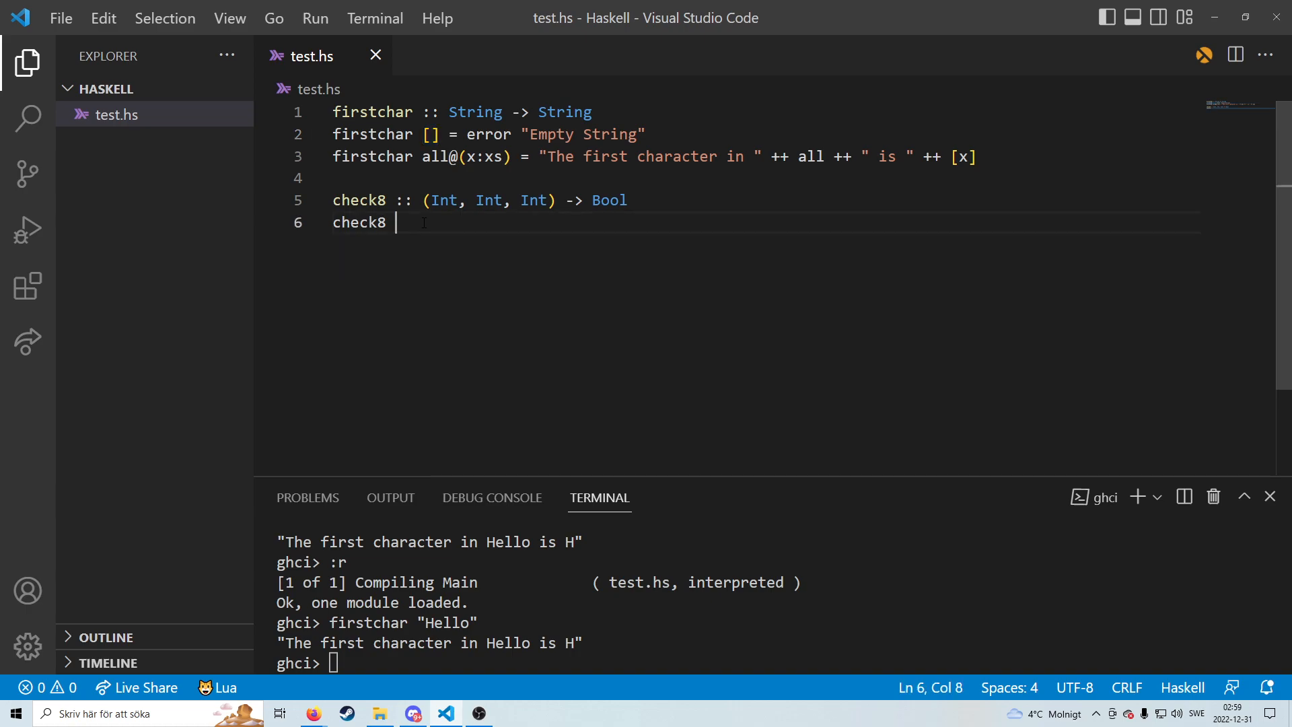
text(()
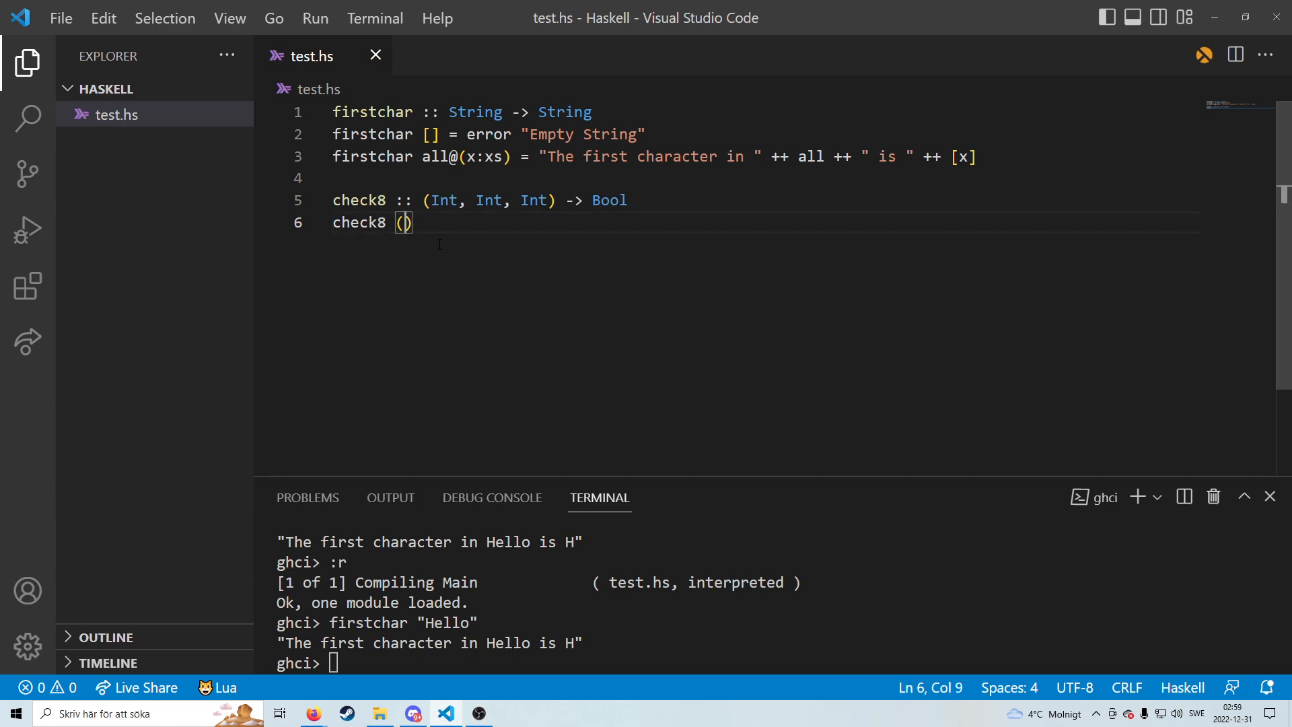
text(8, 8, 8)
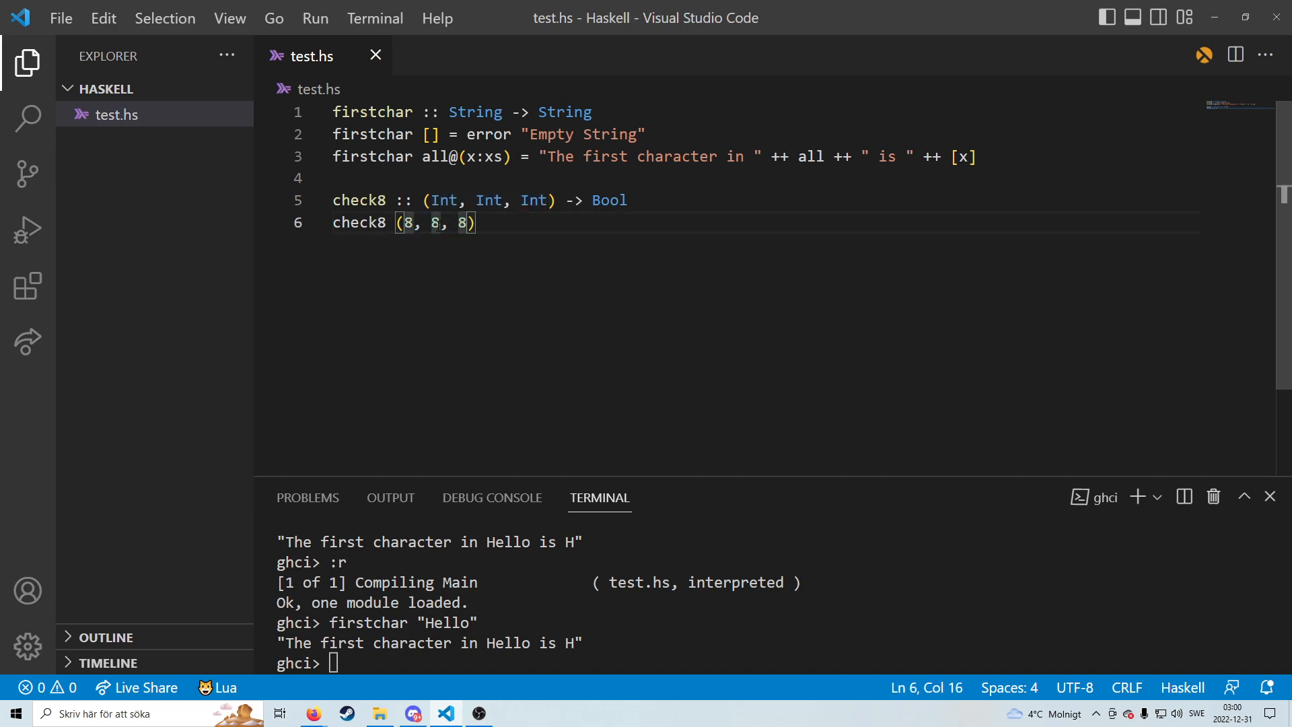
click(438, 222)
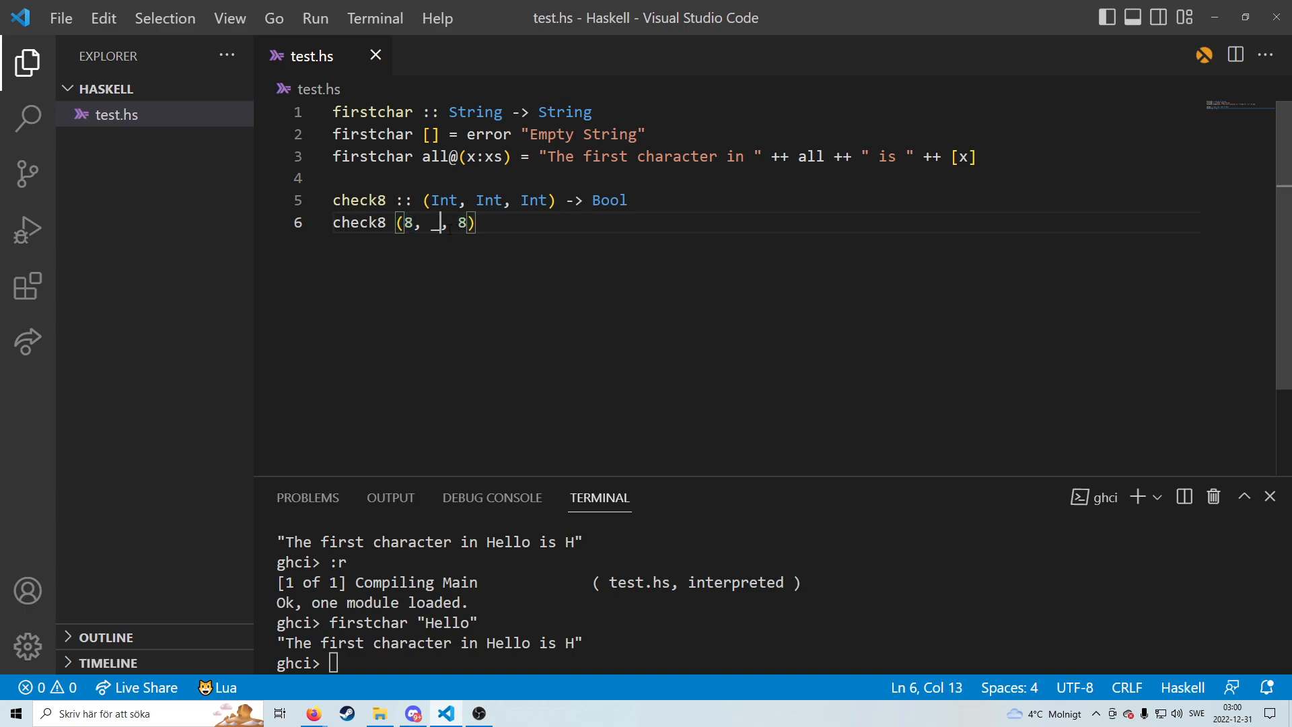
double_click(462, 222)
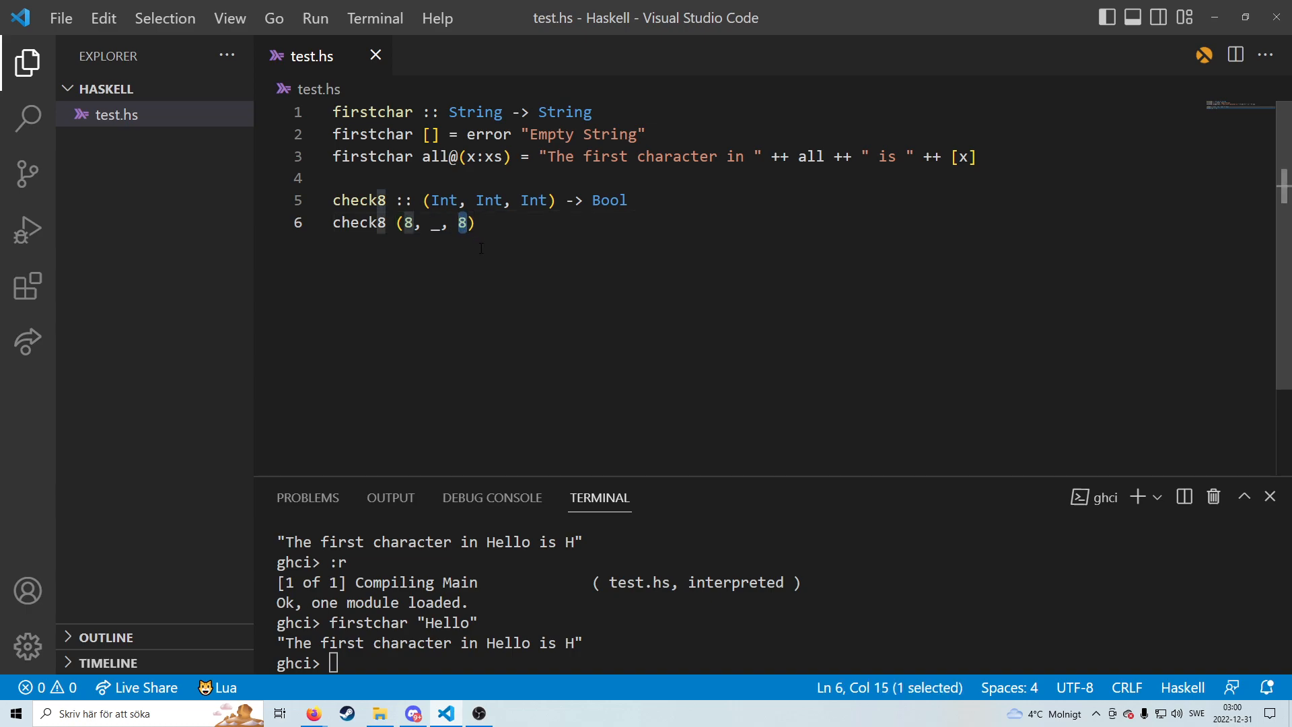
text(_)
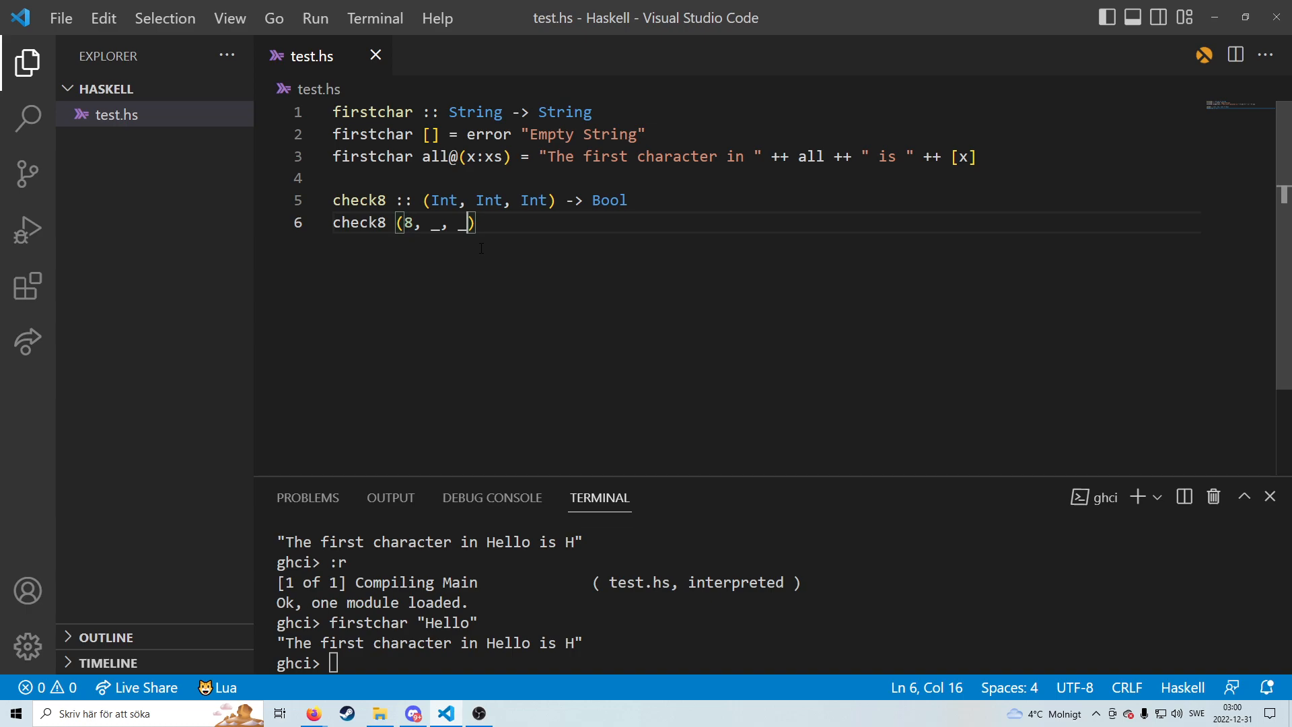
double_click(435, 222)
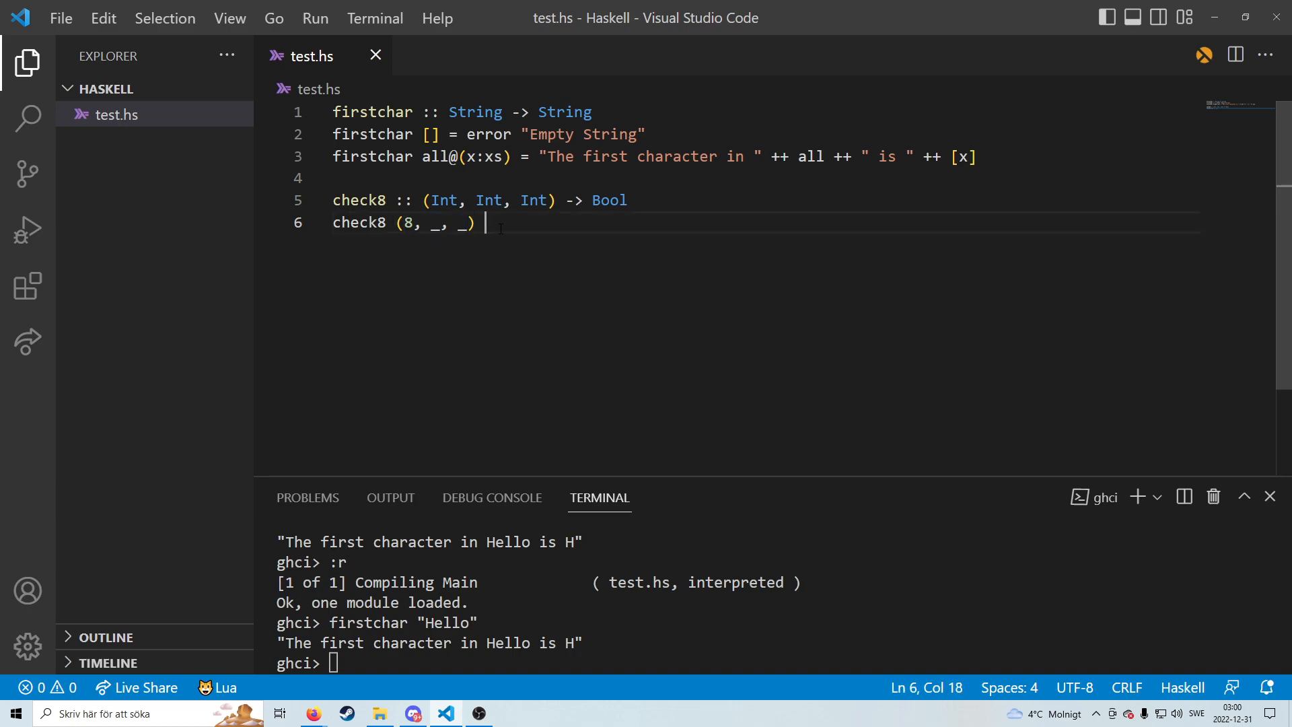
- Complete the clause as check8 (8, _, _) = True and begin the next check8 line
text(=)
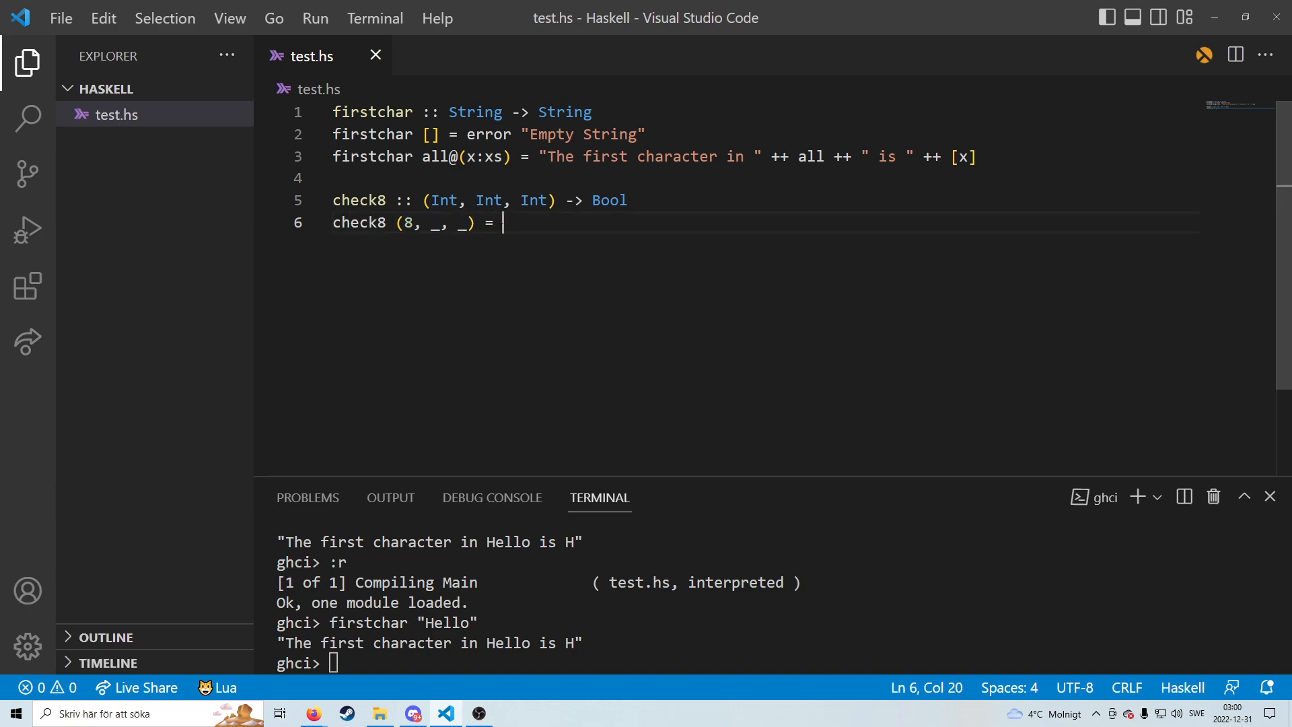
text(True)
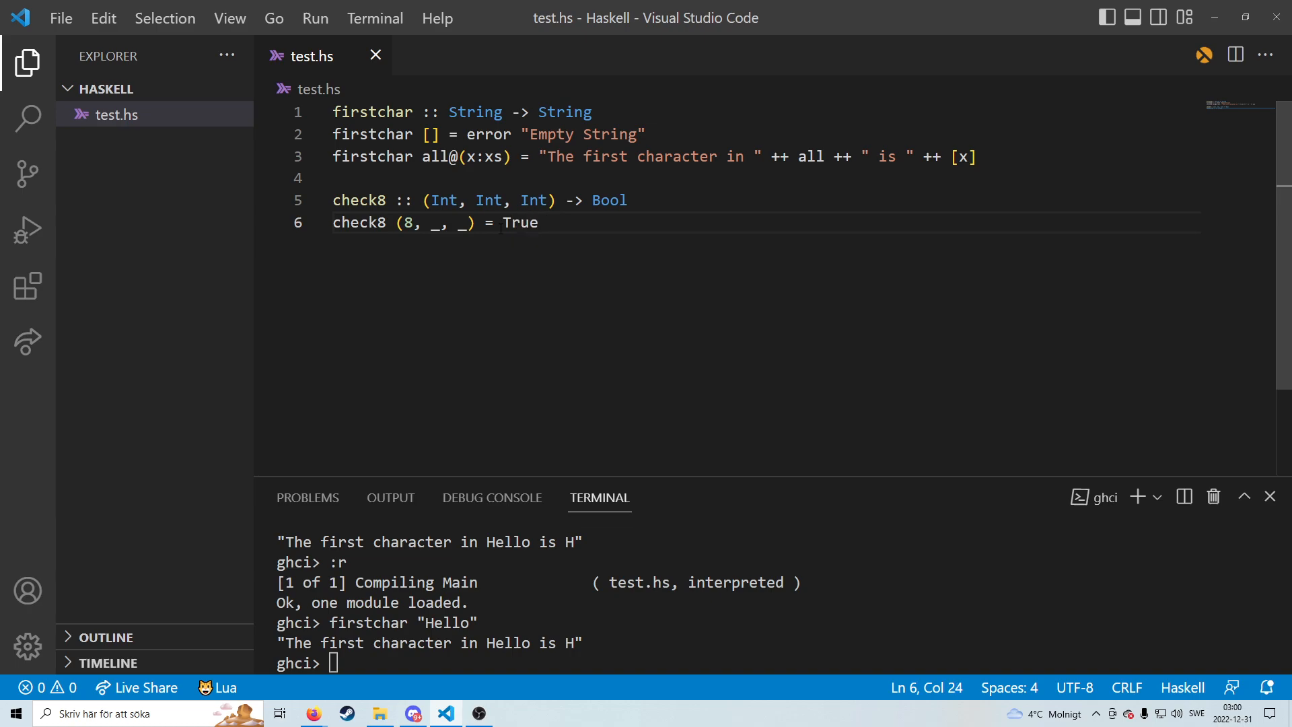
text(check8)
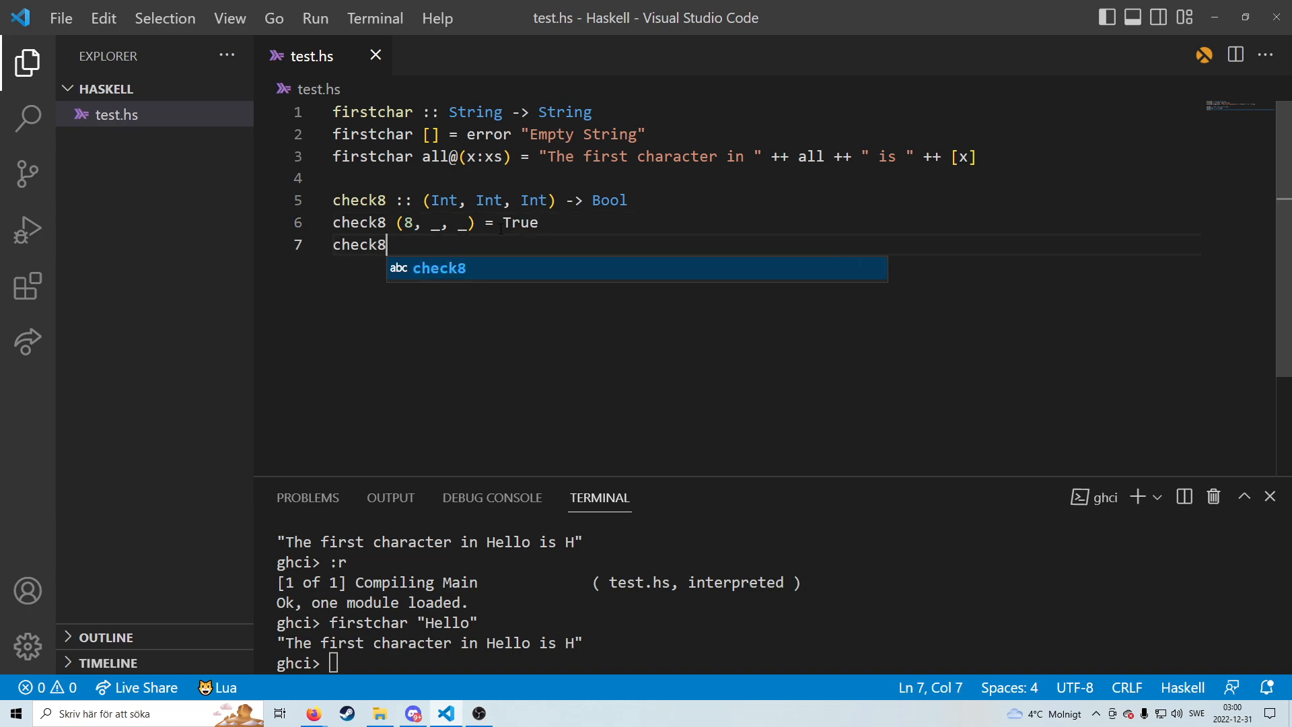
- Write the second clause check8 (_, 8, _) = True for 8 in the middle position
text(())
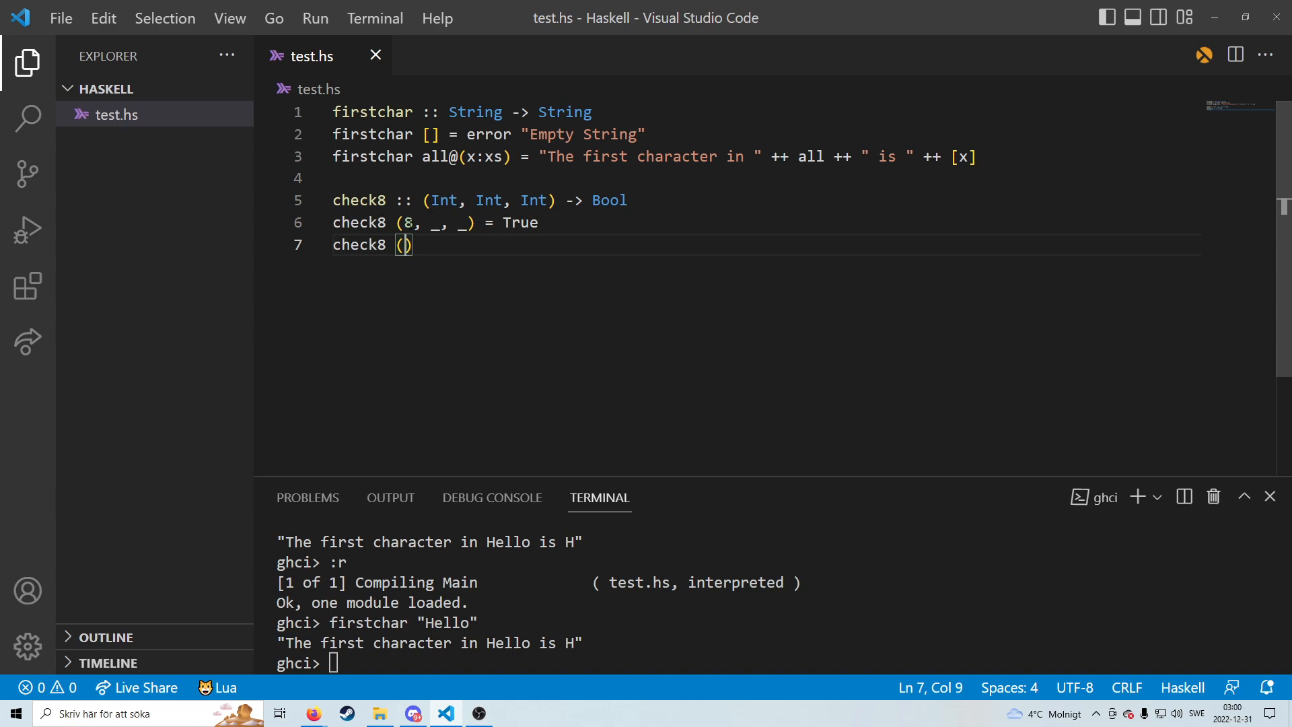
double_click(407, 222)
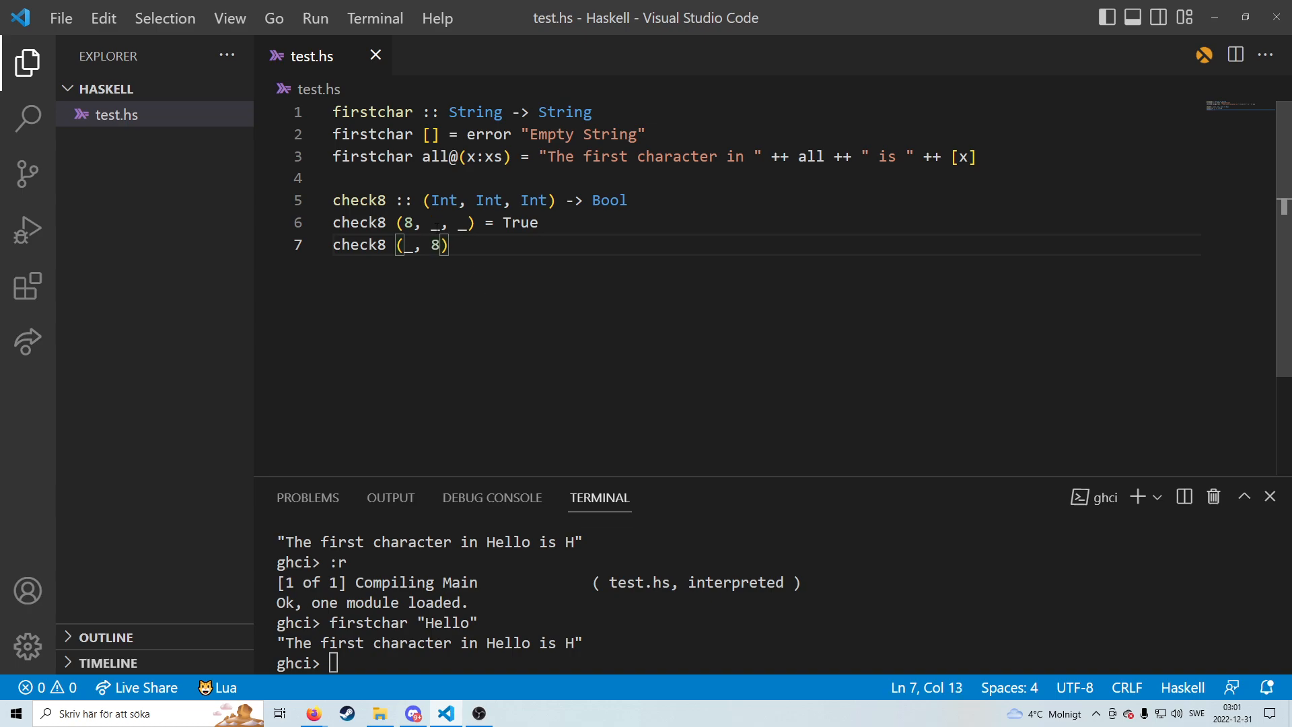
text(, _)
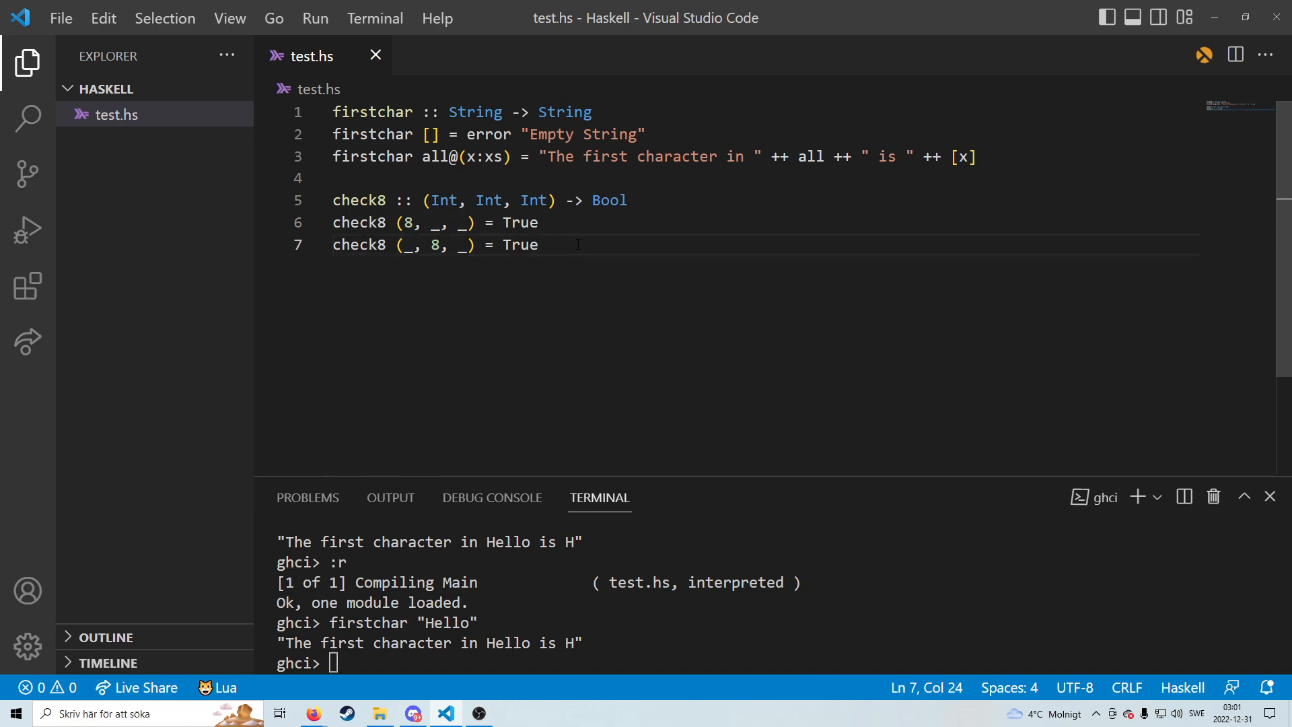
- Add the third clause check8 (_, _, 8) = True for 8 in the last position
text(check8 (_)
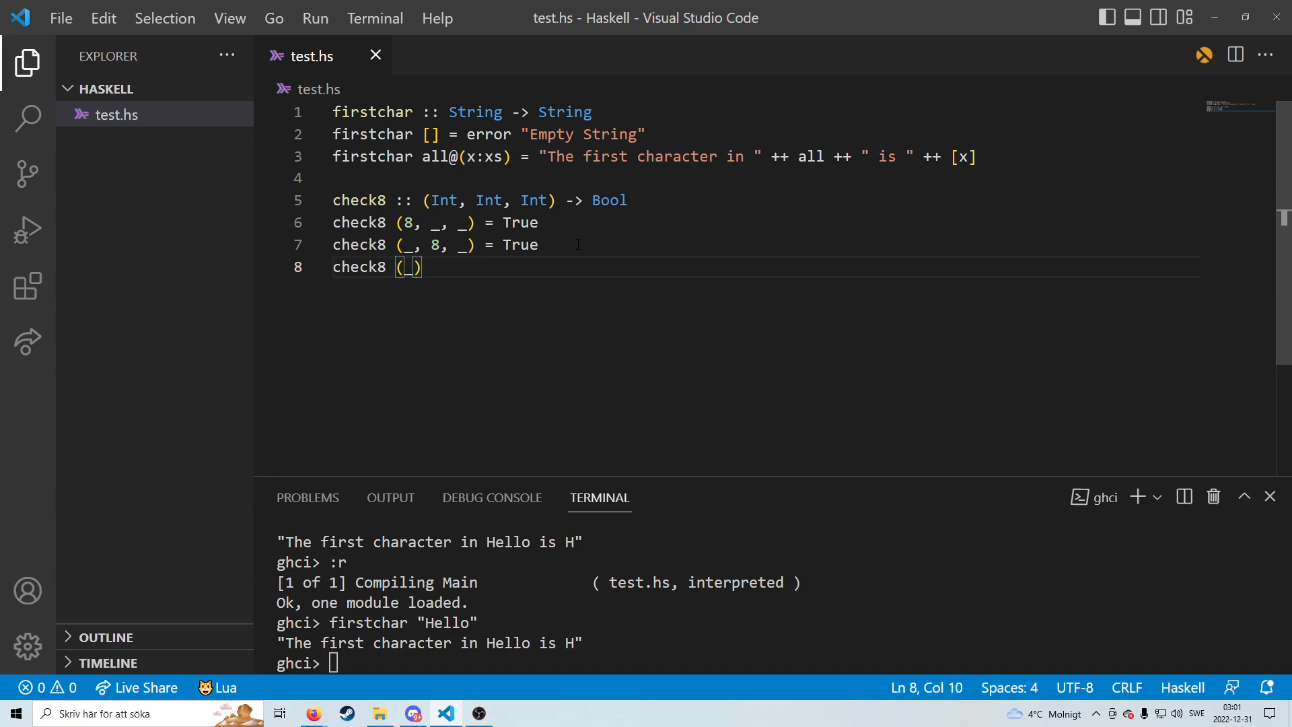
text(, _)
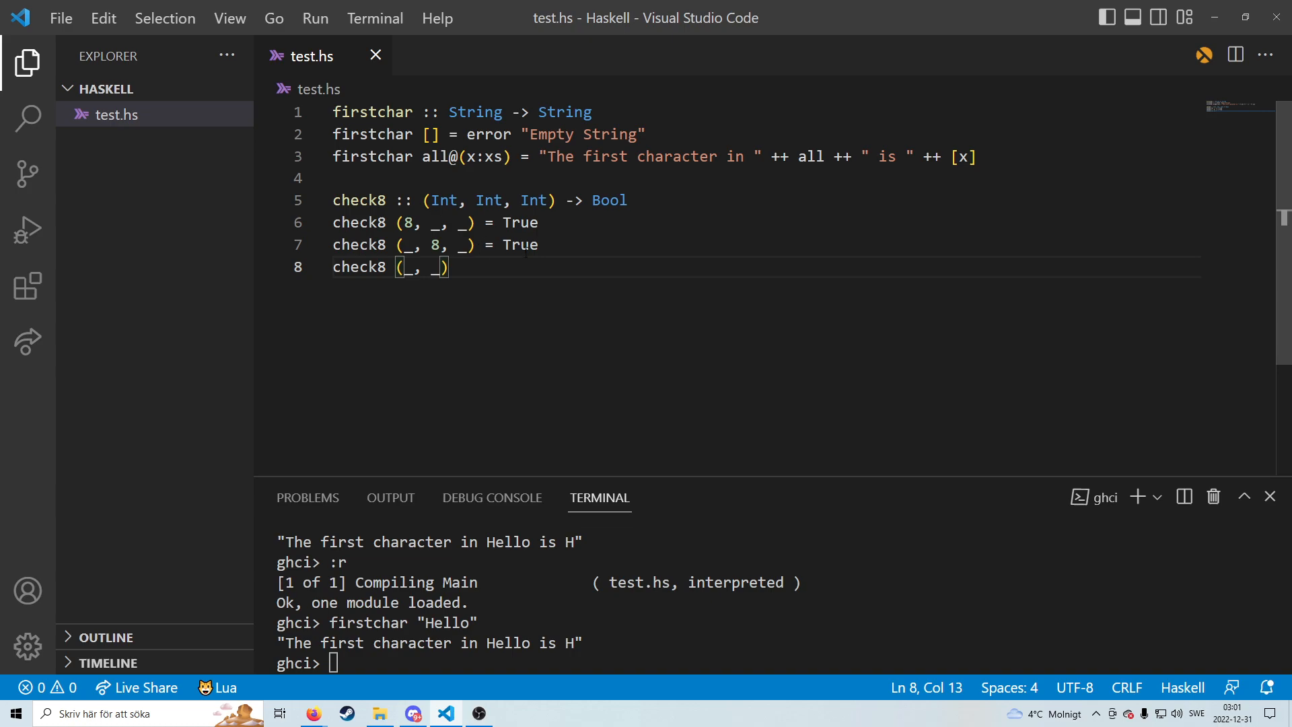
text(, _)
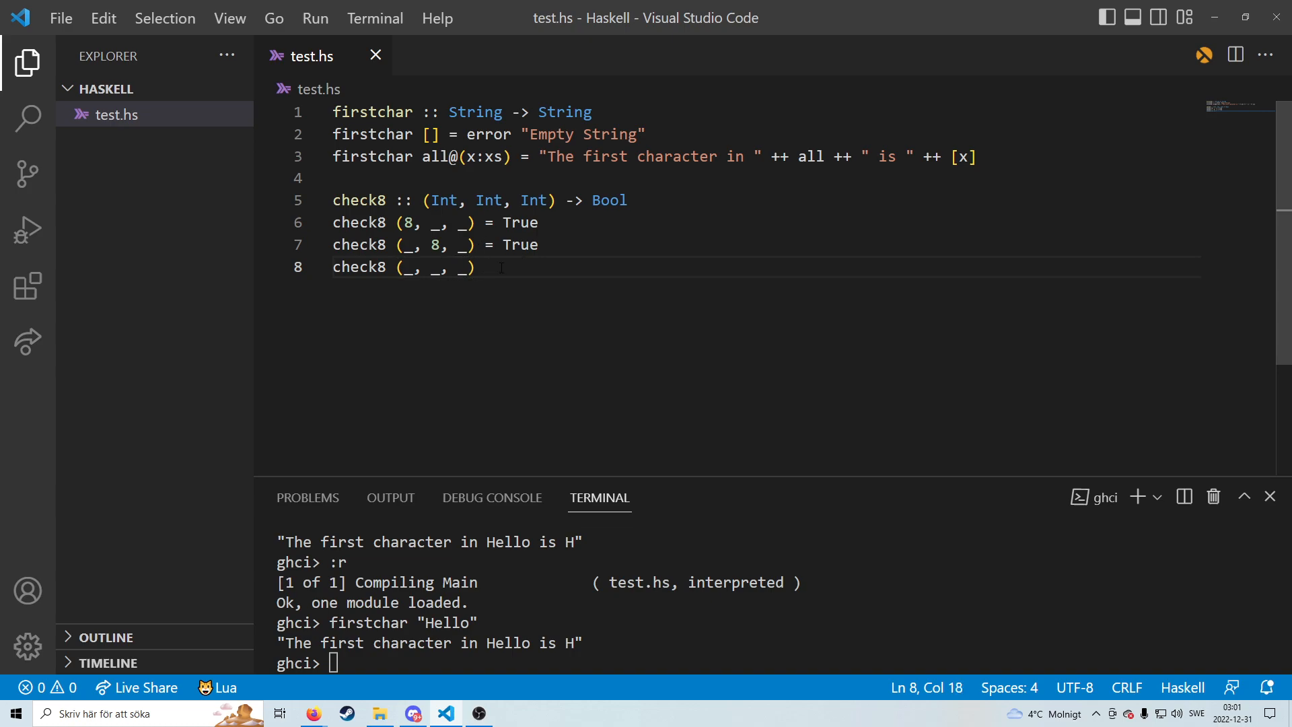
text(8)
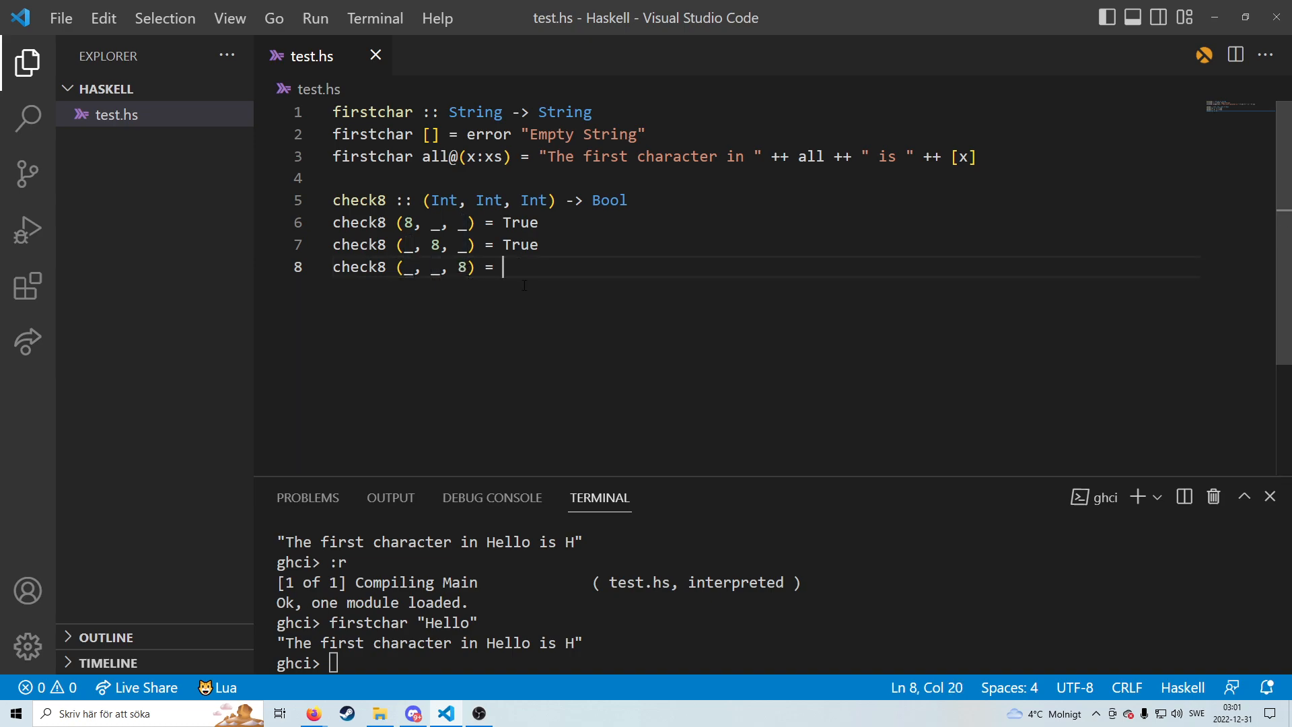
text(True)
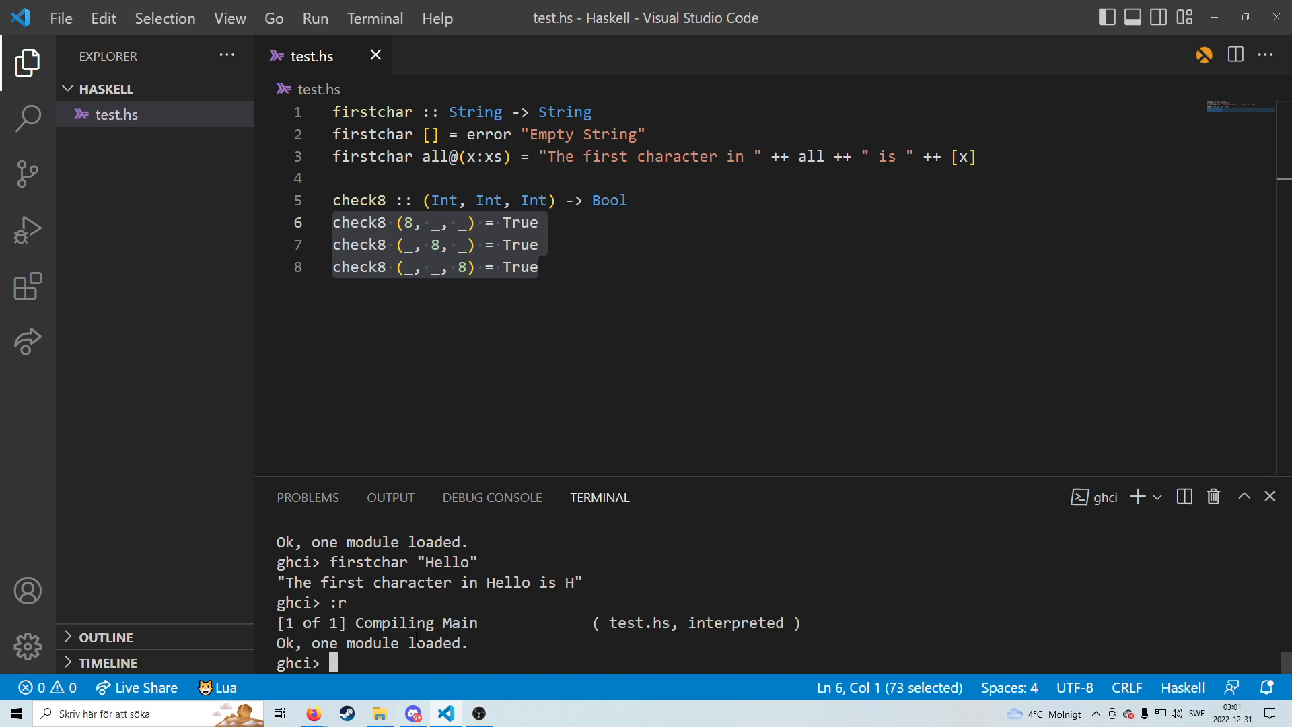
- Run check8 (1, 2, 3) in ghci, see the non-exhaustive patterns error, and begin line 9
text(check8)
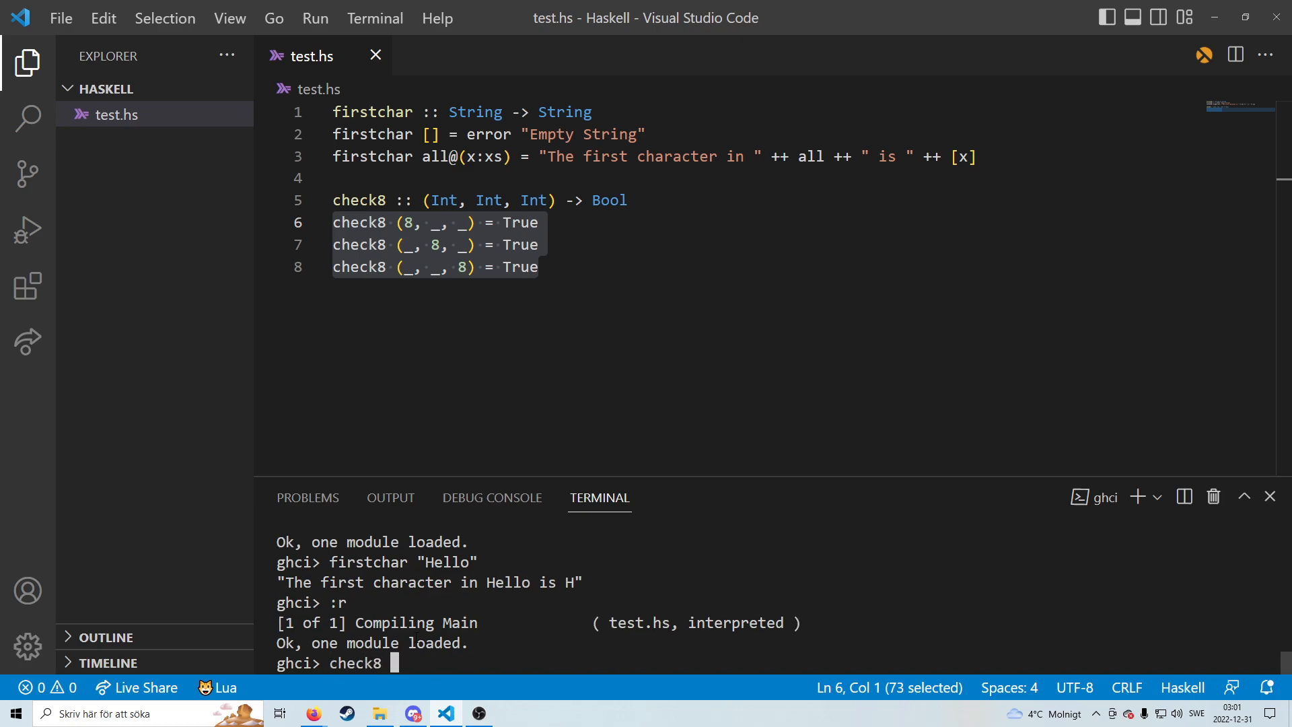
text((1, 2, 3)
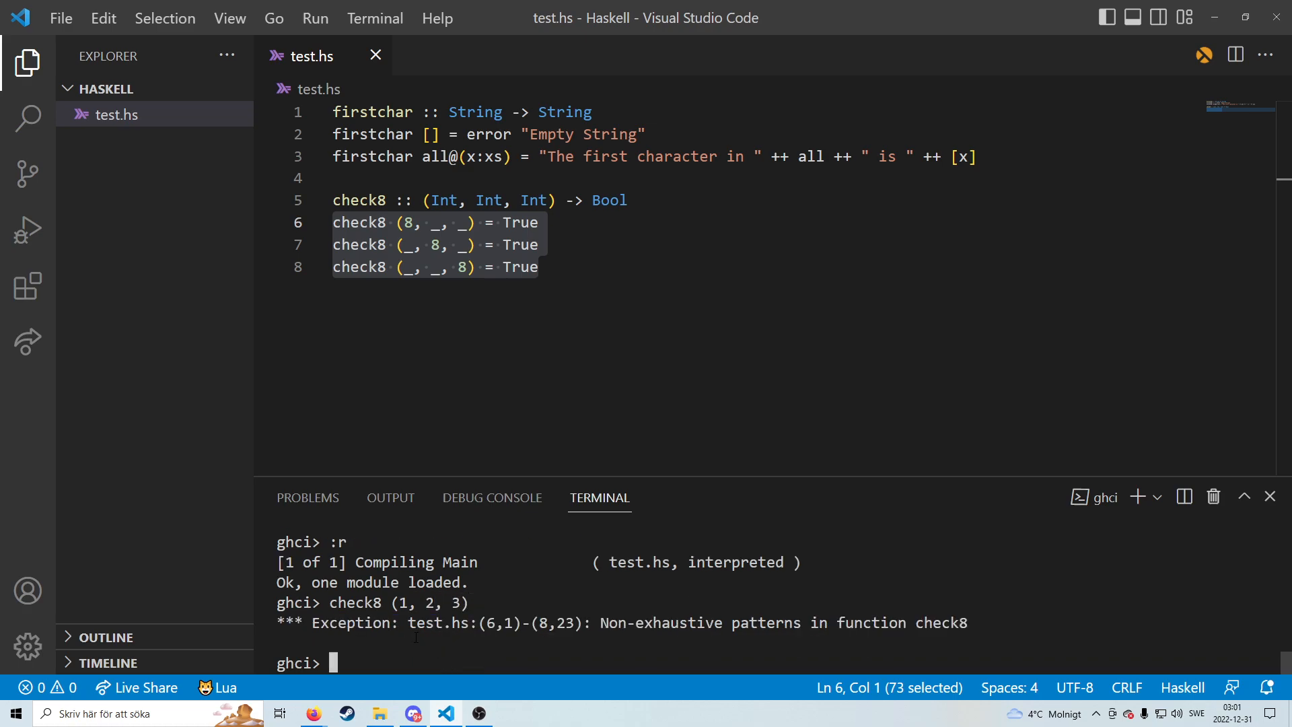
drag(311, 622, 878, 622)
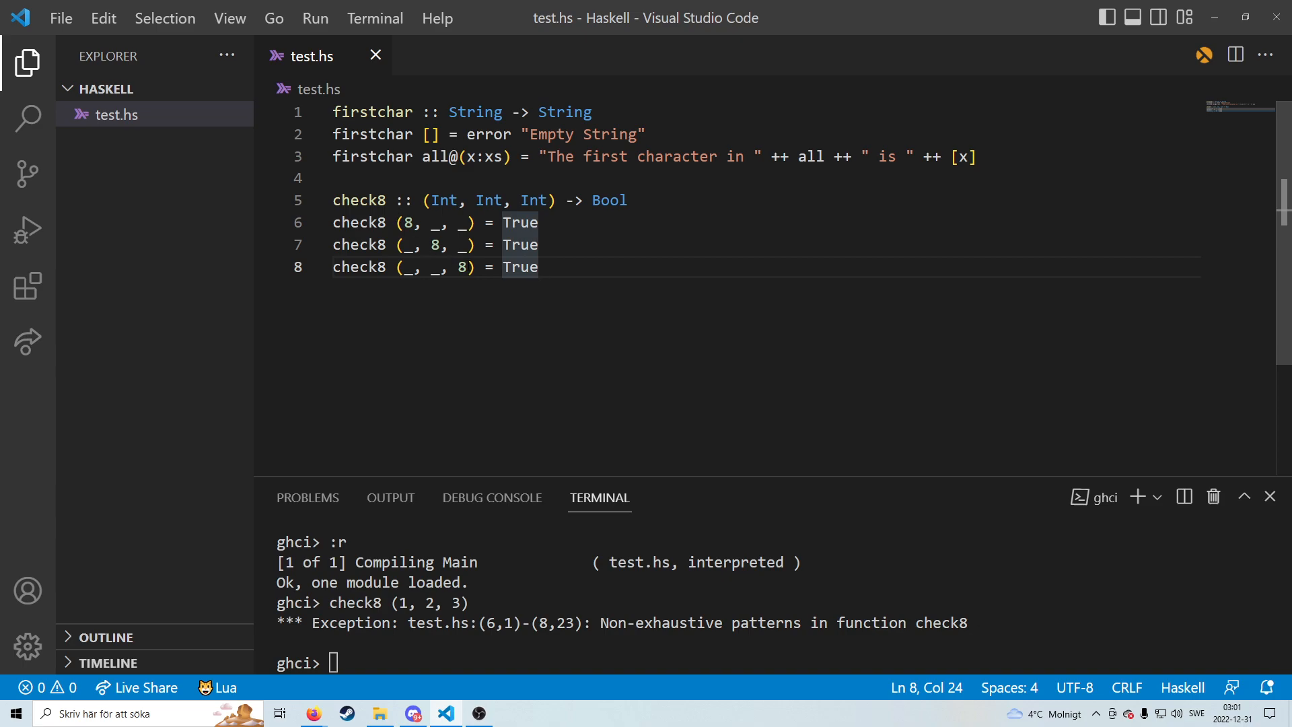
text(check)
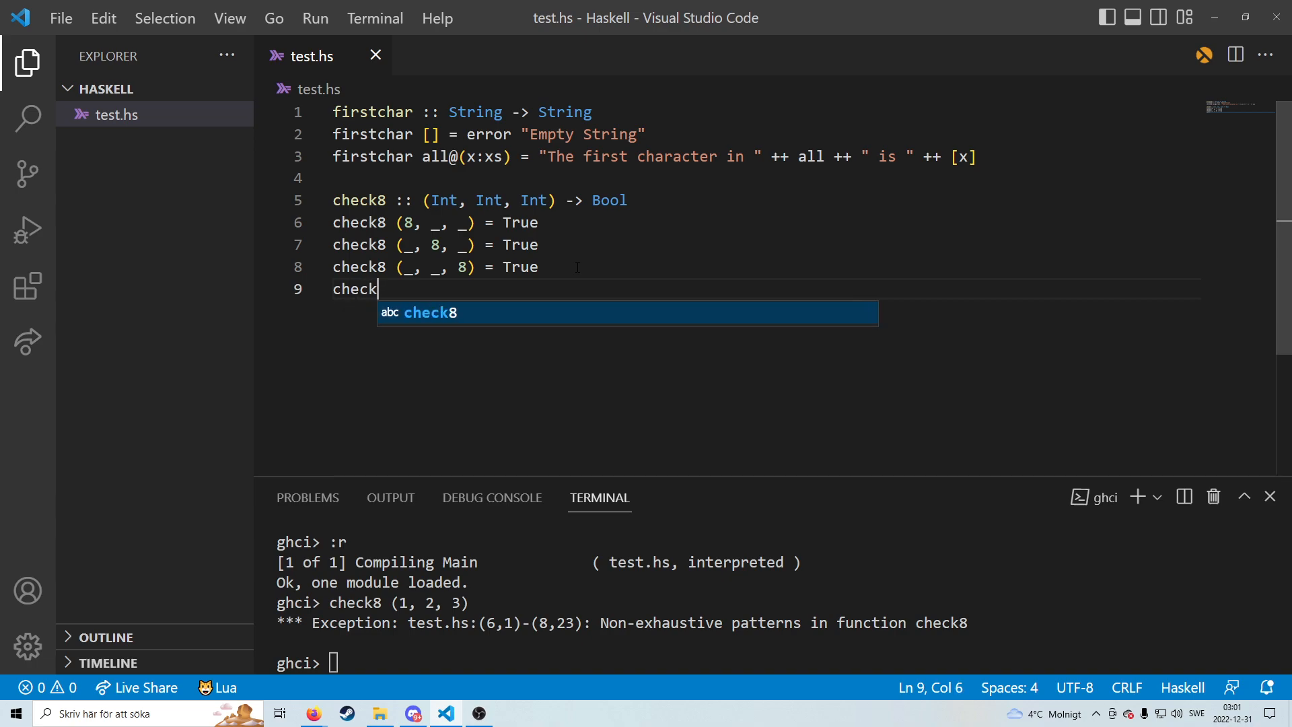
- Add the wildcard clause check8 _ = False on line 9 and reload with :r in ghci
text(8)
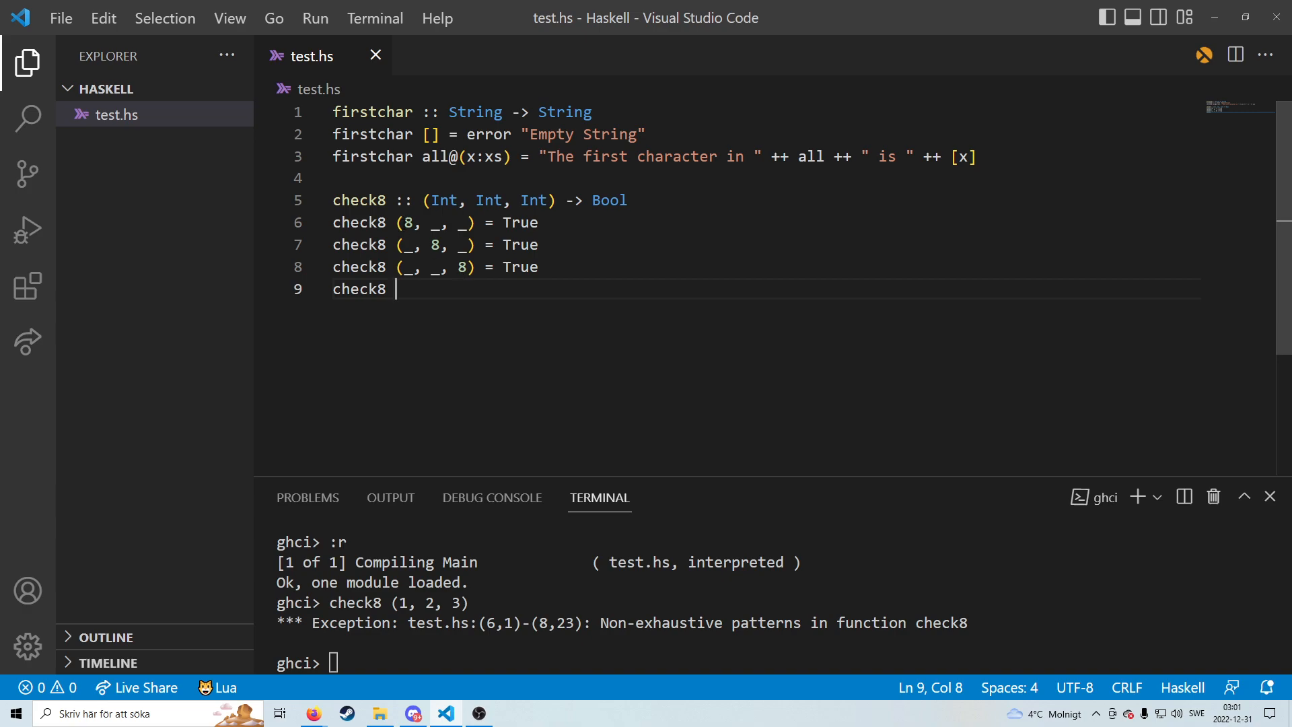
double_click(443, 199)
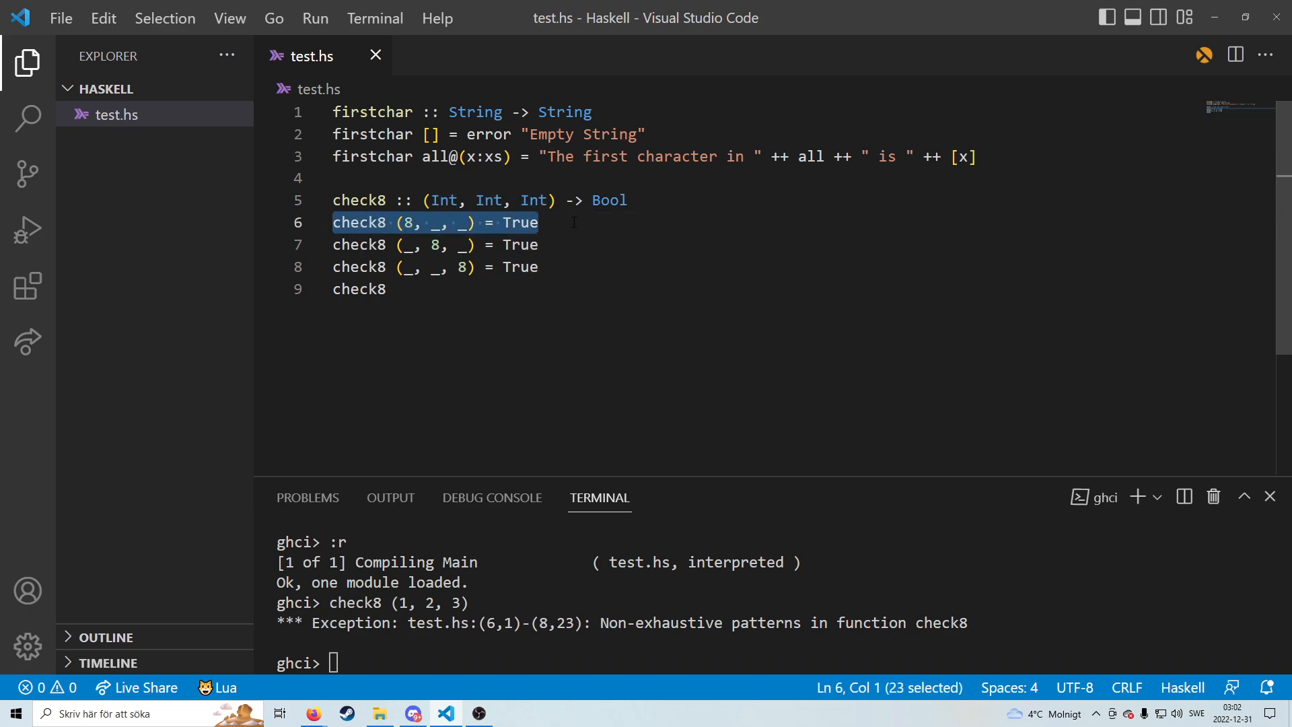
click(540, 222)
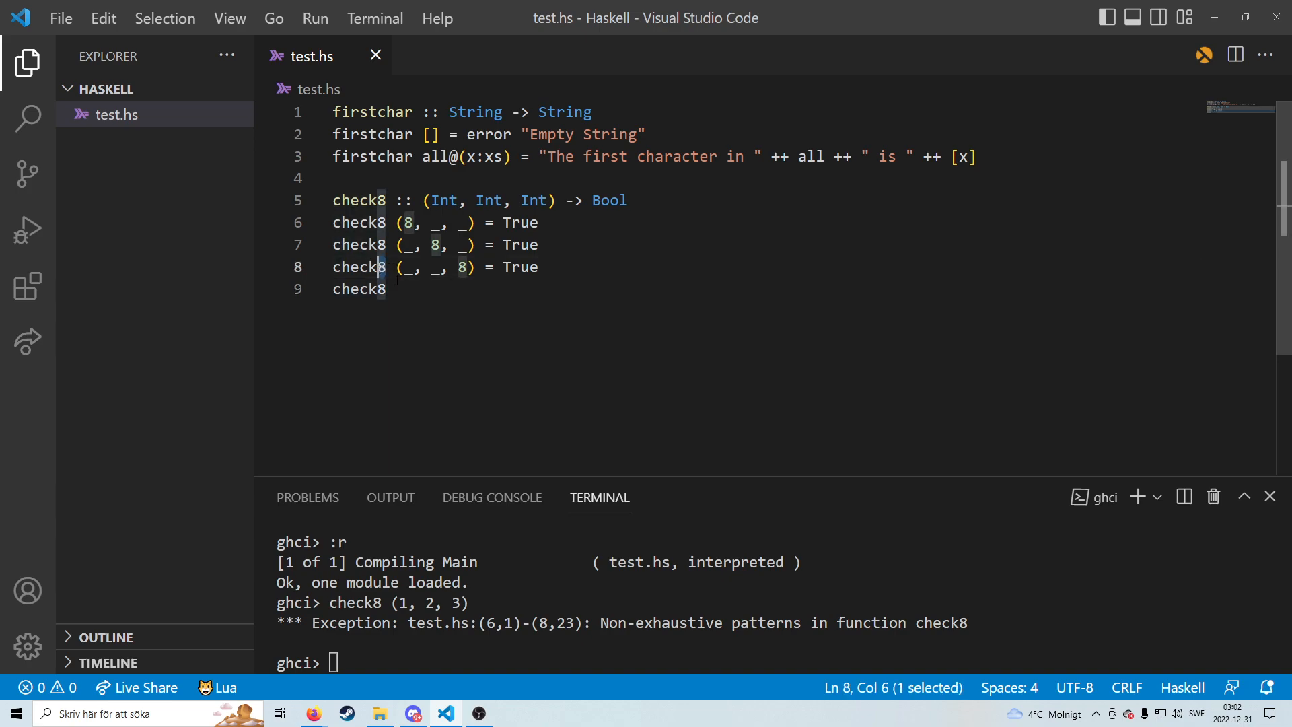
text(_ =)
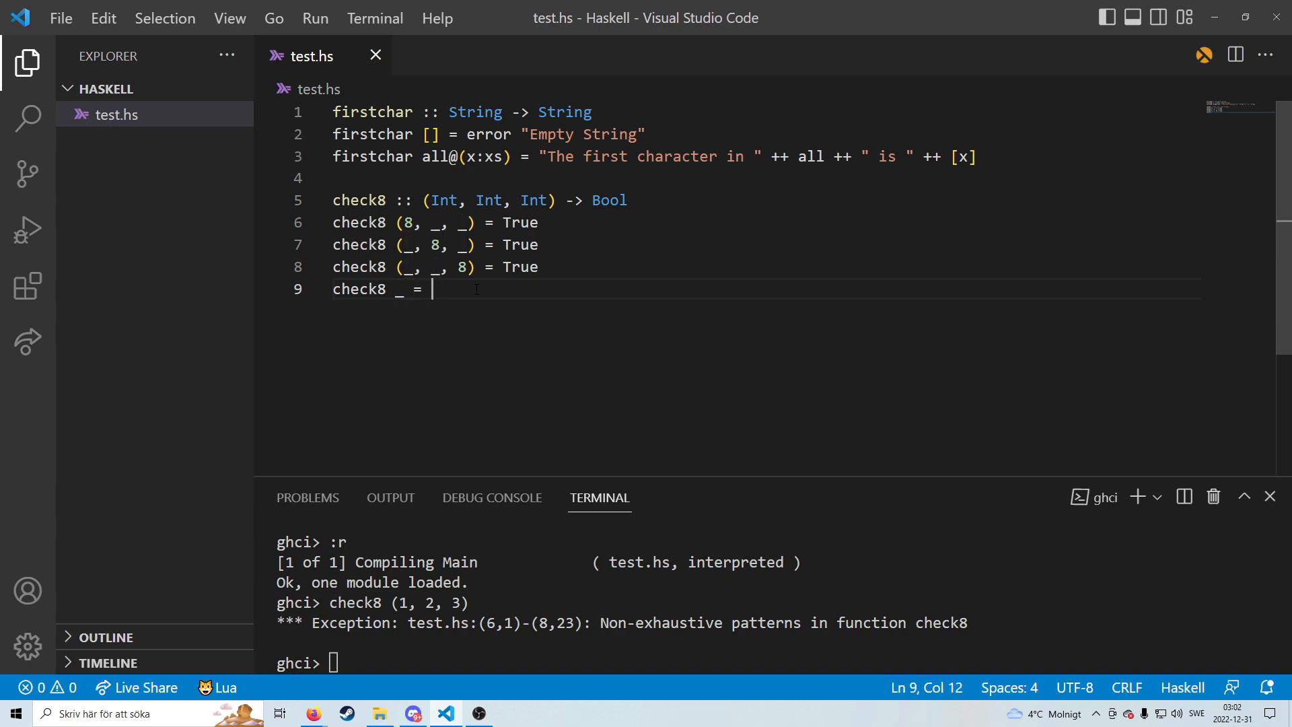
text(False)
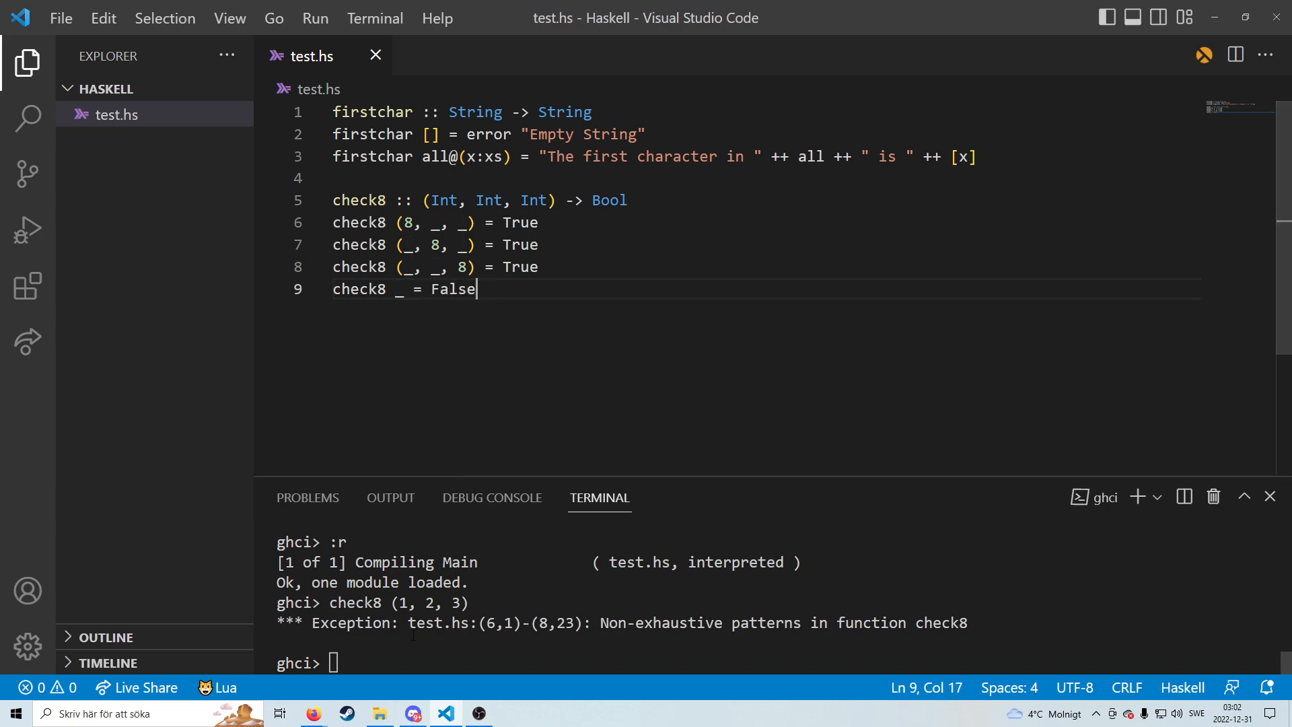
text(:r)
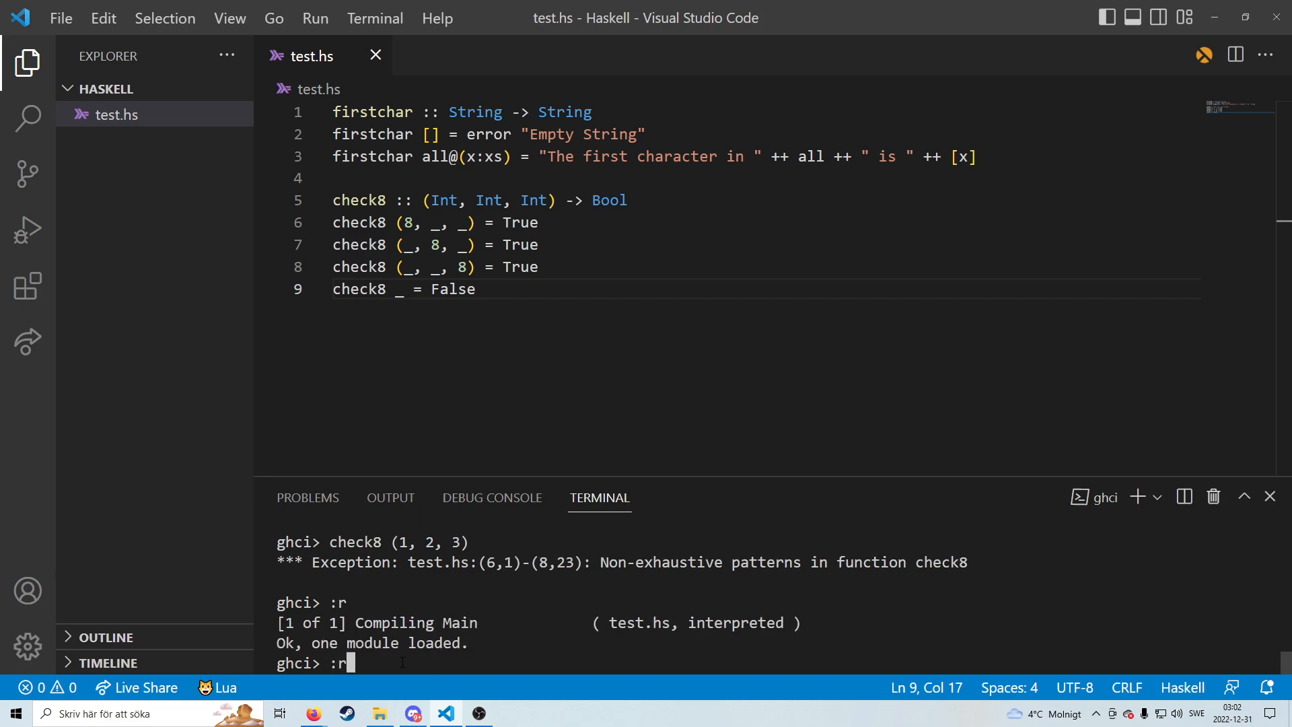
- Evaluate check8 on (1, 2, 3), tuples containing 8, and (8, 2, 1) in ghci
text(check8 (1, 2, 3))
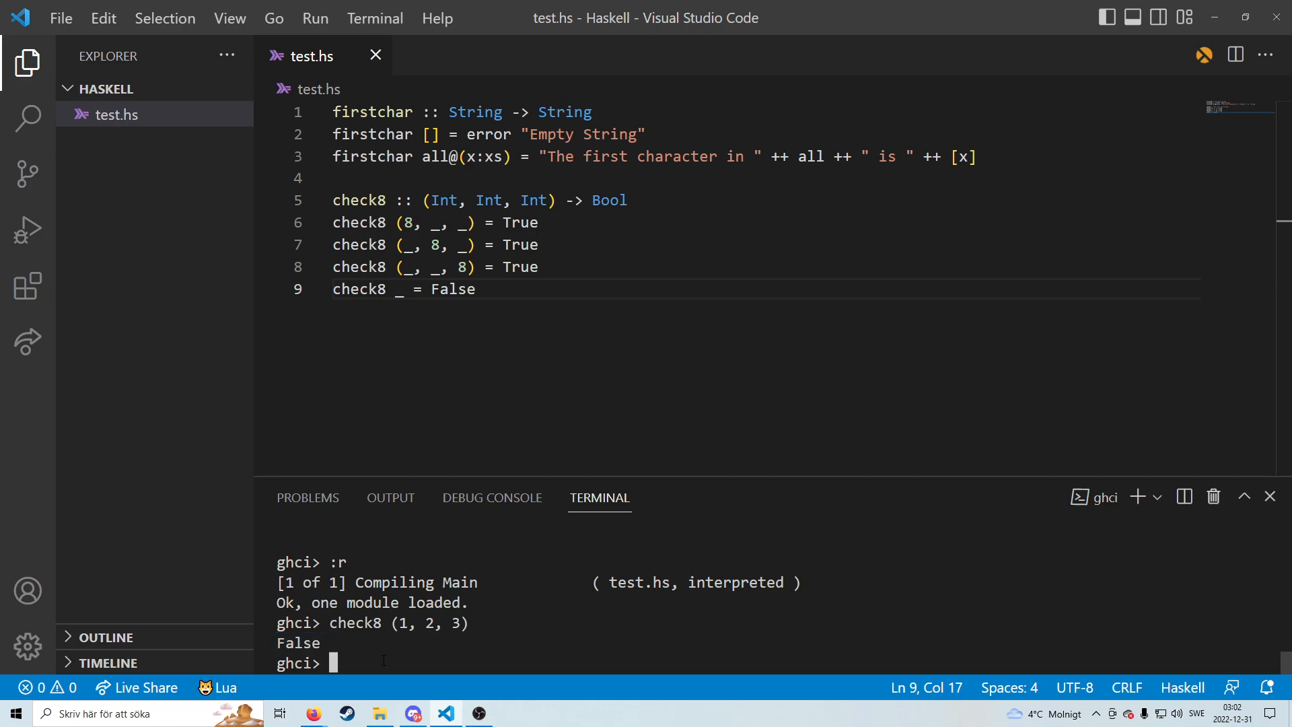
text(check8 (1, 2, 3))
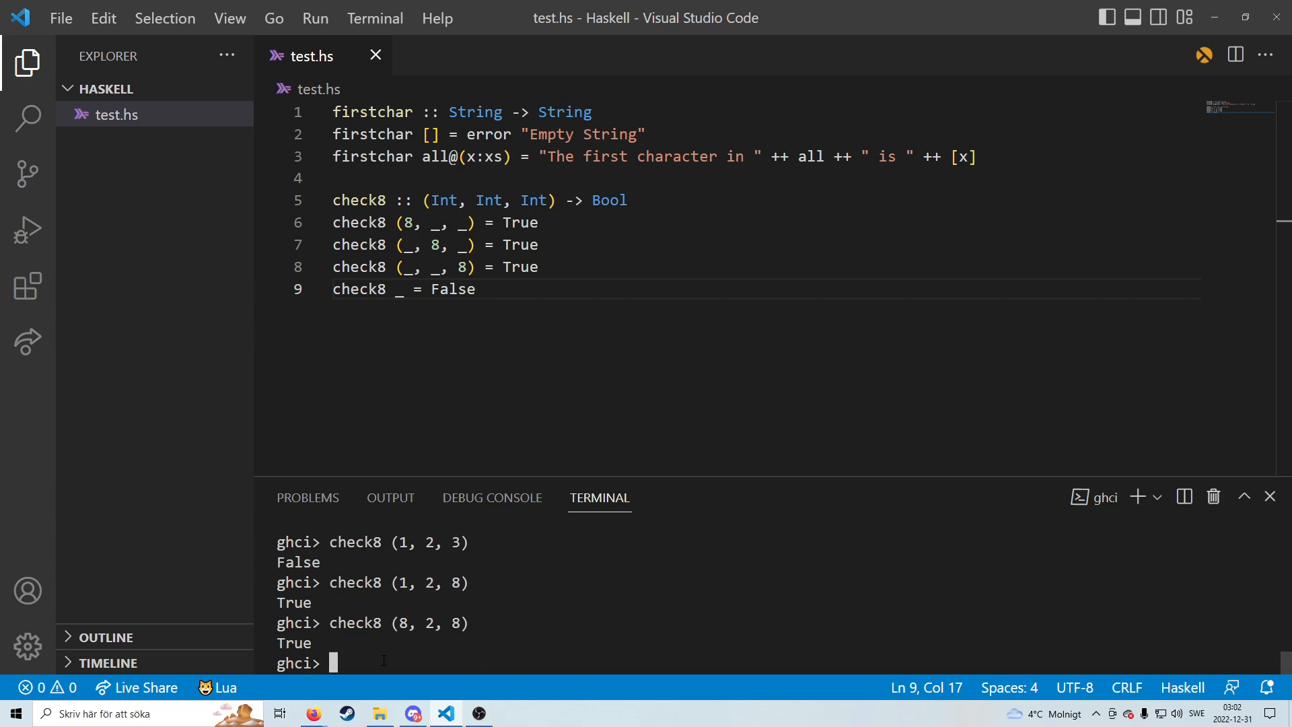
text(check8 (8, 2, 1))
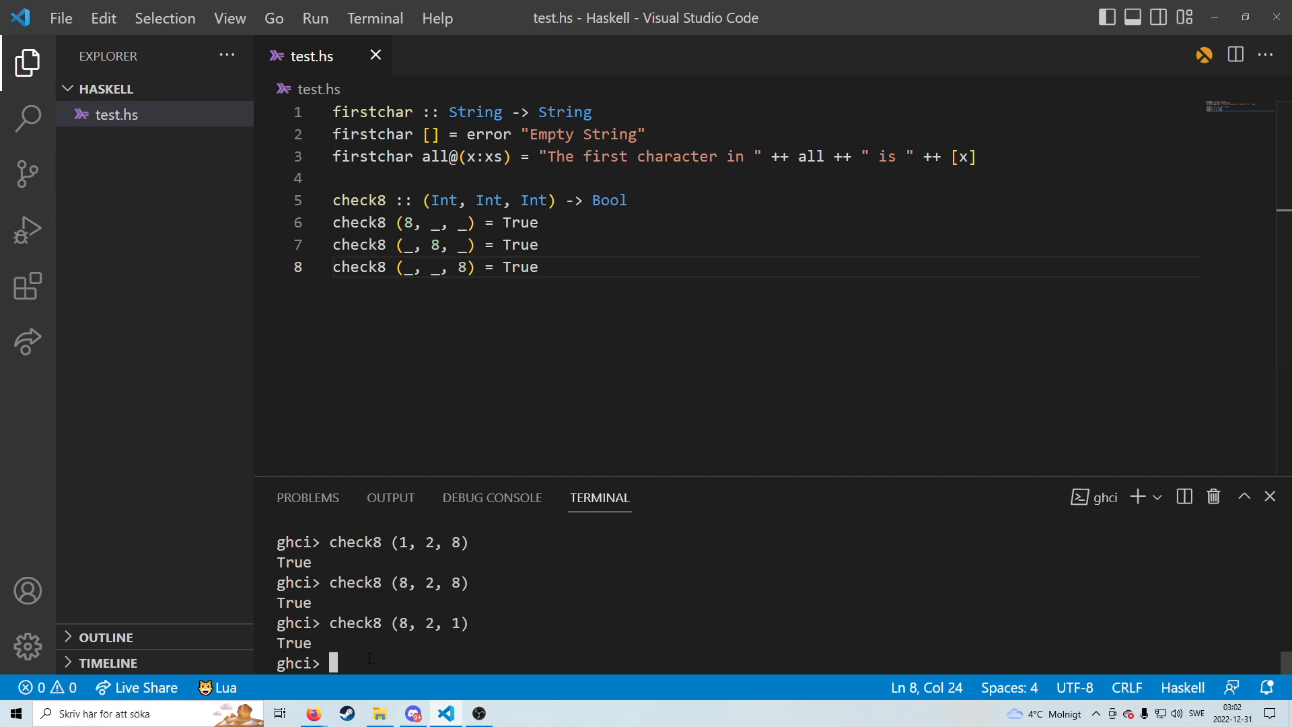
- Reload with :r and run check8 (1, 2, 3) to show the non-exhaustive patterns exception
text(:r)
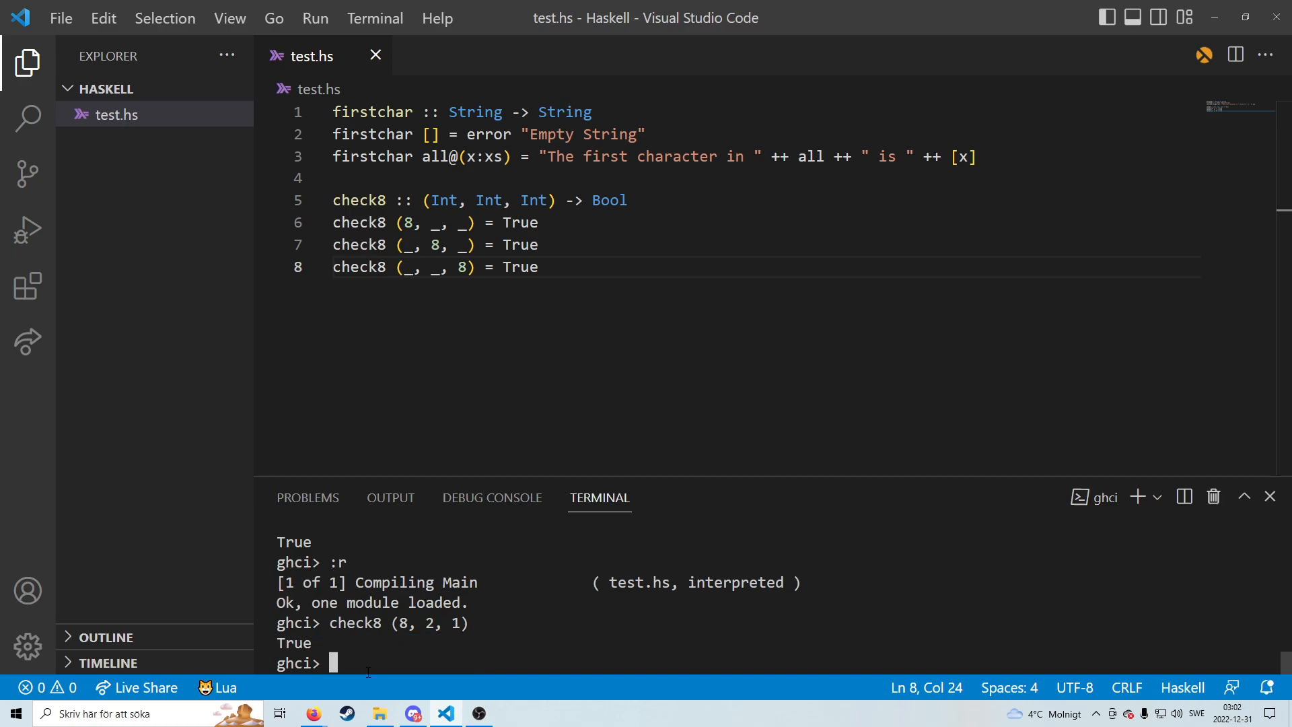
text(check8)
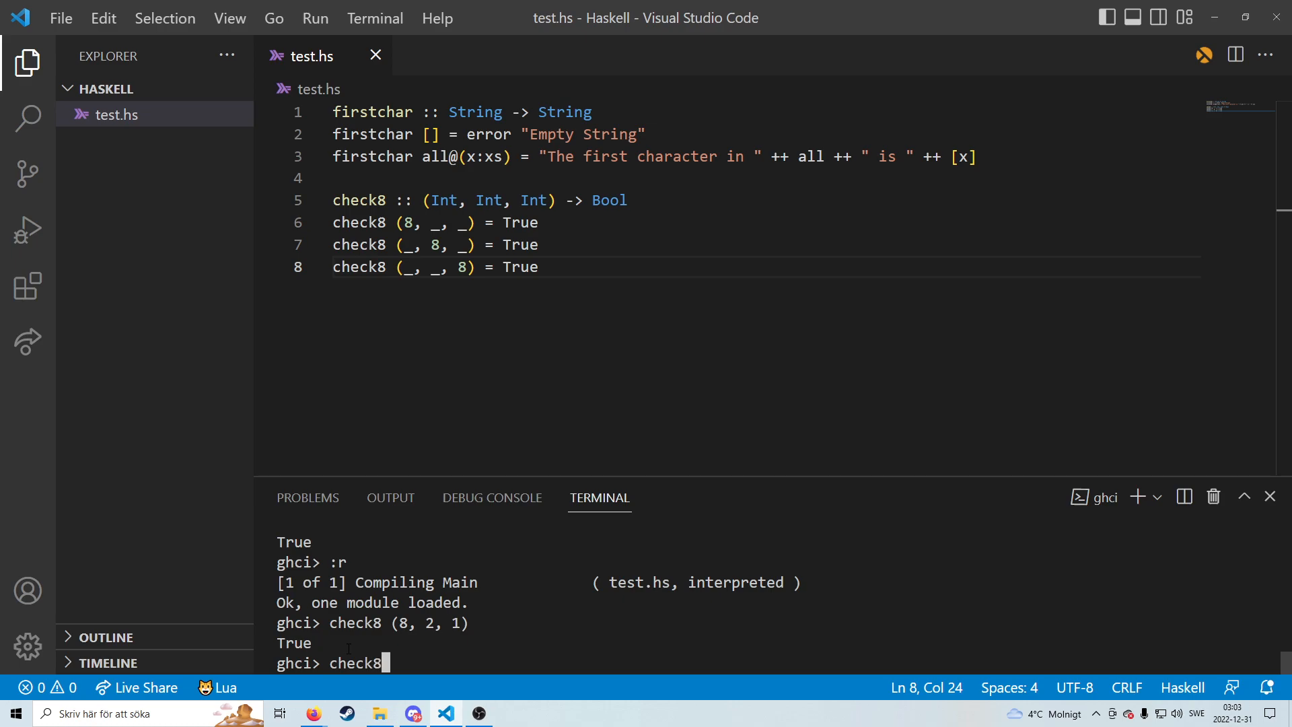
text((1, 2,)
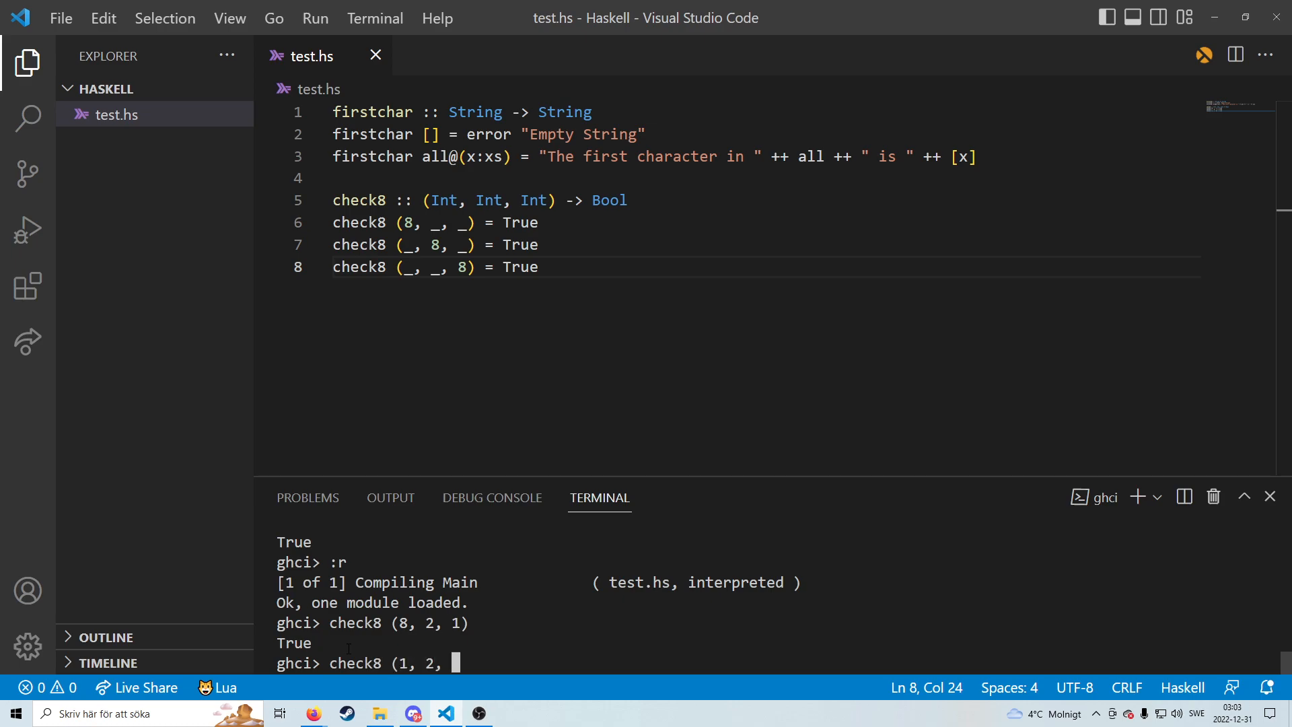
text(3))
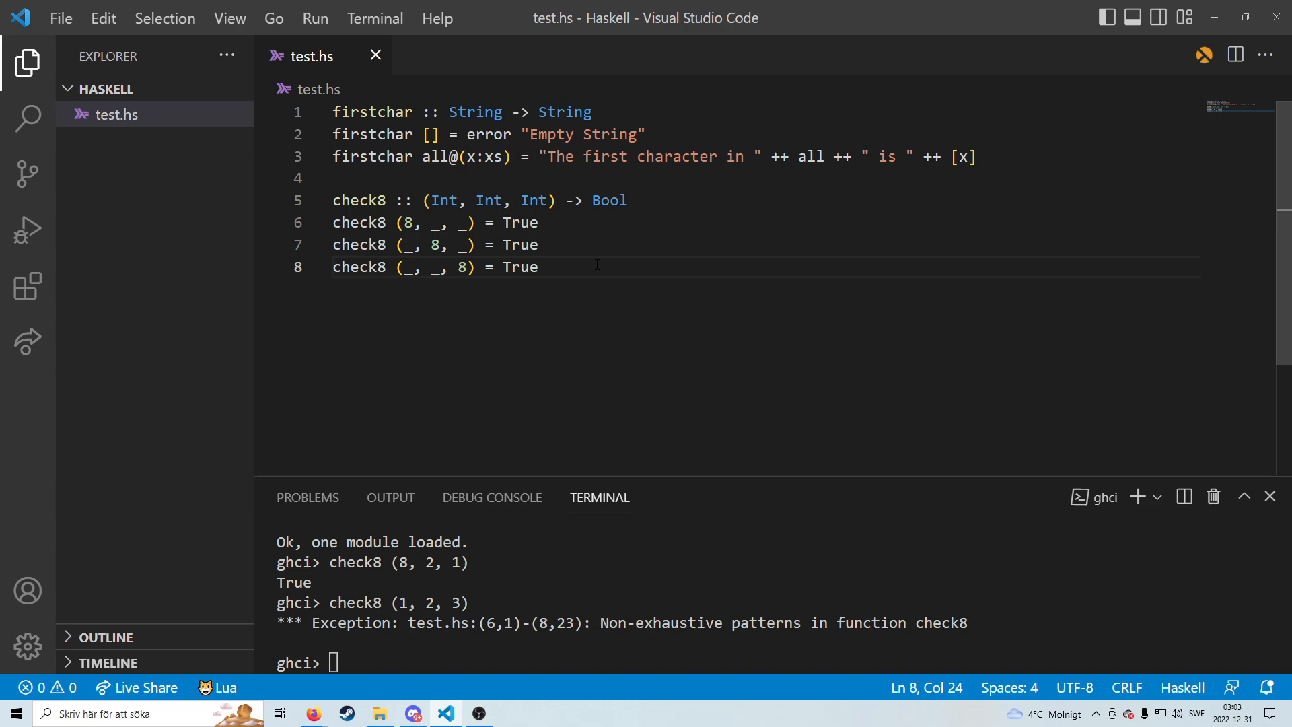
- Restore the wildcard clause check8 _ = False on line 9
key(Enter)
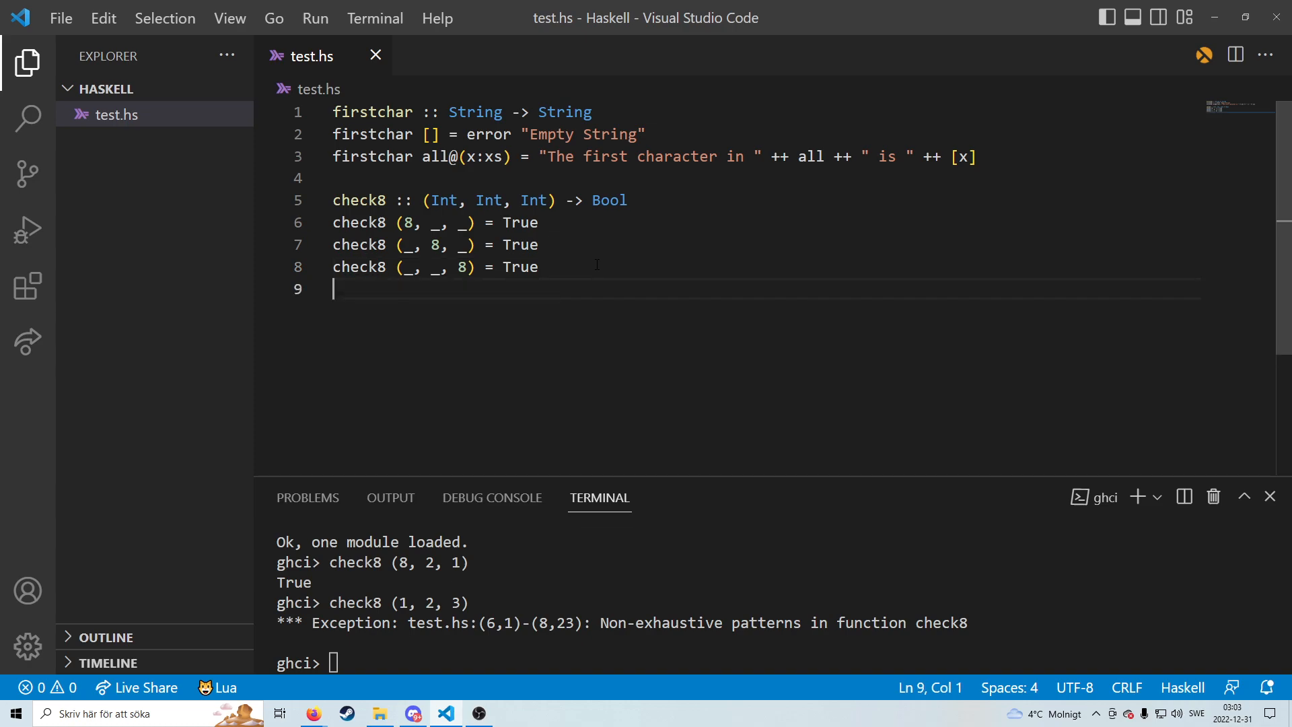
text(check8)
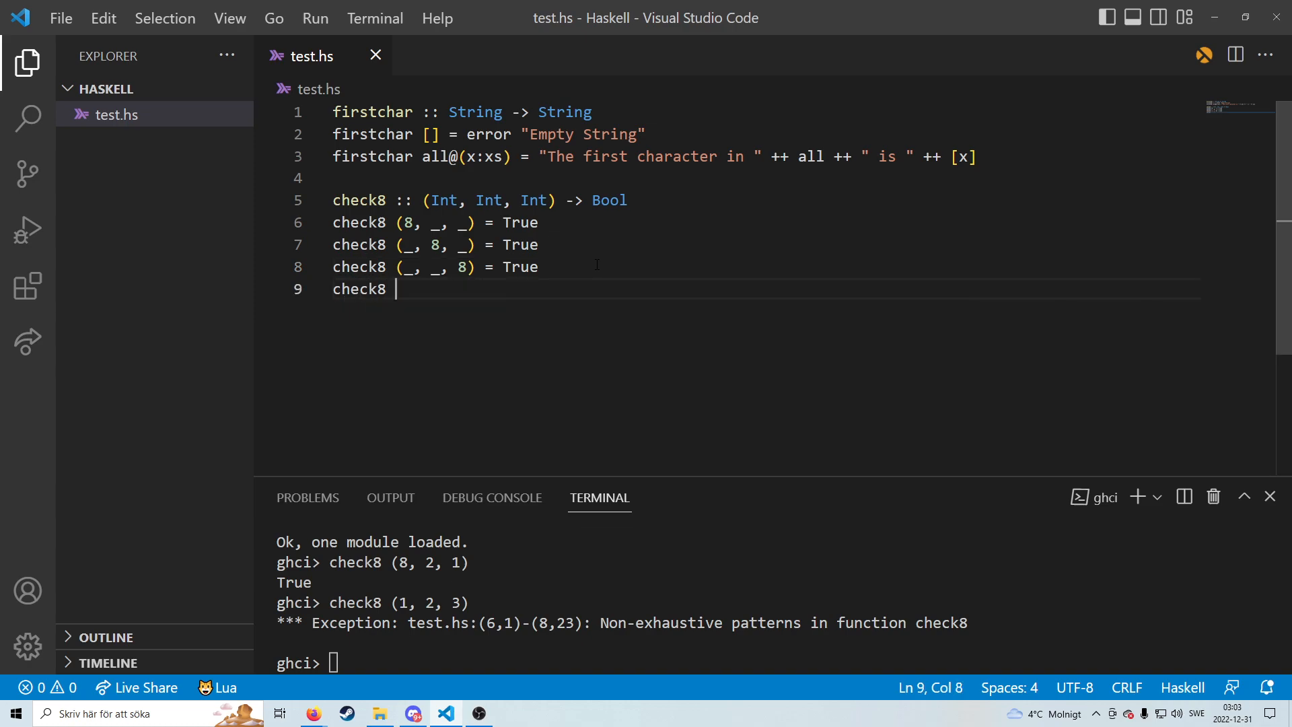
text(_ = Fal)
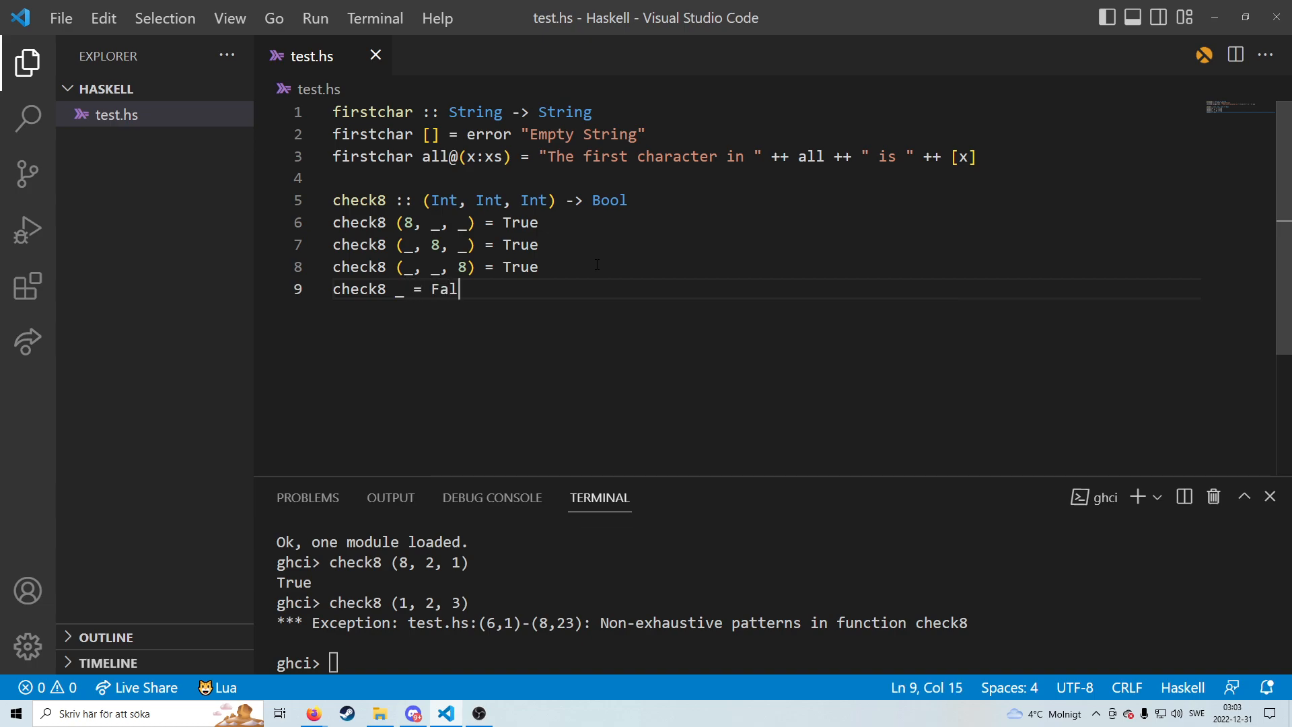
text(se)
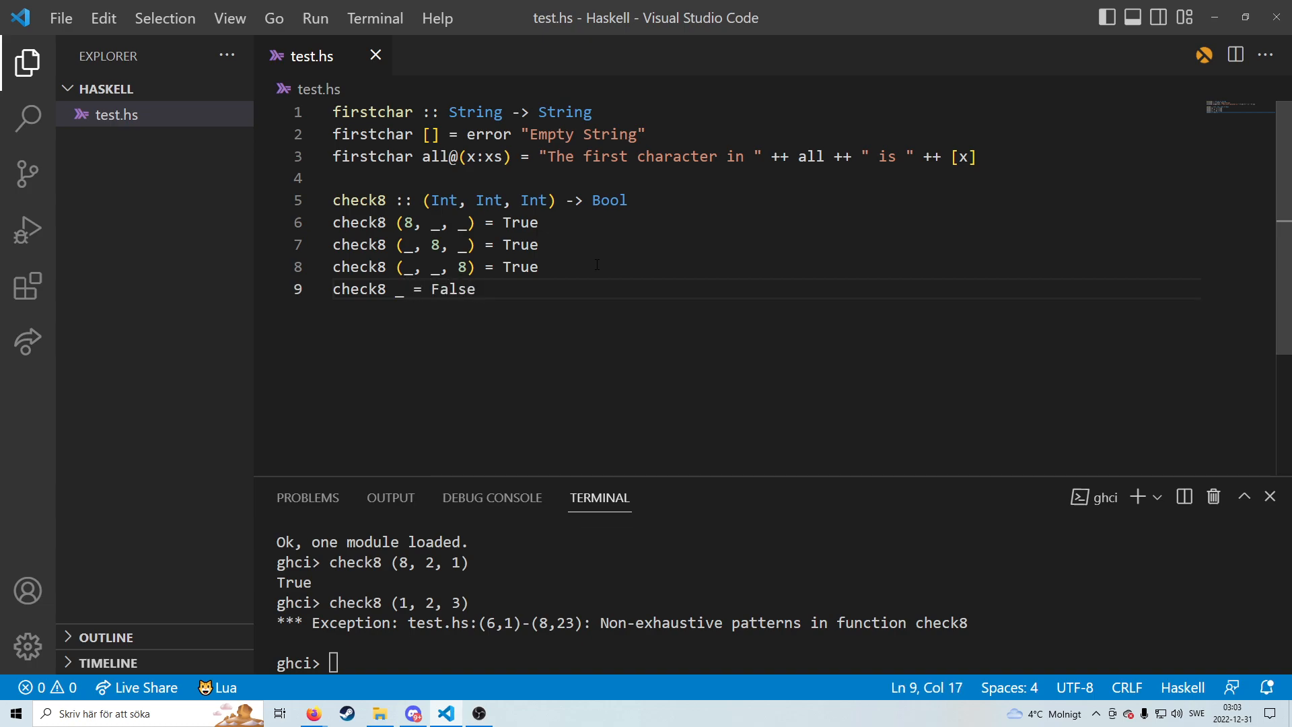